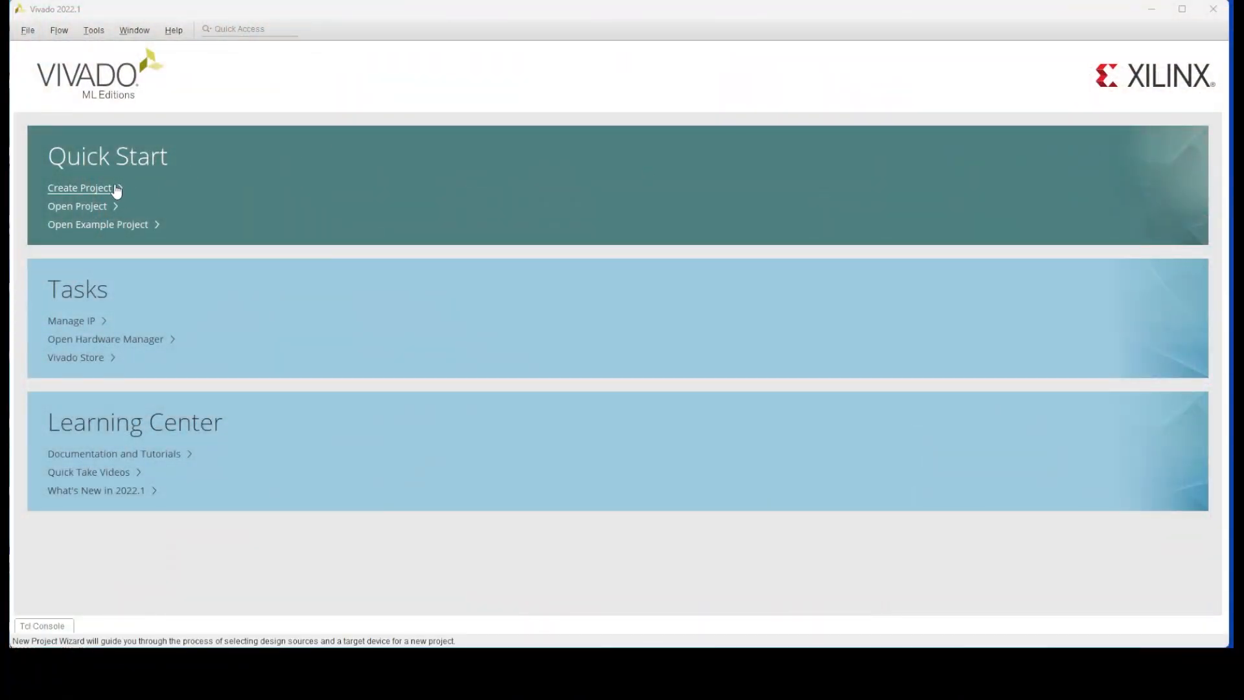
Step: Start a new project with location C:/TinkerFoundry/XilinxWorkspace
{"action": "left_click", "coordinate": [79, 186]}
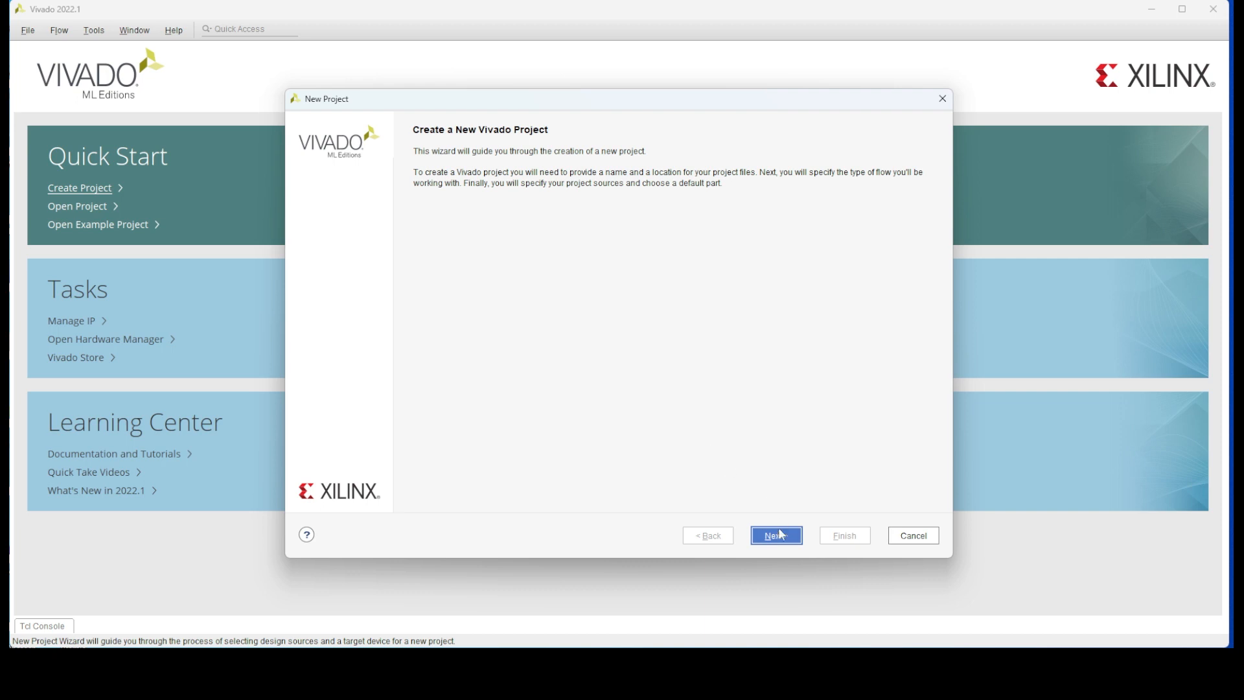
{"action": "left_click", "coordinate": [775, 535]}
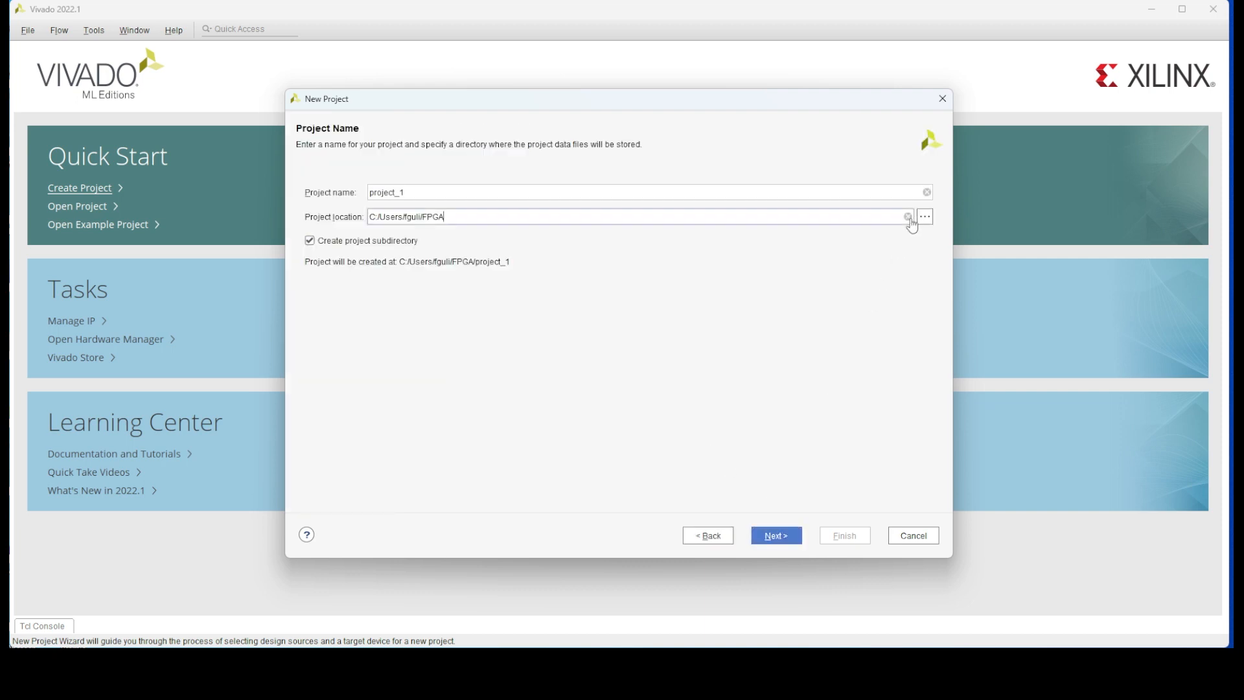
{"action": "left_click", "coordinate": [910, 217]}
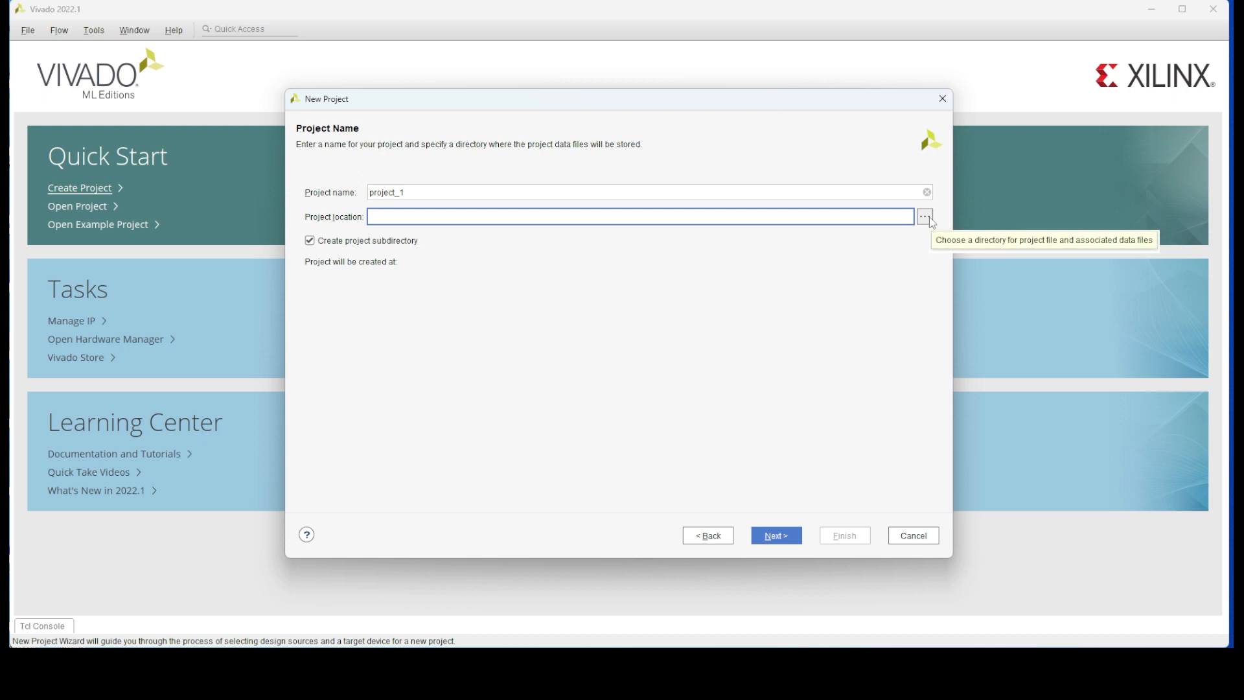
{"action": "type", "text": "C:/TinkerFoundry/XilinxWorkspace"}
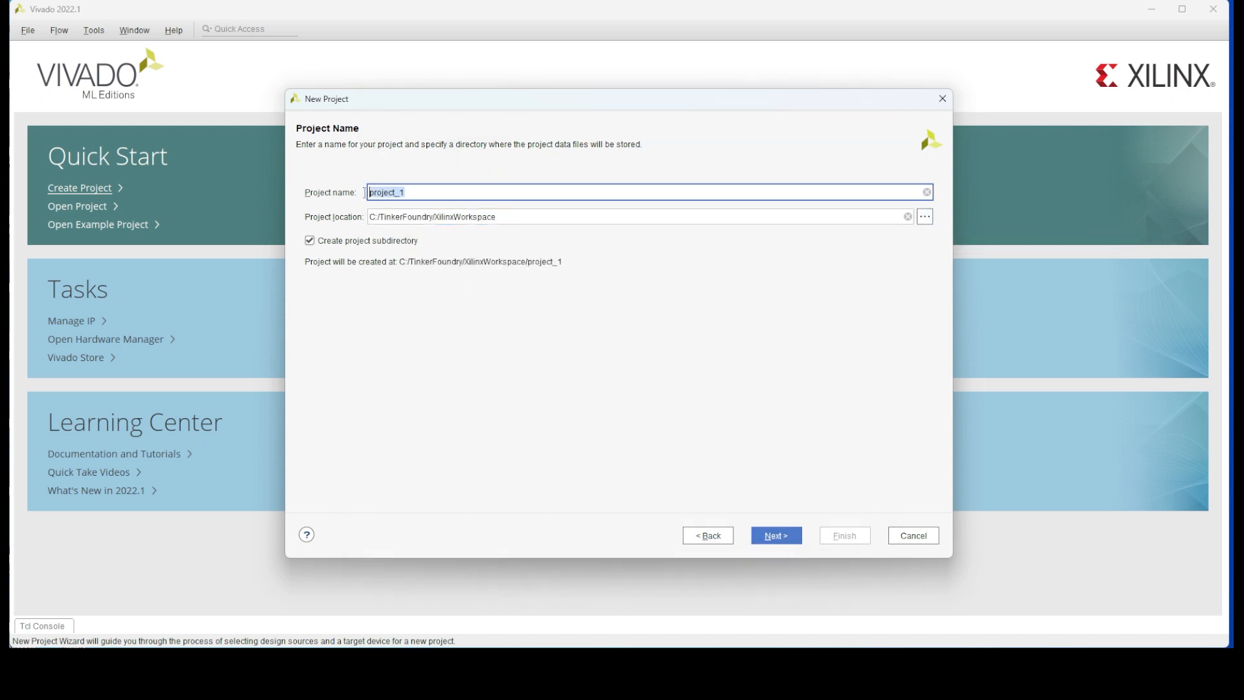
Step: Name the project tinker_fpga and keep RTL Project as the project type
{"action": "type", "text": "tinker_"}
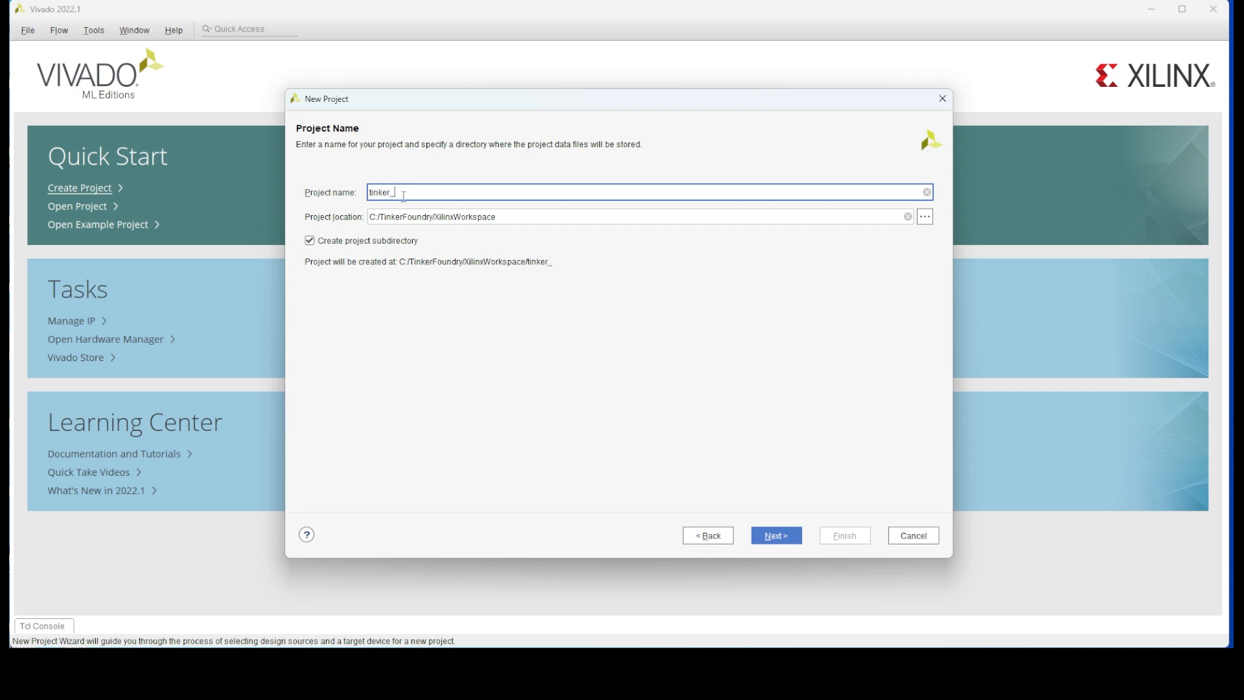
{"action": "type", "text": "fpga"}
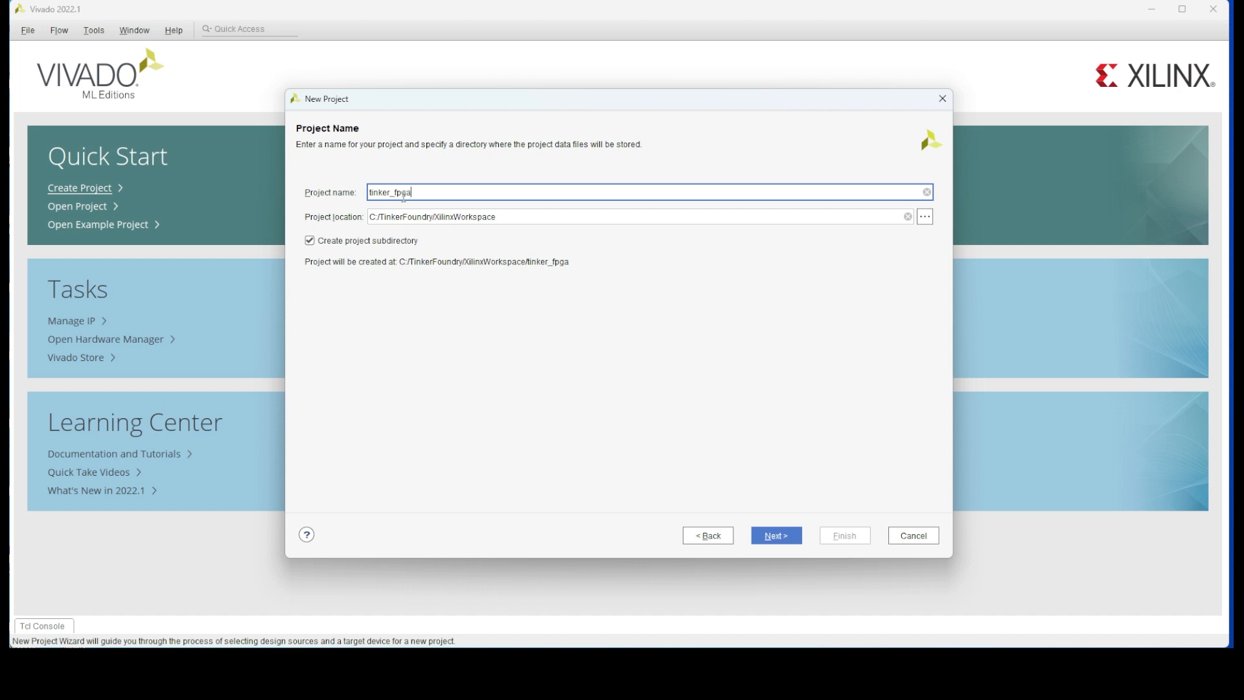
{"action": "mouse_move", "coordinate": [730, 521]}
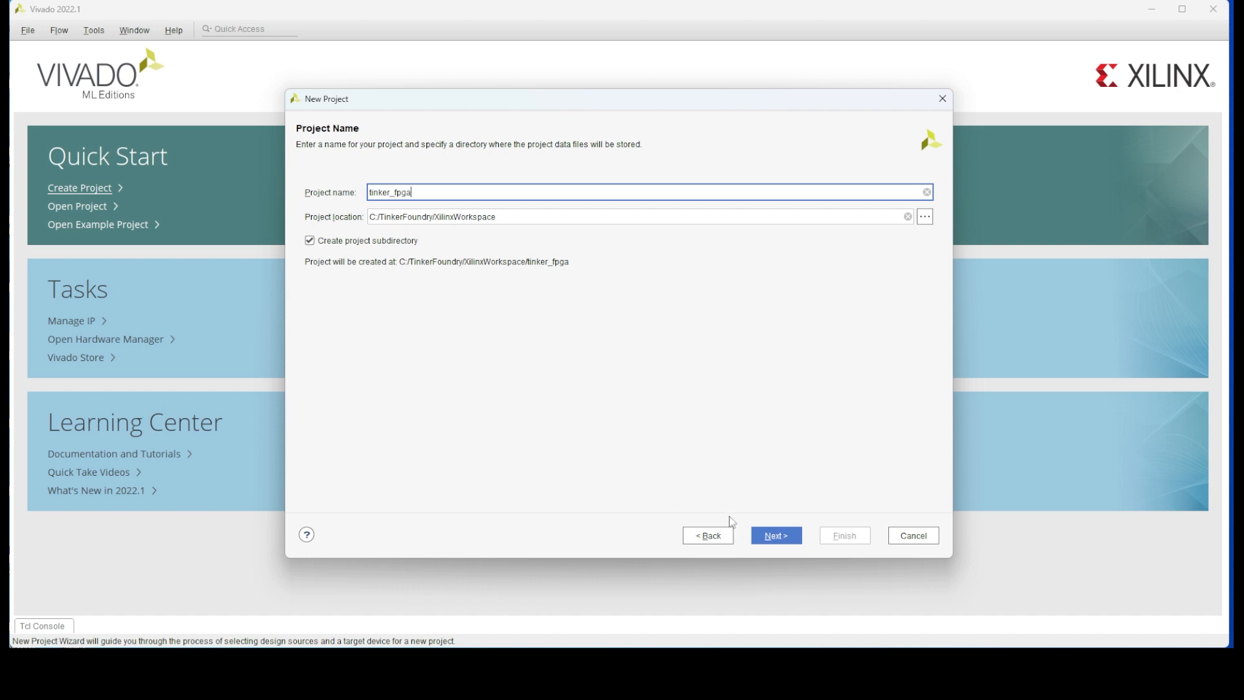
{"action": "left_click", "coordinate": [775, 536]}
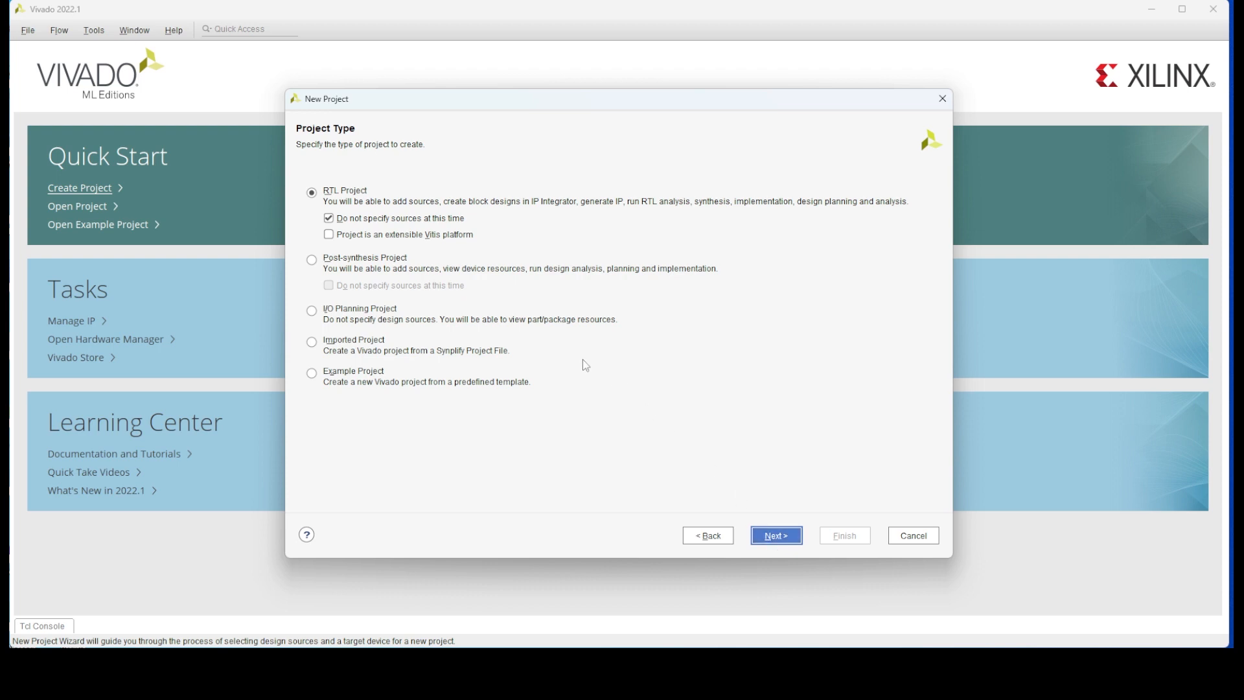
{"action": "mouse_move", "coordinate": [550, 346]}
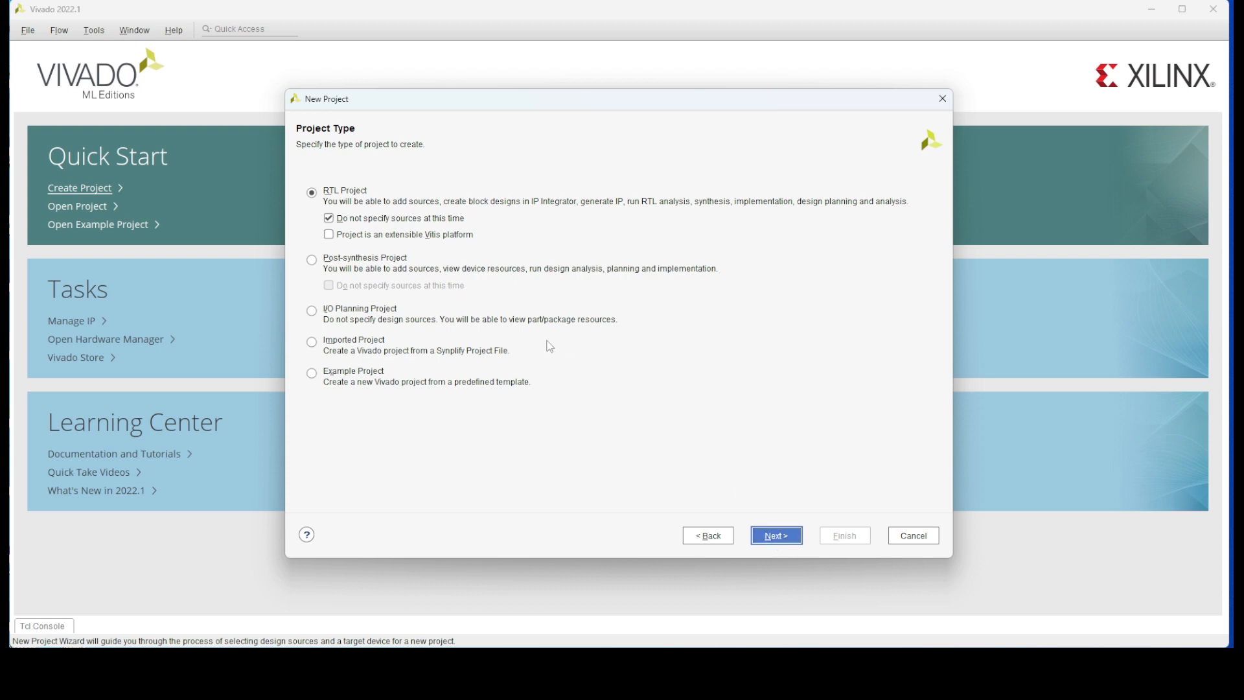
{"action": "mouse_move", "coordinate": [599, 514]}
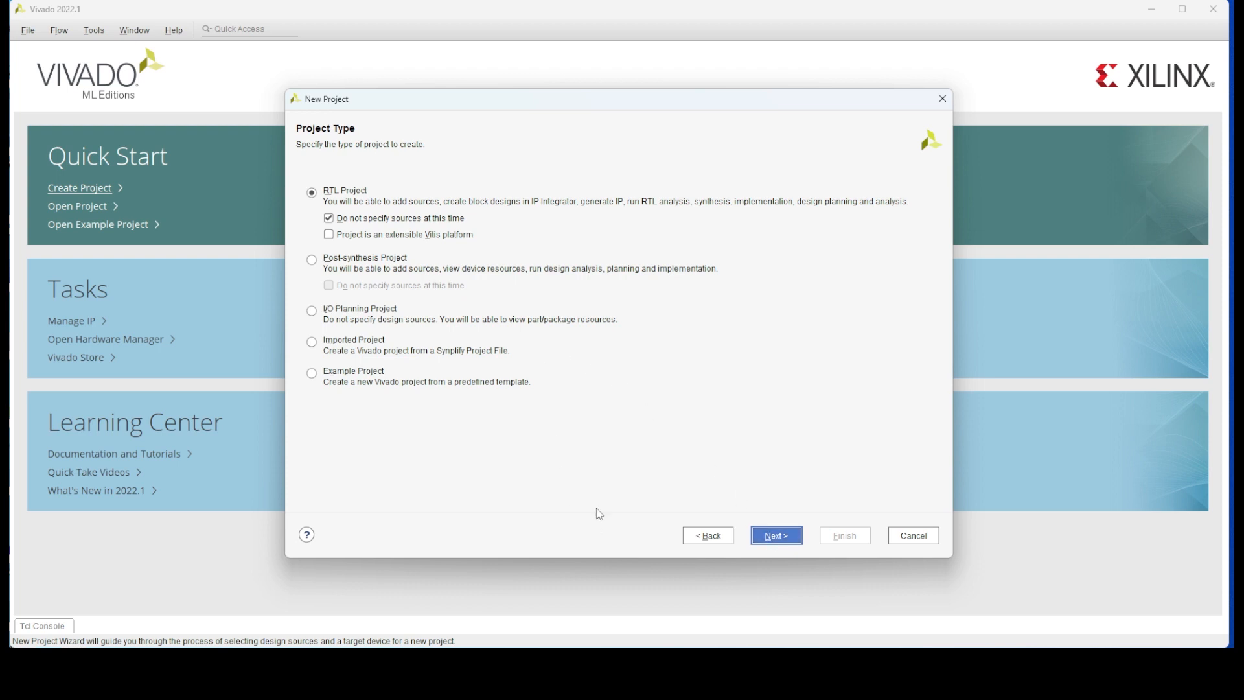
{"action": "left_click", "coordinate": [775, 536]}
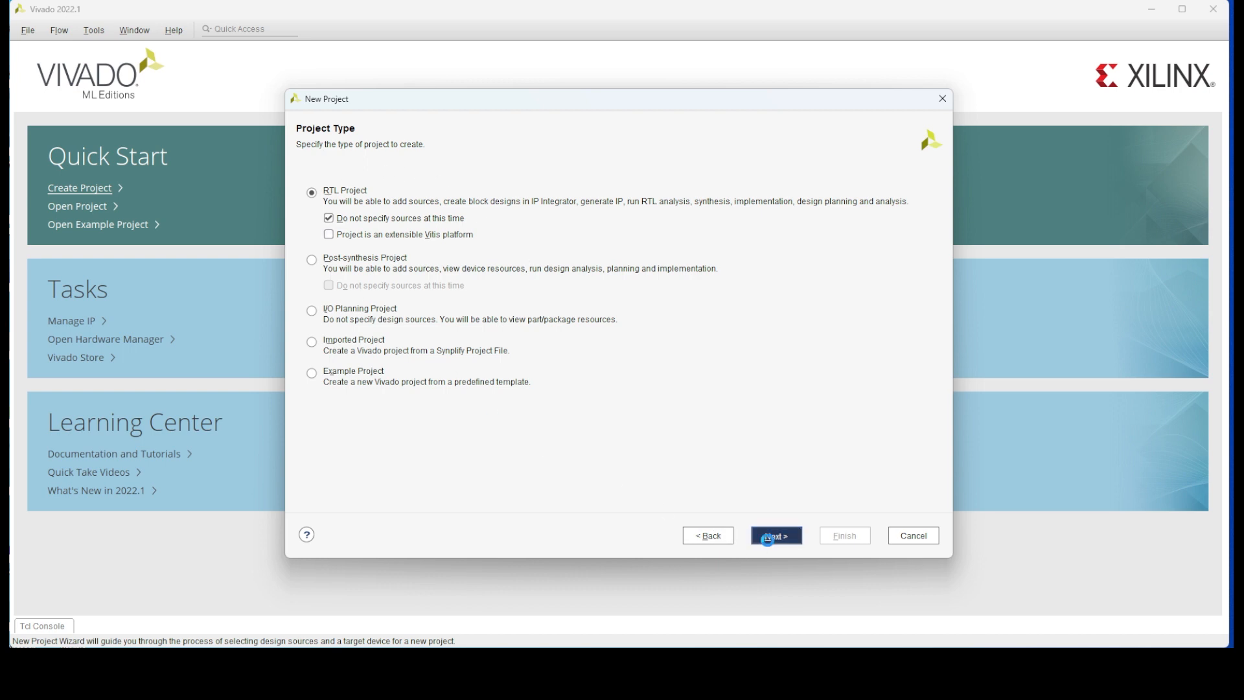
Step: Choose a board rather than a part, filtering by vendor digilentinc.com
{"action": "left_click", "coordinate": [775, 535]}
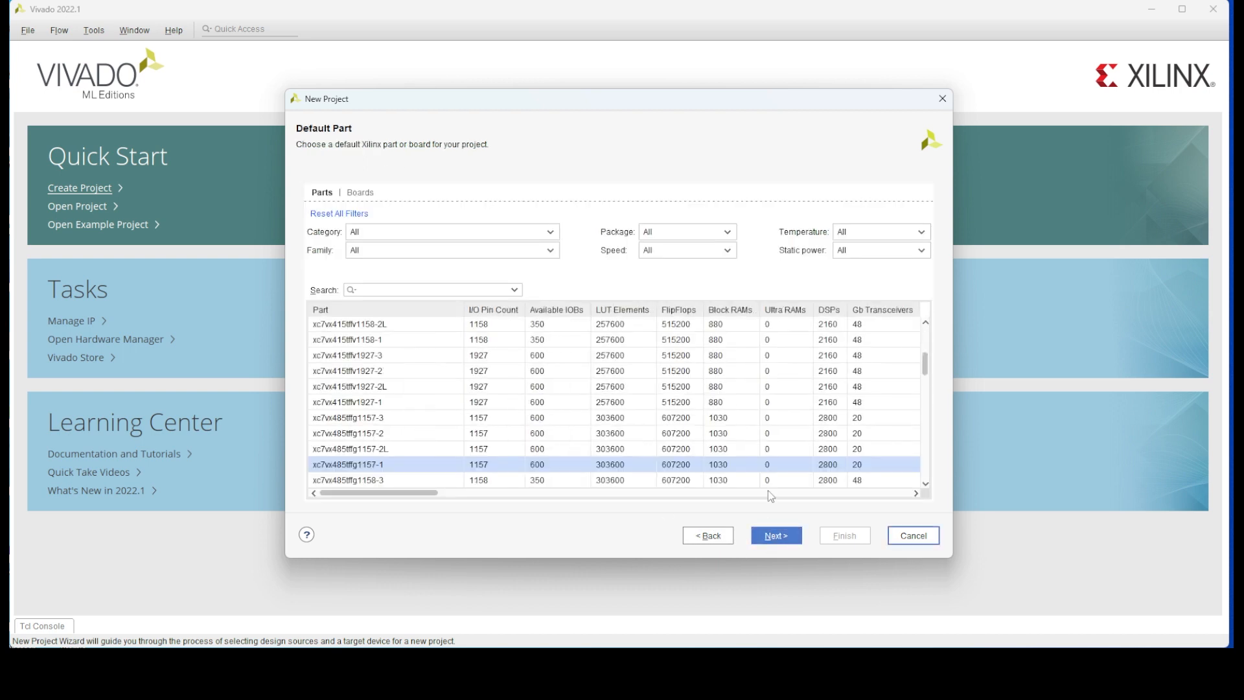
{"action": "left_click", "coordinate": [451, 249]}
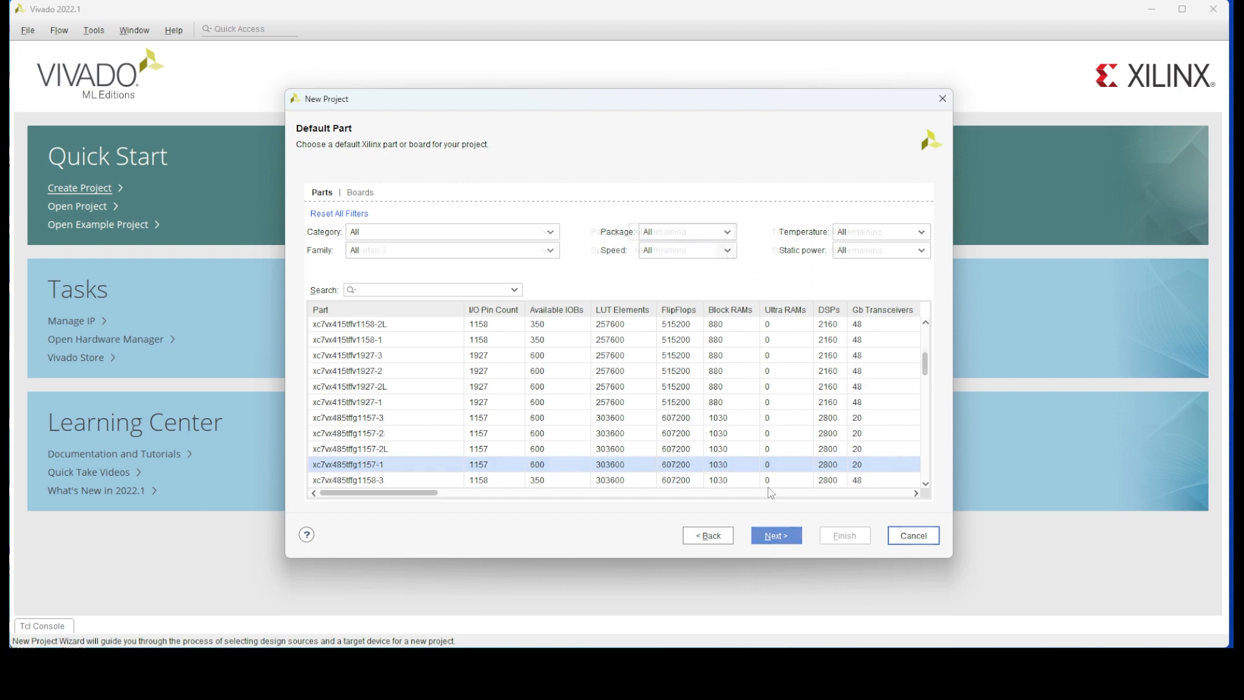
{"action": "left_click", "coordinate": [359, 192]}
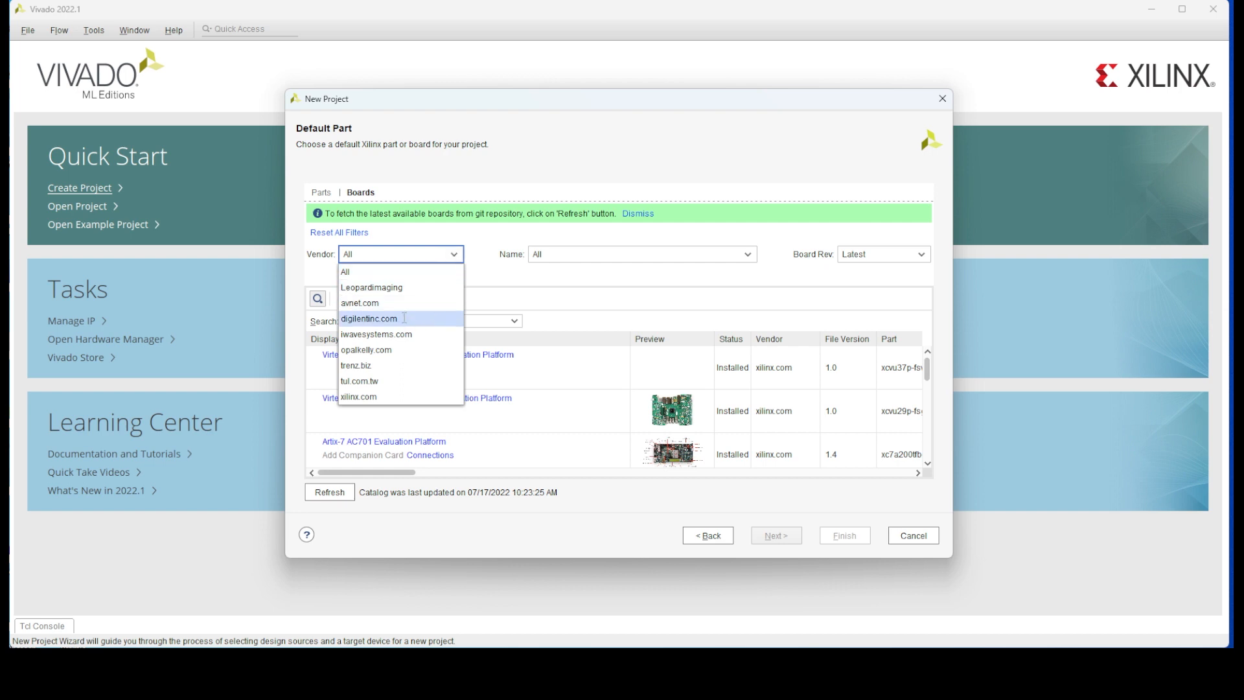
{"action": "left_click", "coordinate": [368, 318]}
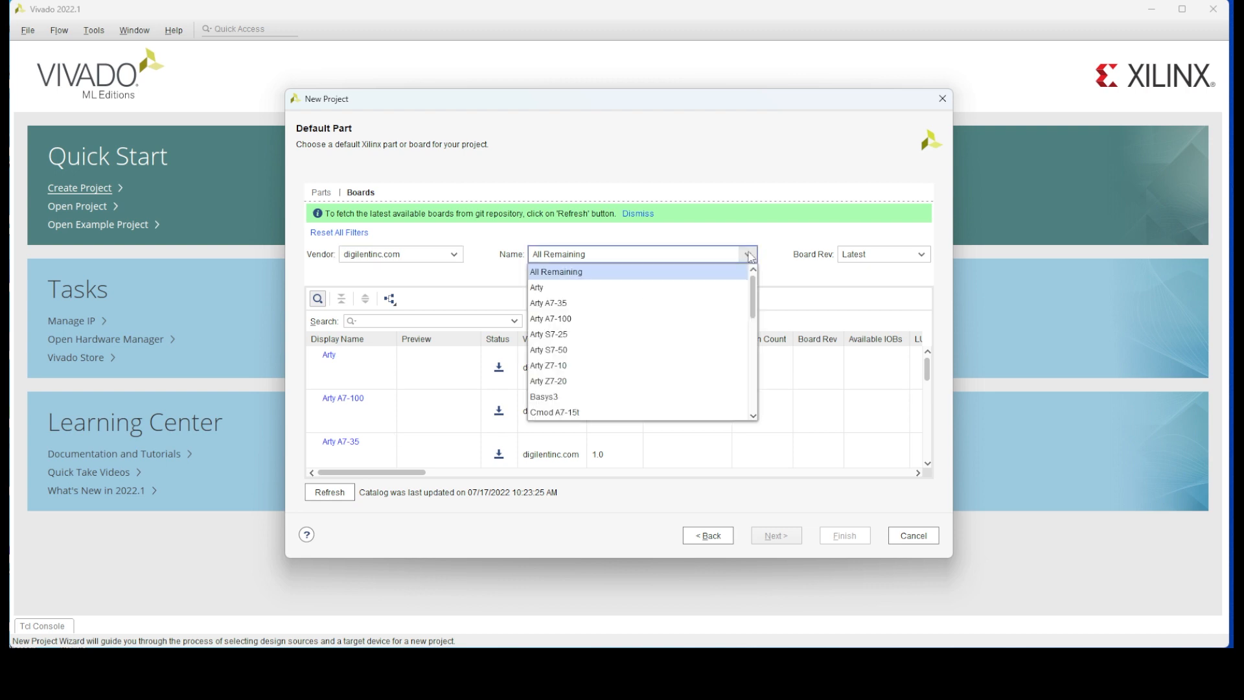
{"action": "scroll", "scroll_direction": "down", "scroll_amount": 3}
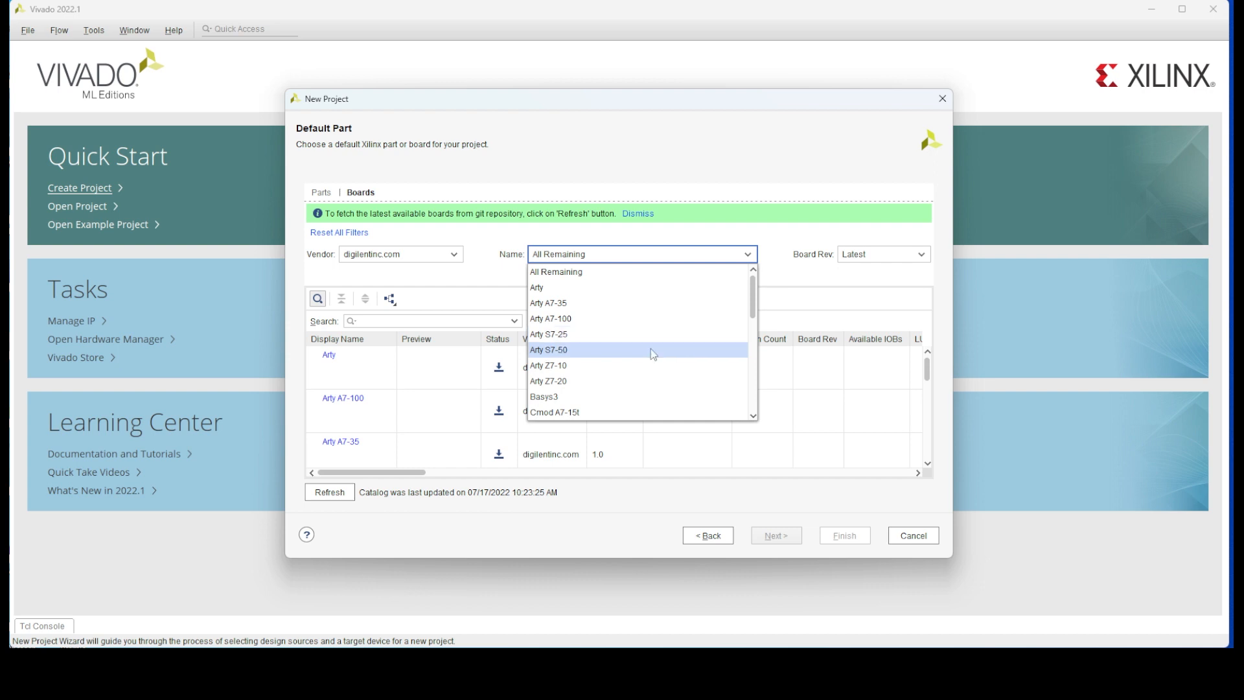
Step: Select the Arty S7-50 board, revision B.0, and finish creating the project
{"action": "left_click", "coordinate": [549, 350]}
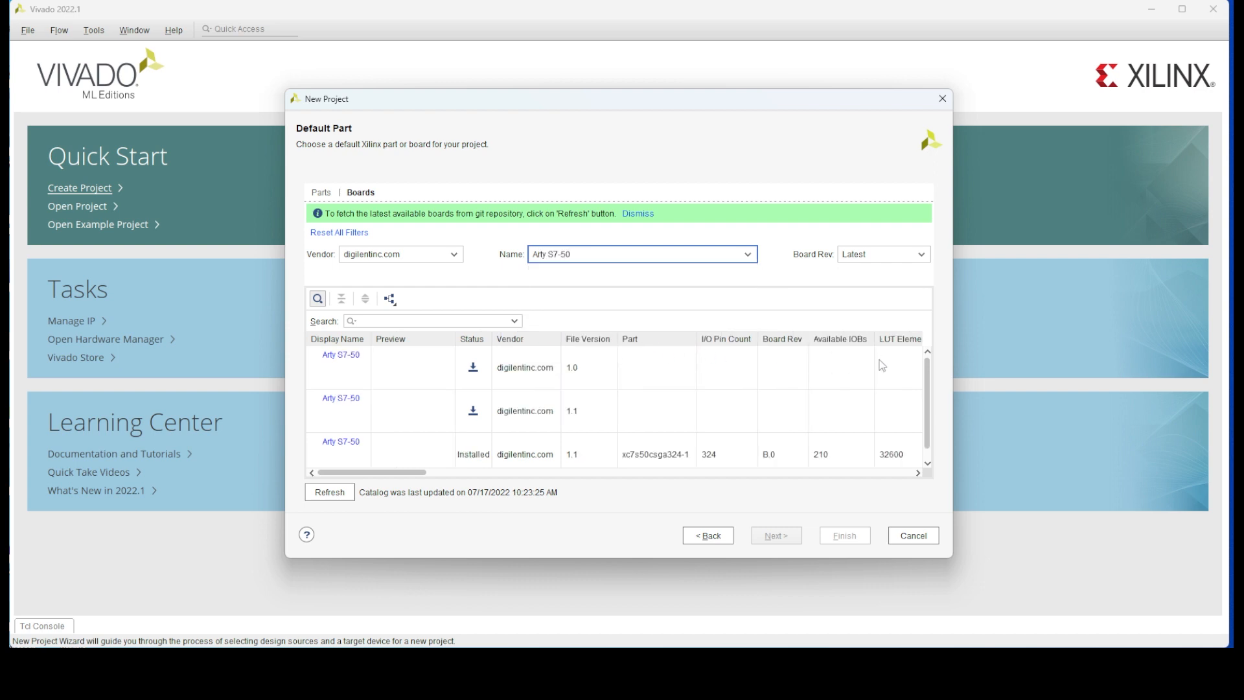
{"action": "left_click", "coordinate": [882, 254]}
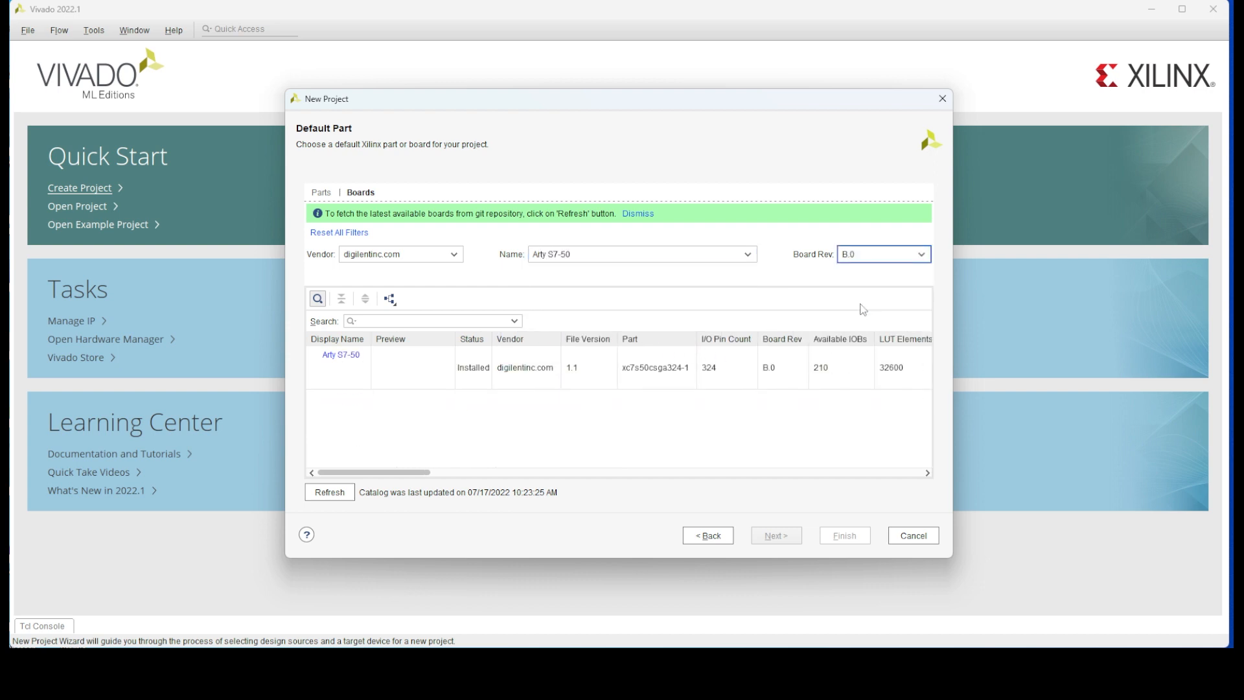
{"action": "left_click", "coordinate": [340, 355]}
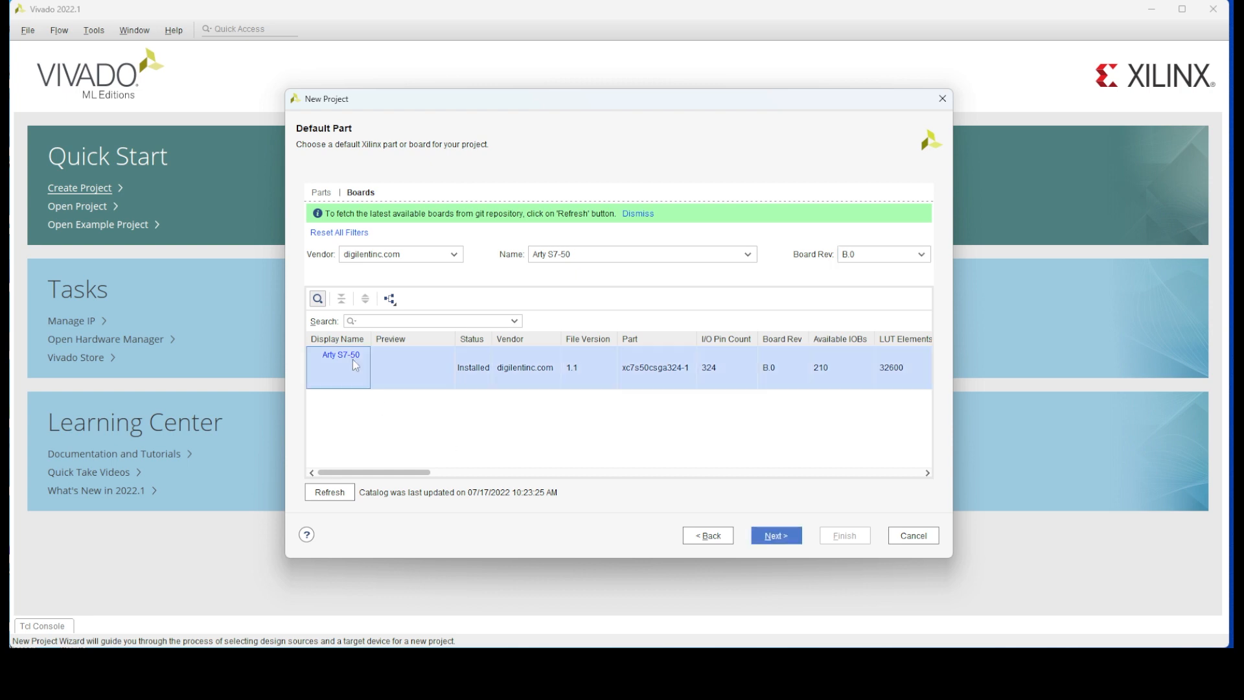
{"action": "left_click", "coordinate": [775, 535]}
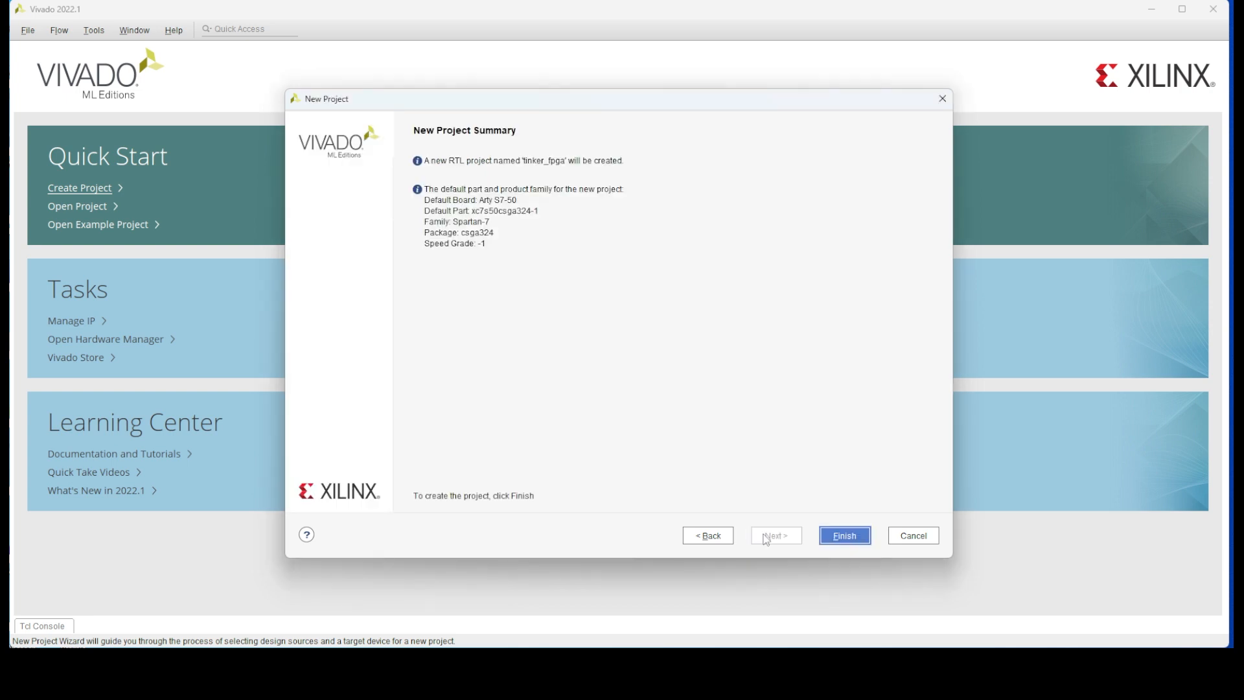
{"action": "mouse_move", "coordinate": [603, 267]}
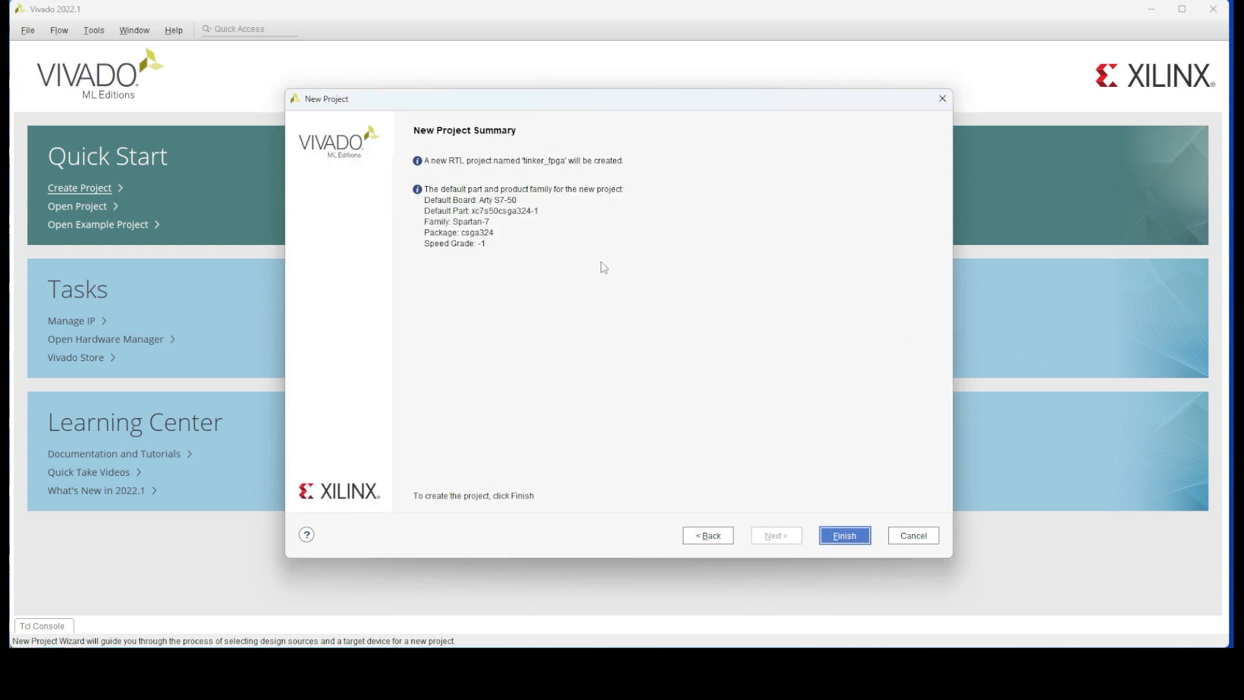
{"action": "left_click", "coordinate": [844, 535]}
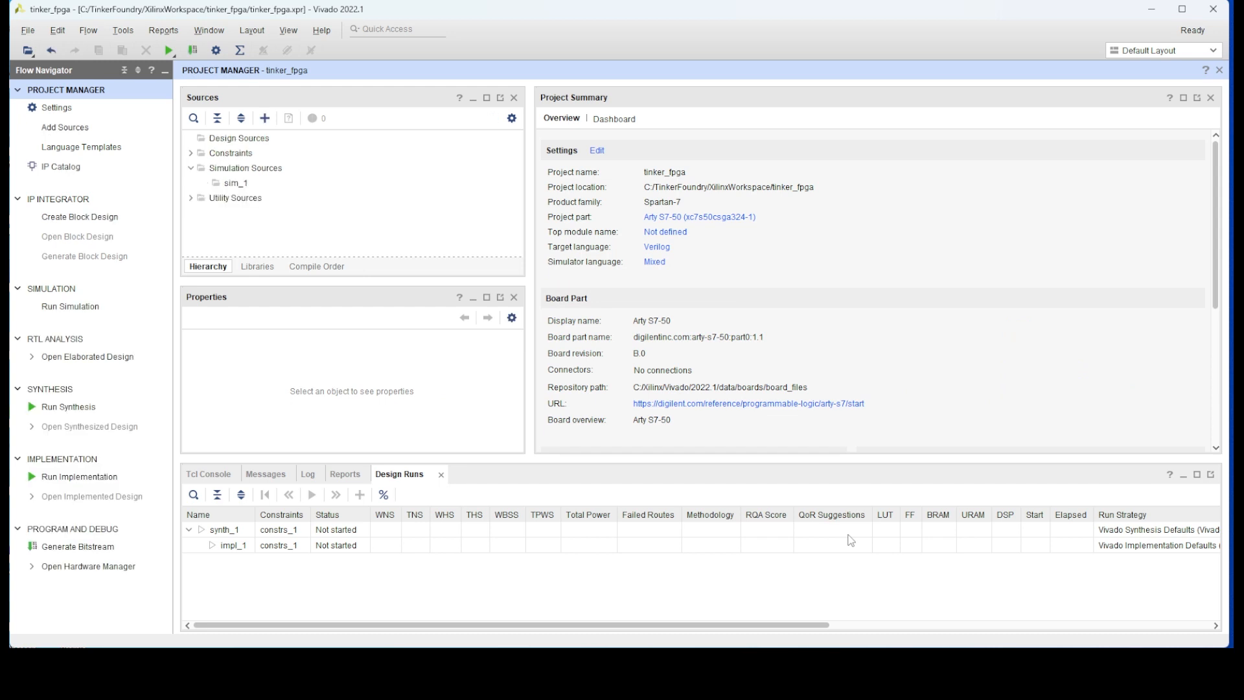
{"action": "mouse_move", "coordinate": [81, 147]}
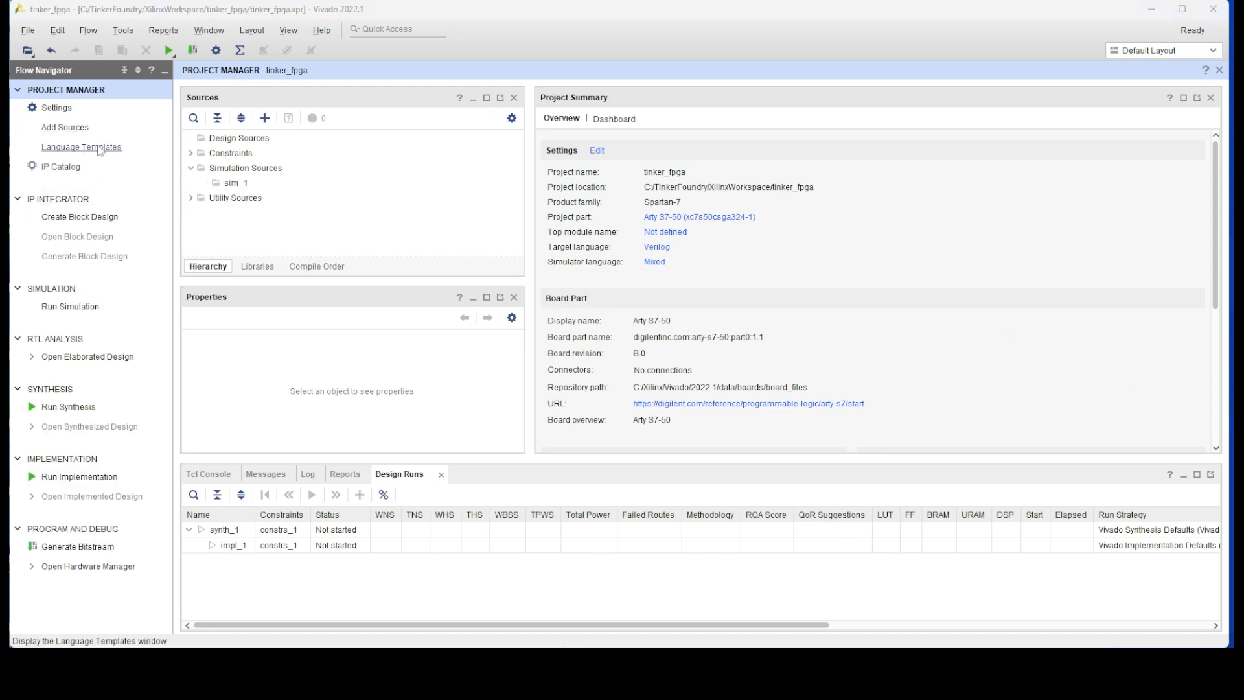
Step: Add a new Verilog design source file named tinker
{"action": "left_click", "coordinate": [65, 127]}
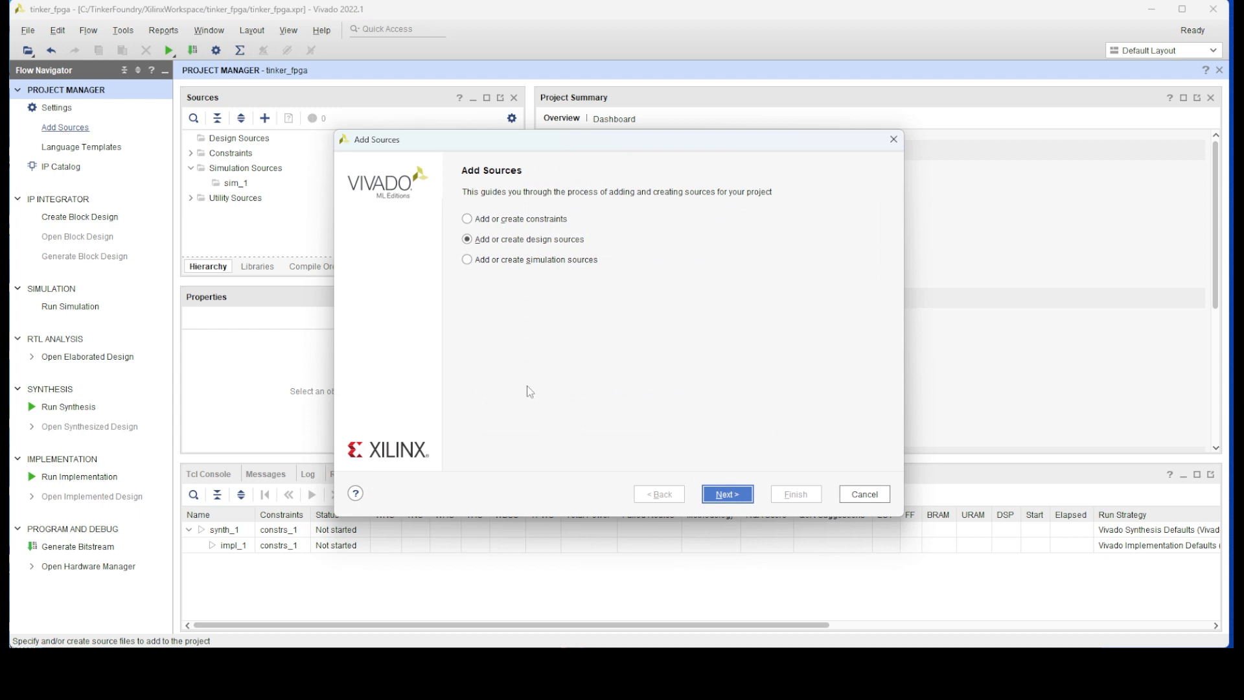
{"action": "left_click", "coordinate": [725, 494]}
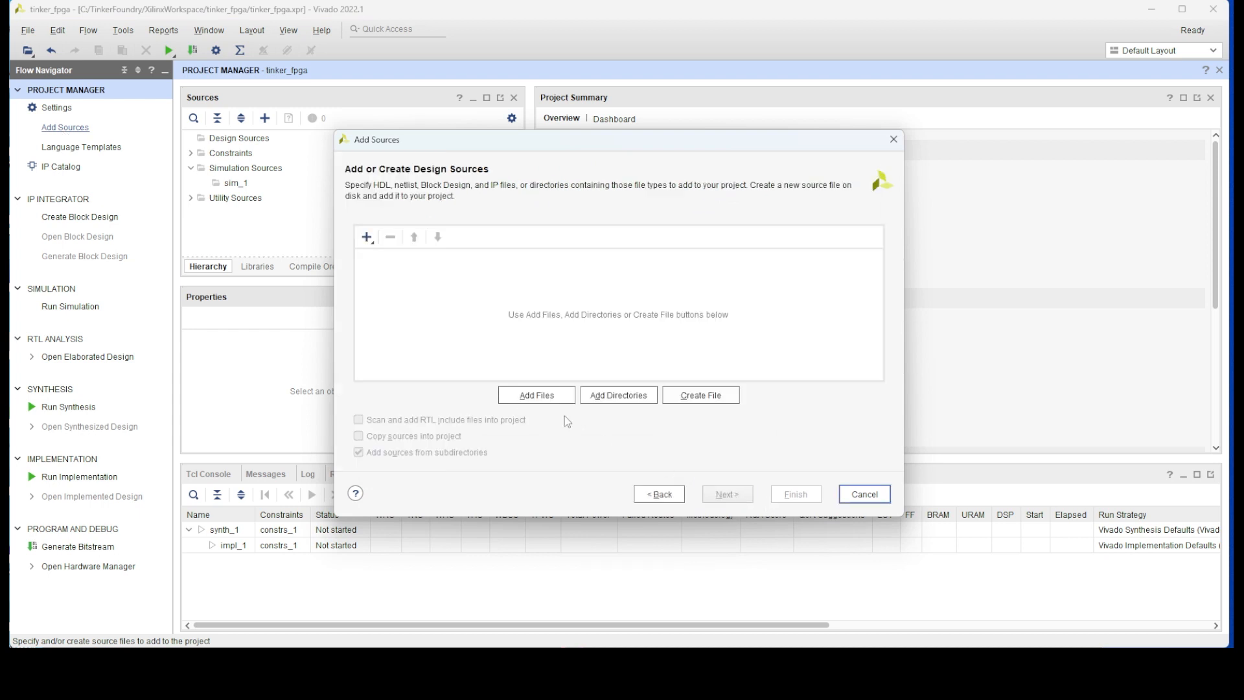
{"action": "left_click", "coordinate": [699, 394]}
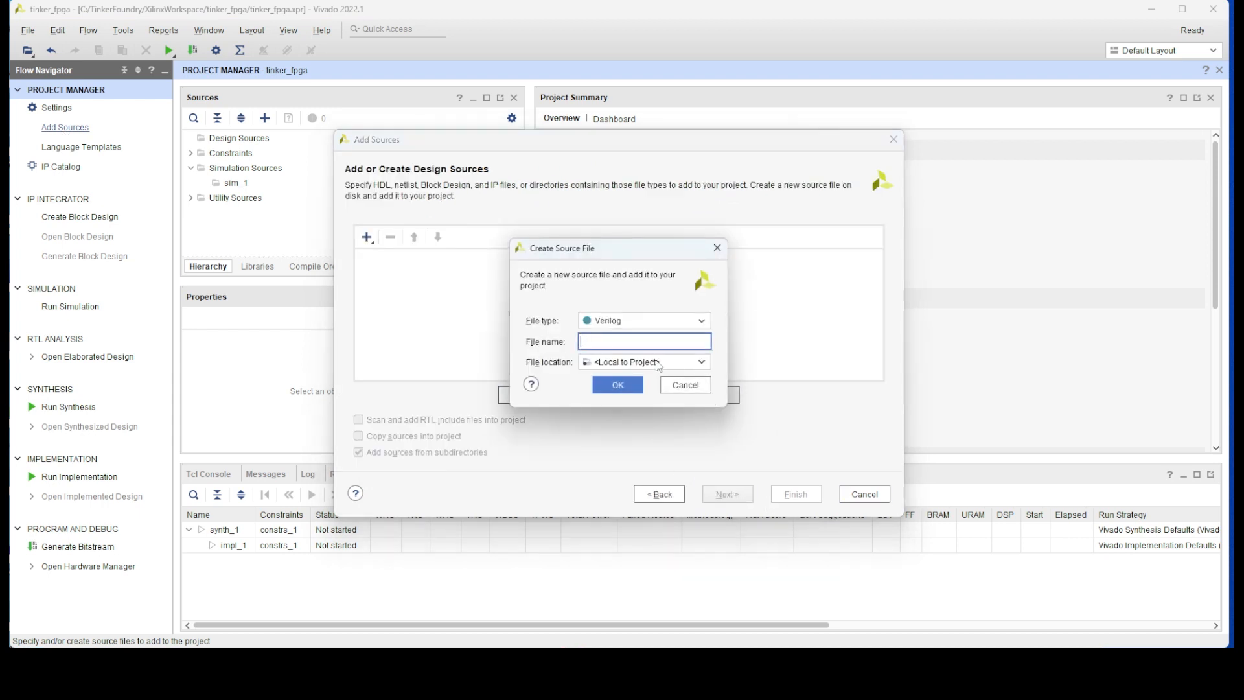
{"action": "type", "text": "tinker"}
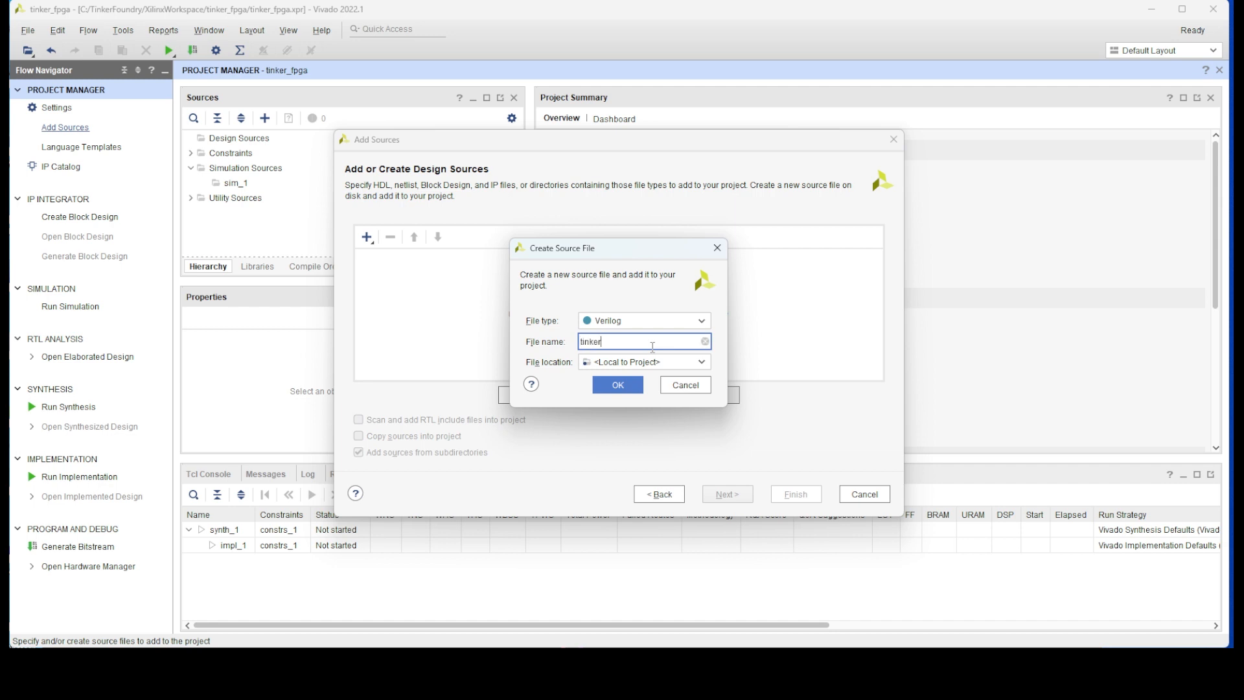
{"action": "left_click", "coordinate": [617, 384]}
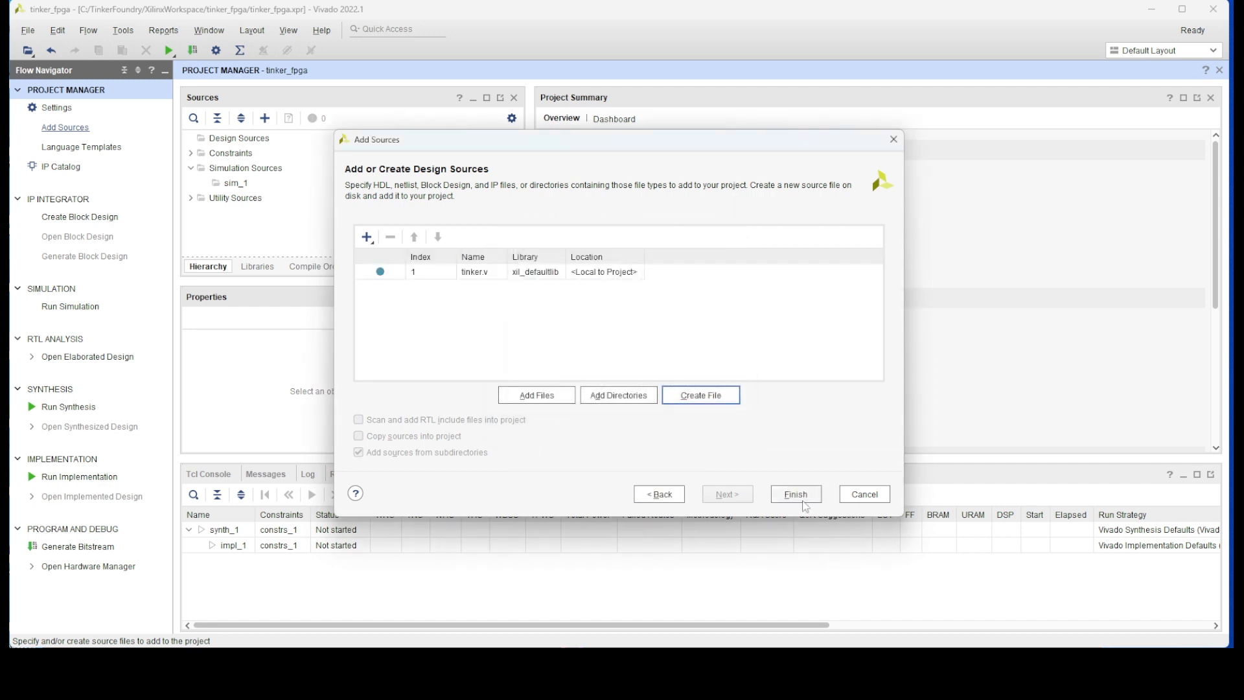
Step: Accept the tinker module with no ports and reveal it under Design Sources
{"action": "left_click", "coordinate": [793, 494]}
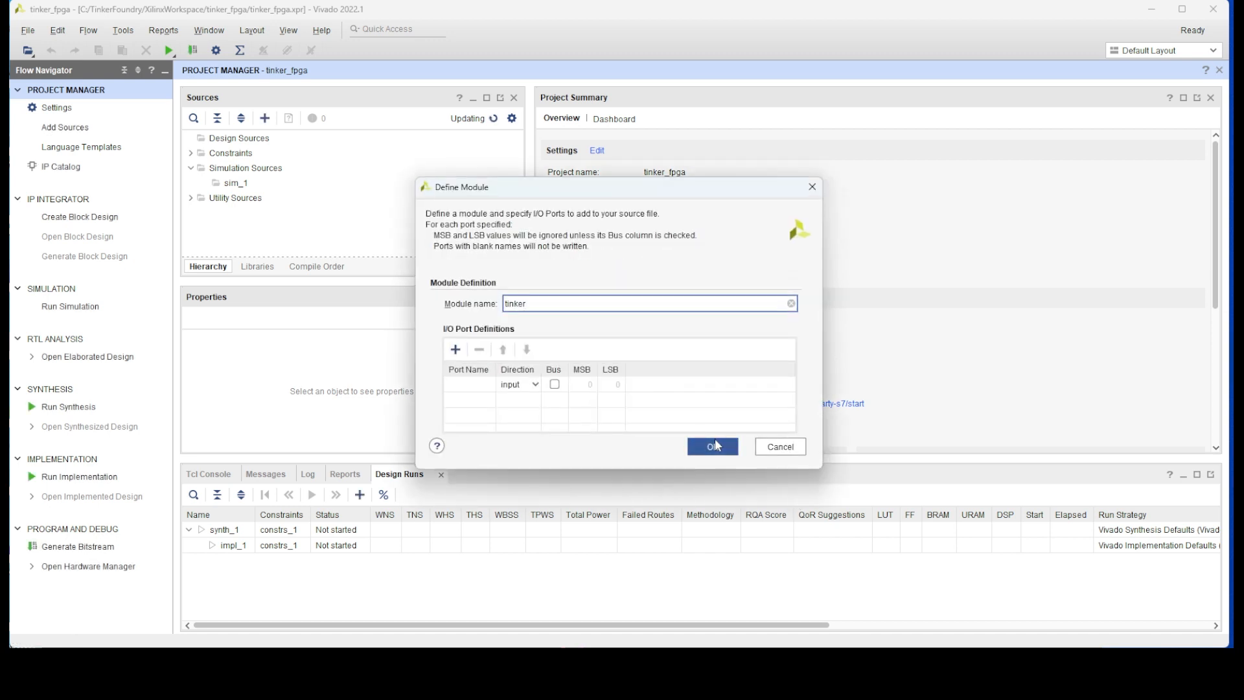
{"action": "left_click", "coordinate": [711, 446]}
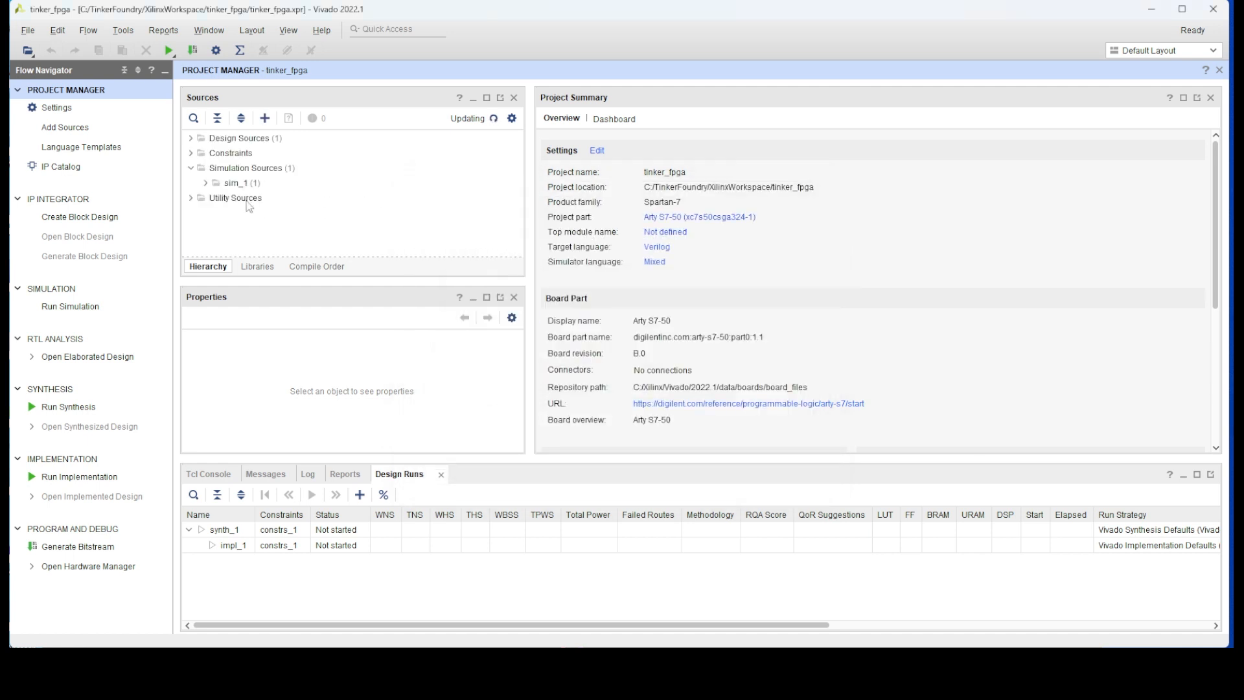
{"action": "left_click", "coordinate": [244, 153]}
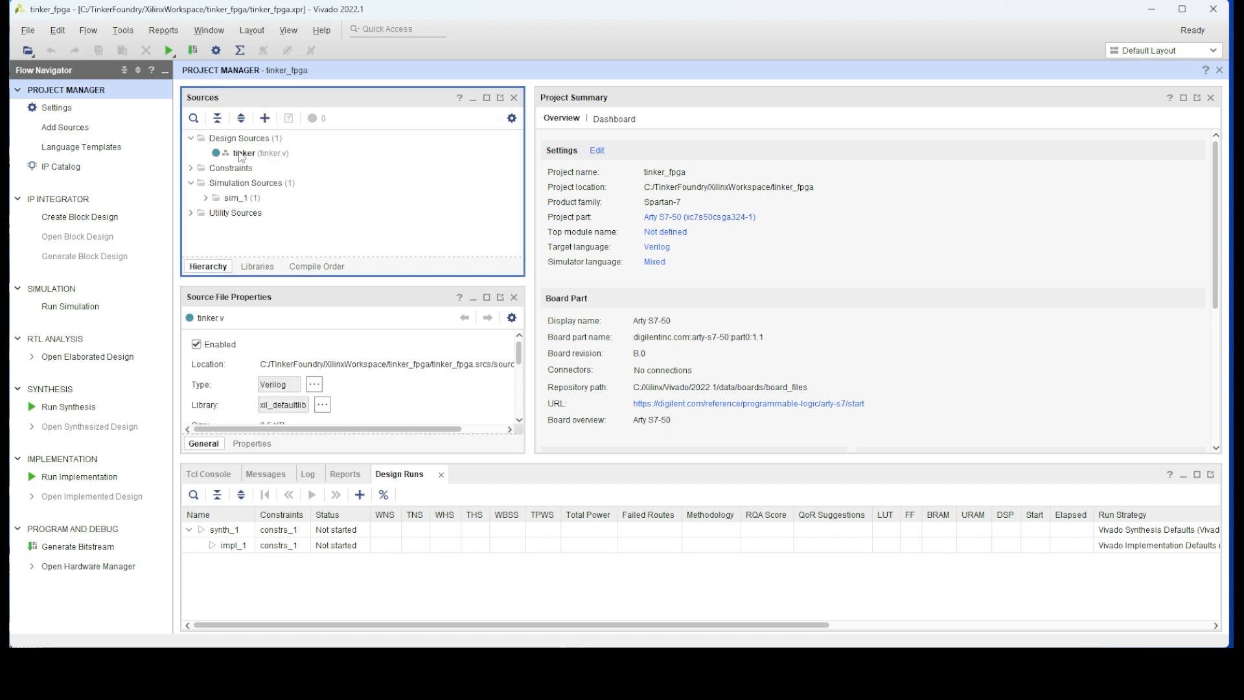
Step: Open tinker.v in the text editor
{"action": "double_click", "coordinate": [243, 152]}
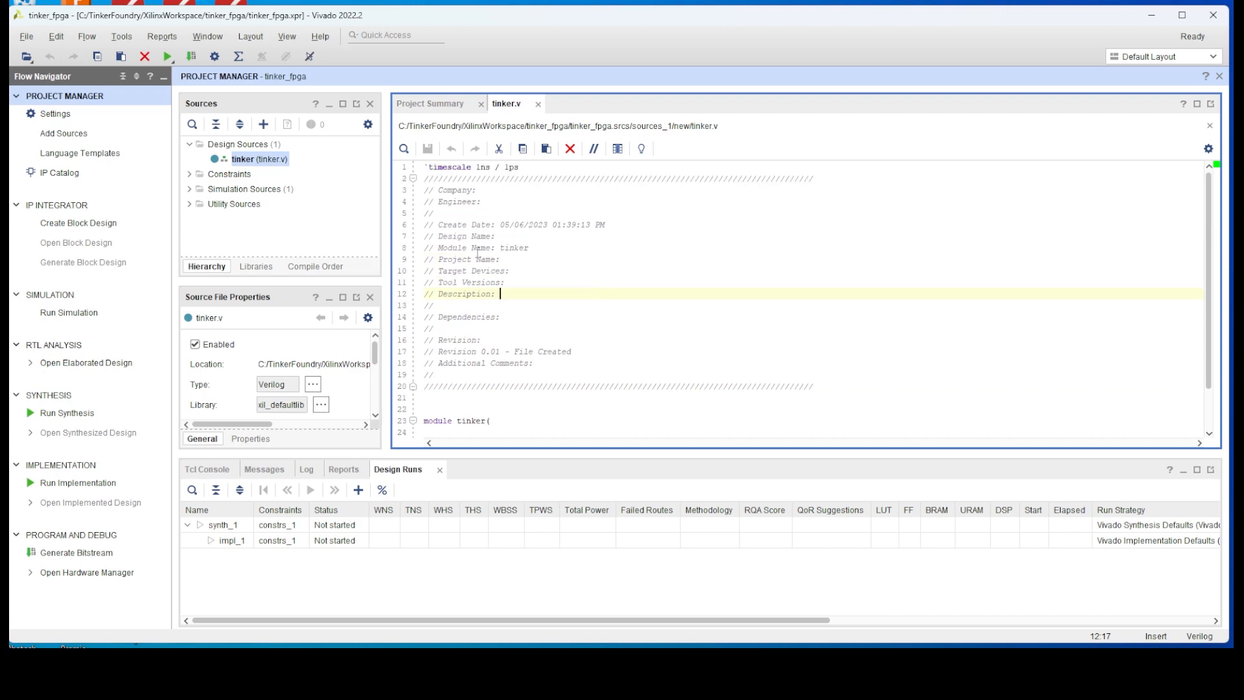
{"action": "mouse_move", "coordinate": [658, 314]}
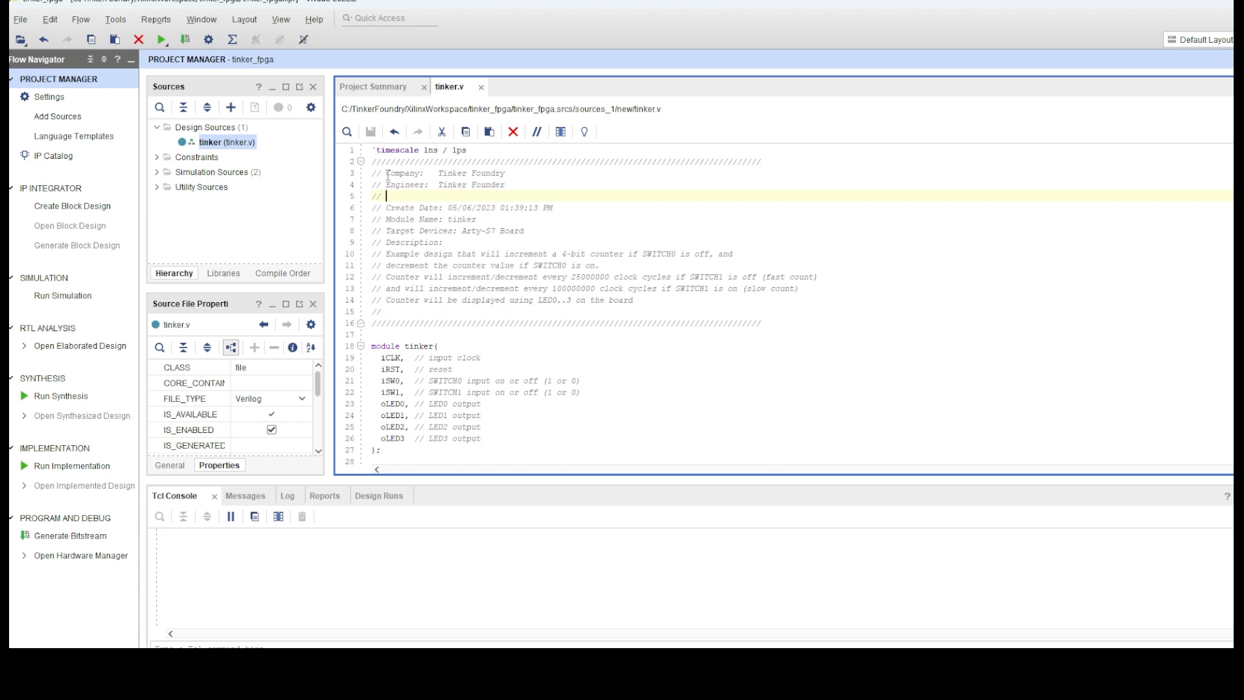
Step: Fill tinker.v with the 4-bit up/down counter code: clock, reset, two switches, four LEDs
{"action": "scroll", "scroll_direction": "down", "scroll_amount": 3}
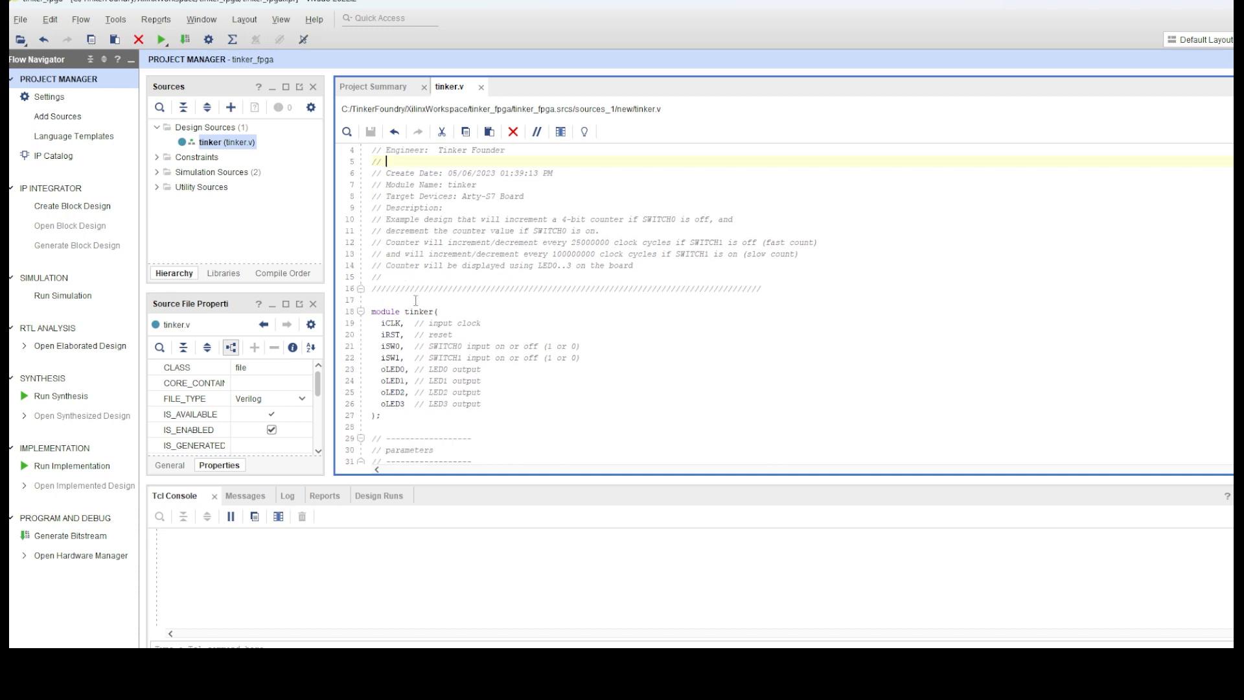
{"action": "double_click", "coordinate": [402, 219]}
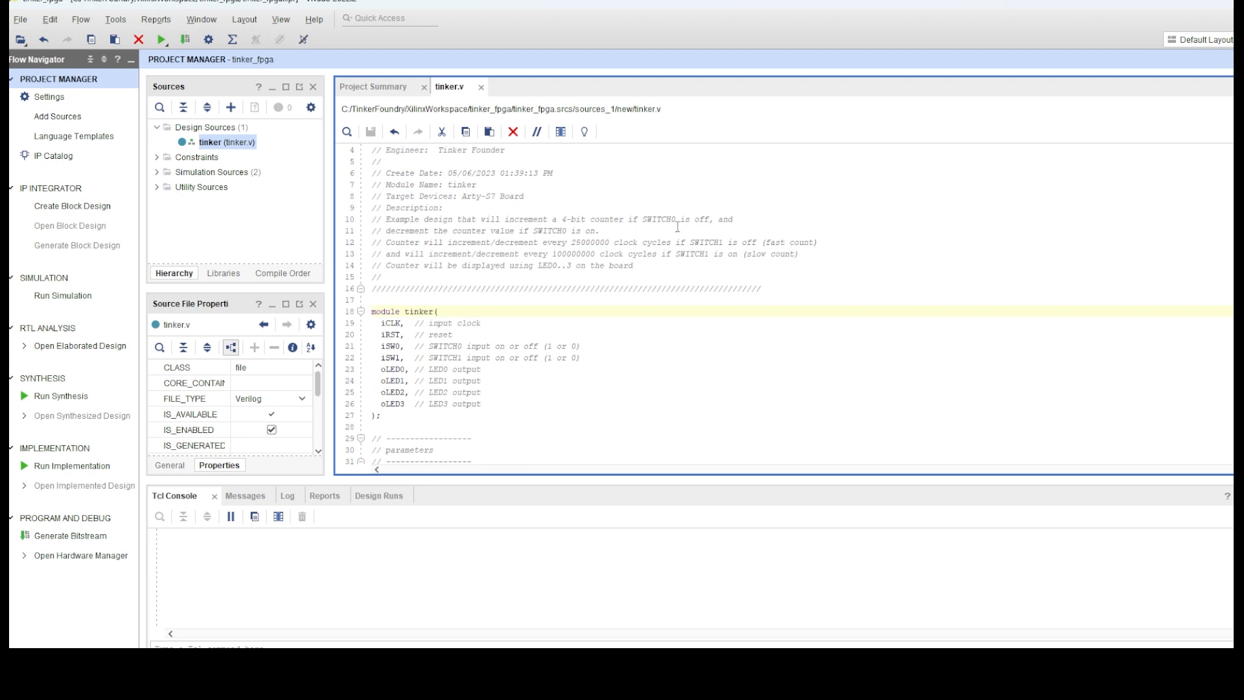
{"action": "mouse_move", "coordinate": [708, 231]}
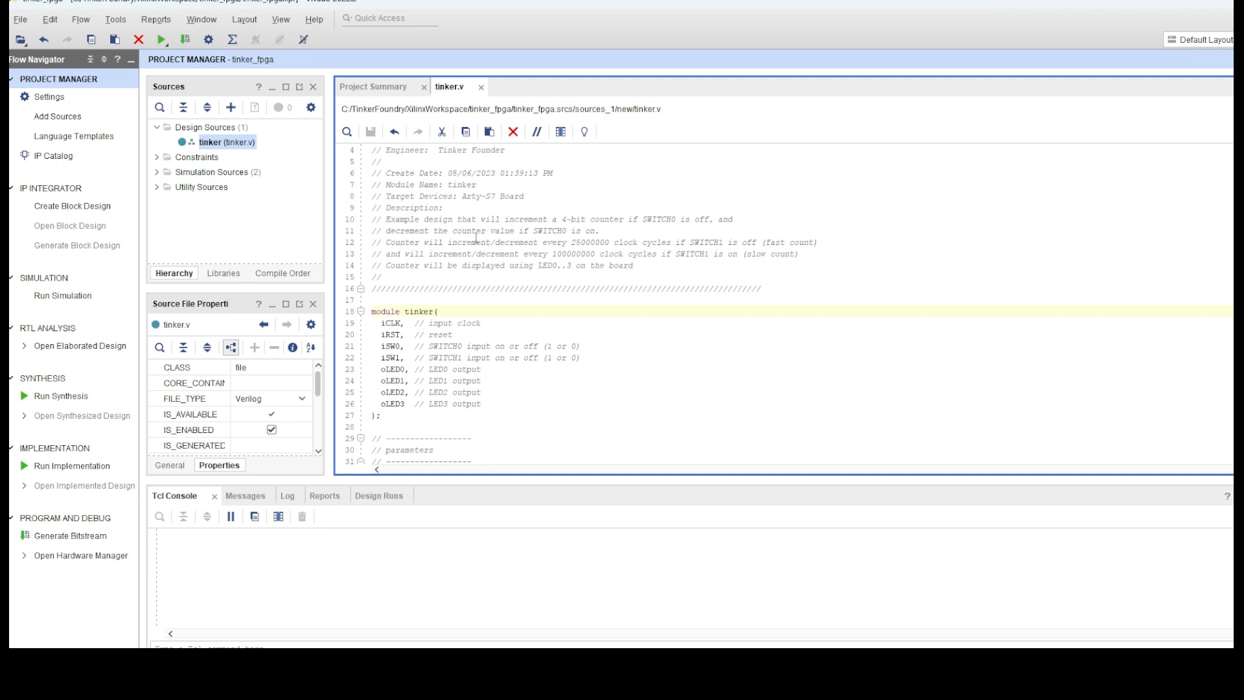
{"action": "left_click", "coordinate": [438, 311]}
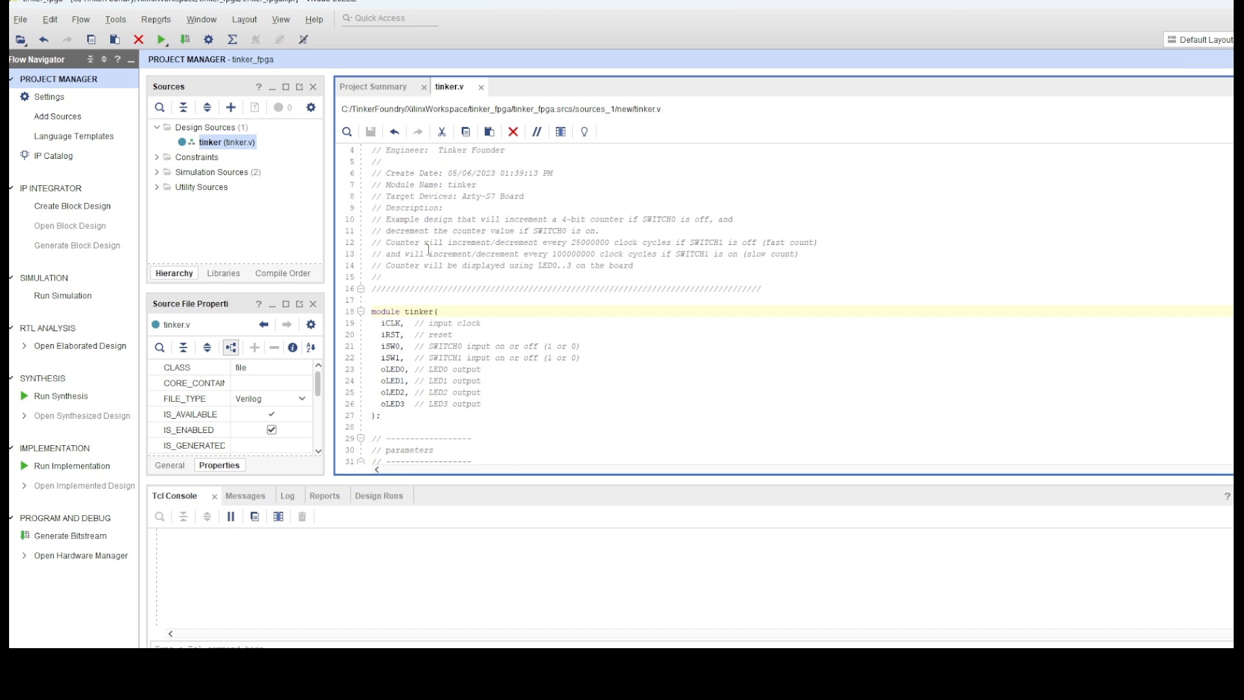
{"action": "left_click", "coordinate": [437, 311]}
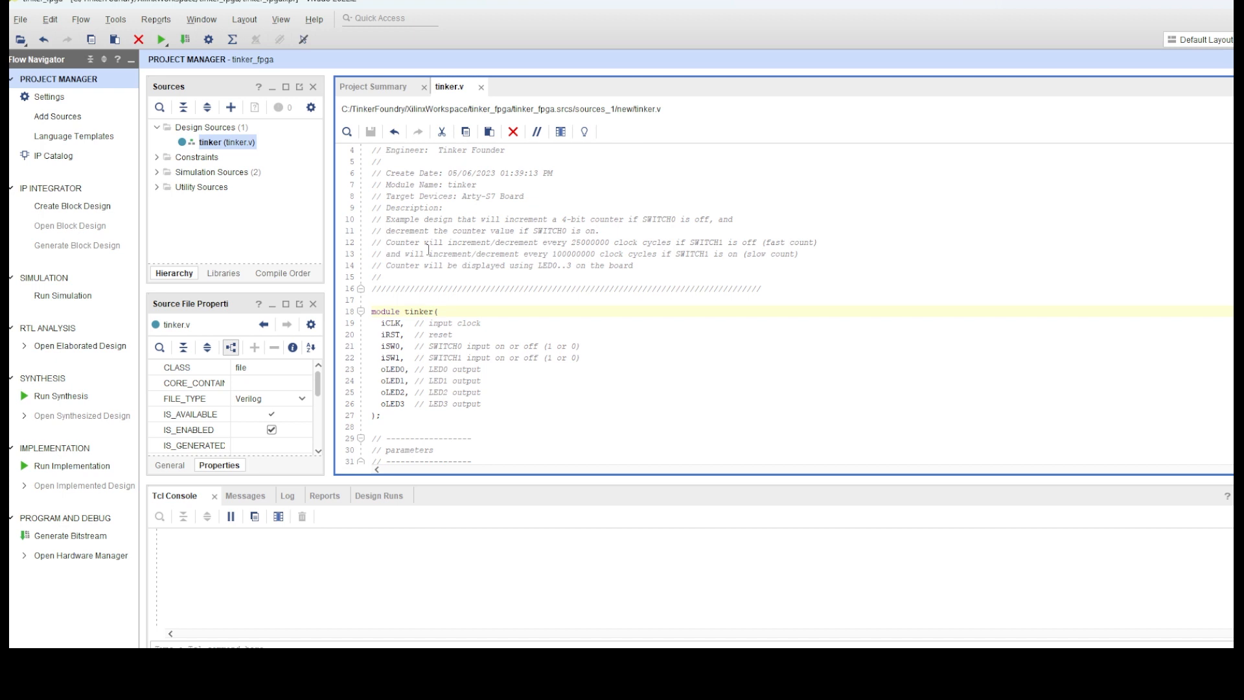
{"action": "left_click", "coordinate": [437, 311]}
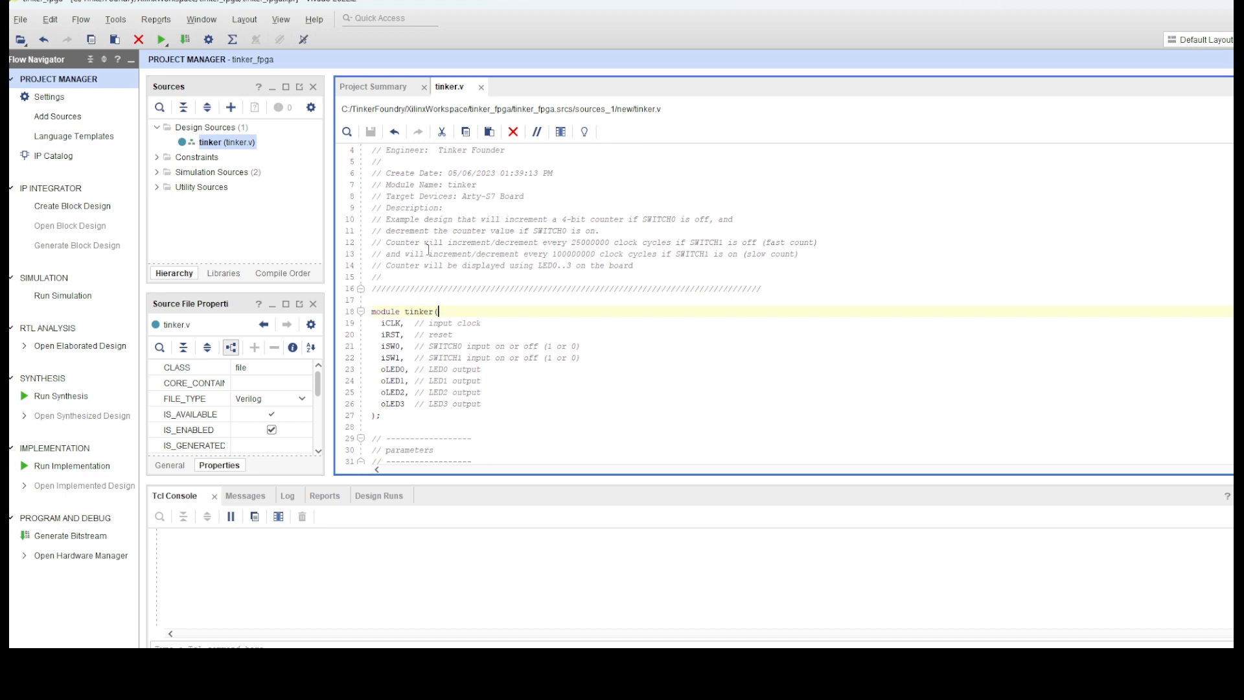
{"action": "mouse_move", "coordinate": [415, 268]}
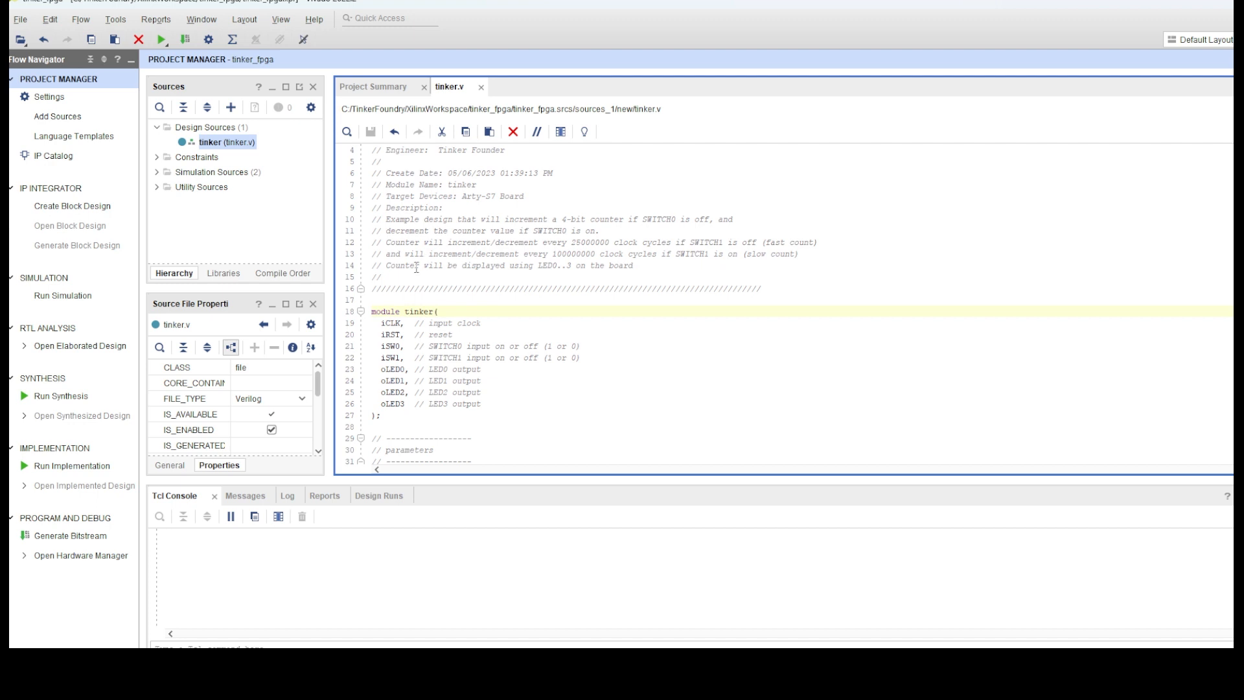
{"action": "mouse_move", "coordinate": [445, 266]}
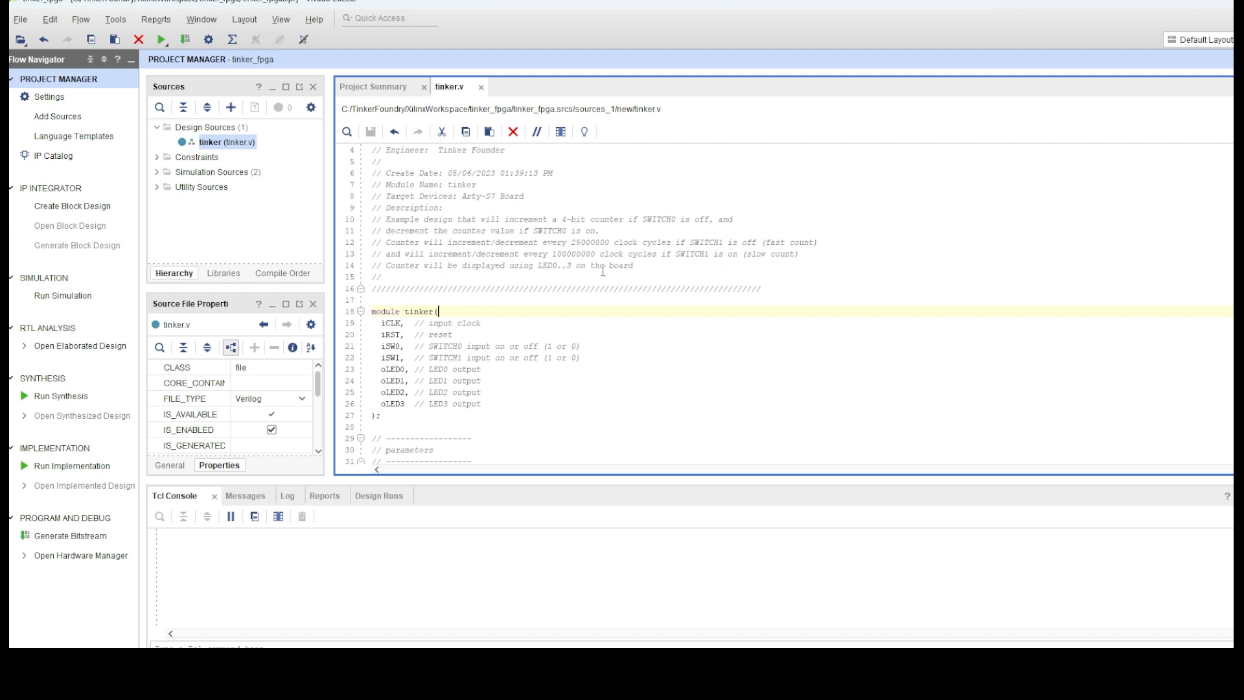
{"action": "mouse_move", "coordinate": [631, 275]}
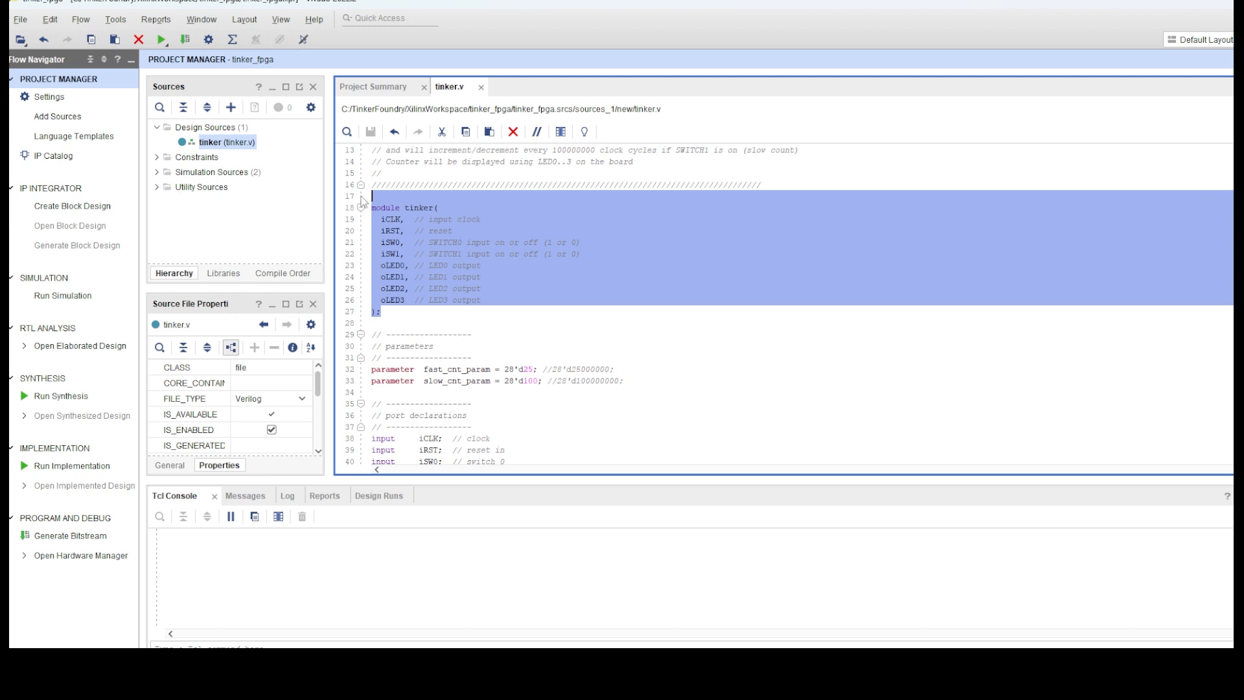
{"action": "mouse_move", "coordinate": [558, 312]}
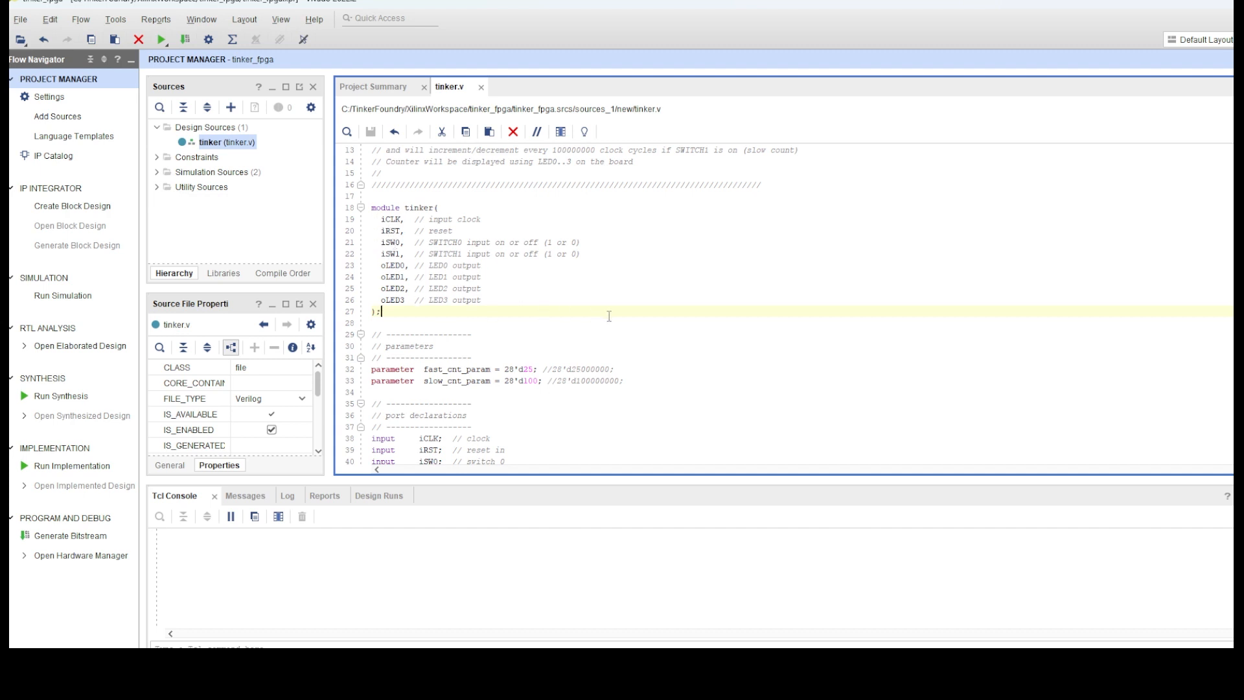
{"action": "scroll", "scroll_direction": "down", "scroll_amount": 3}
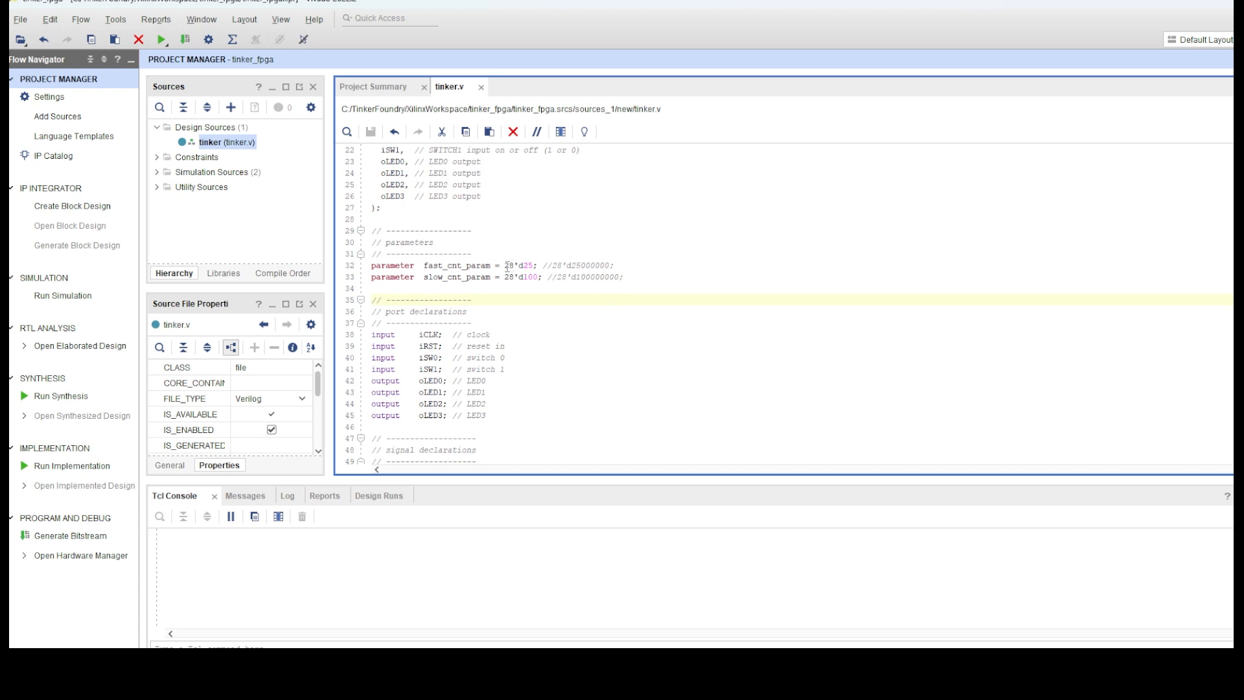
{"action": "double_click", "coordinate": [519, 264]}
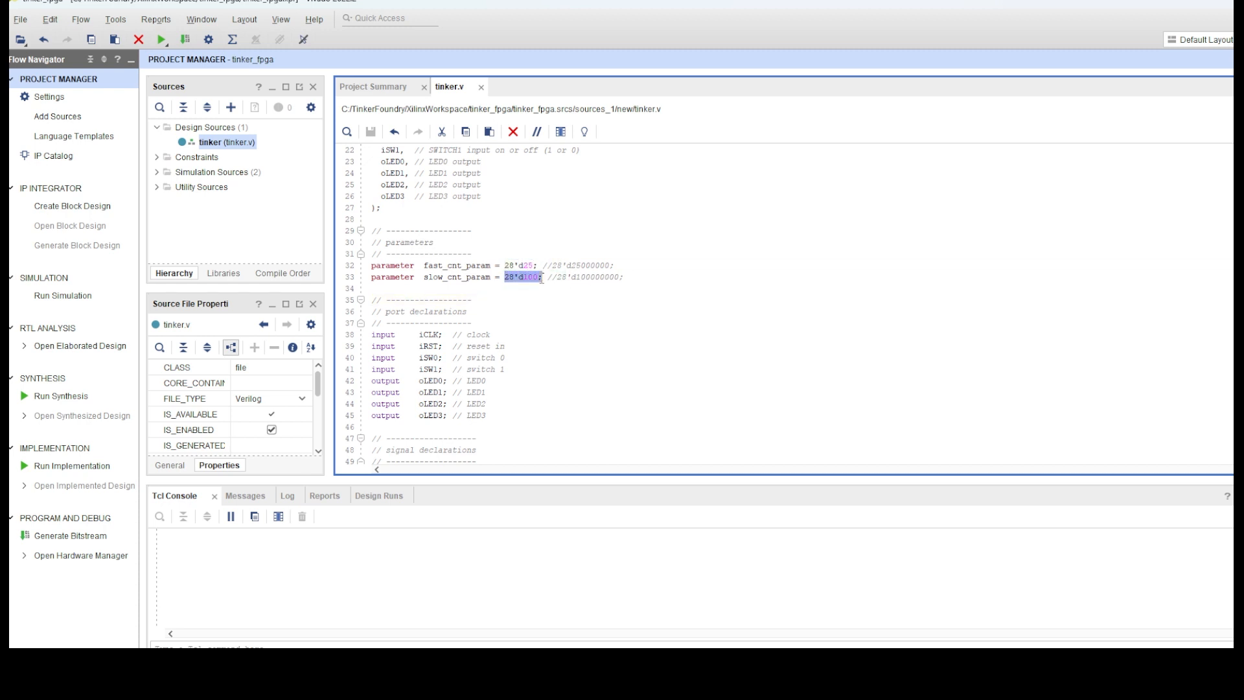
{"action": "scroll", "scroll_direction": "down", "scroll_amount": 3}
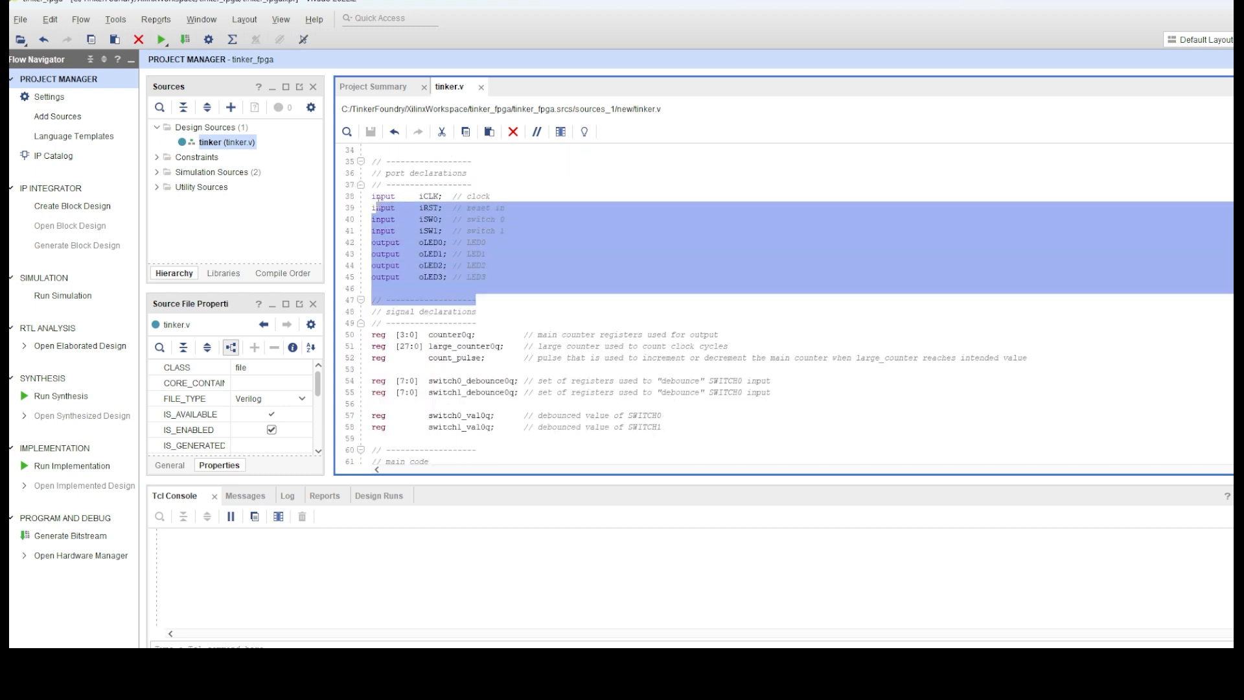
{"action": "scroll", "scroll_direction": "down", "scroll_amount": 3}
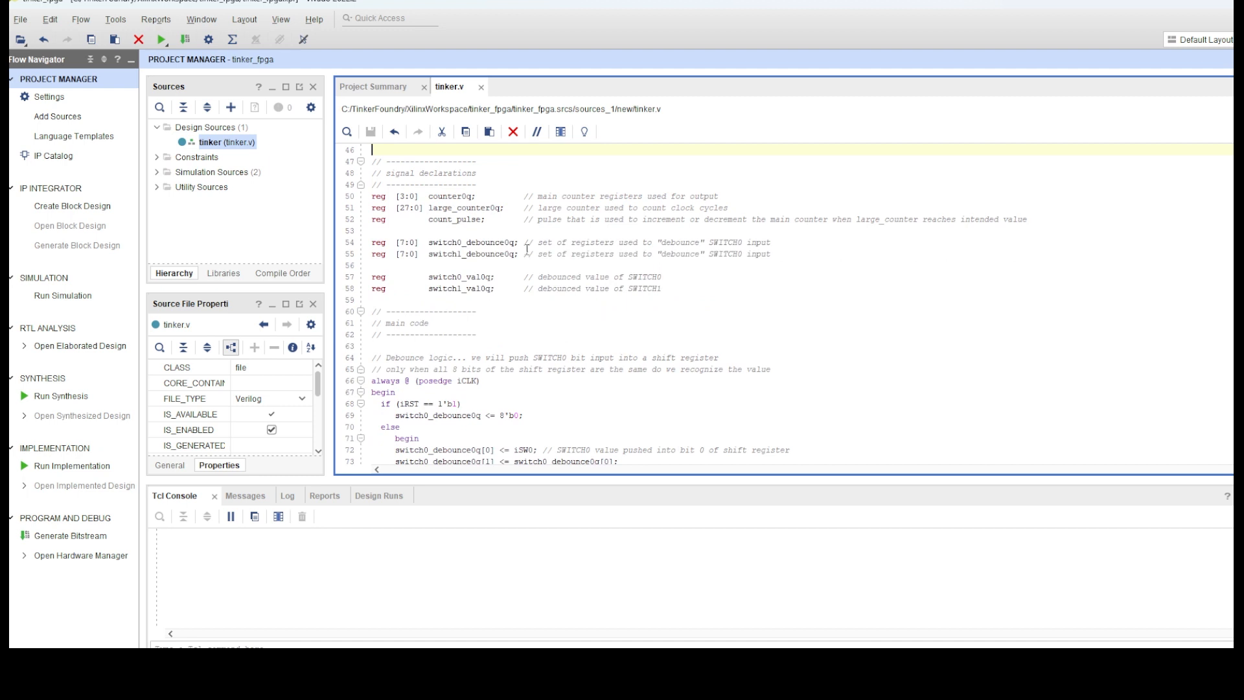
{"action": "mouse_move", "coordinate": [600, 196]}
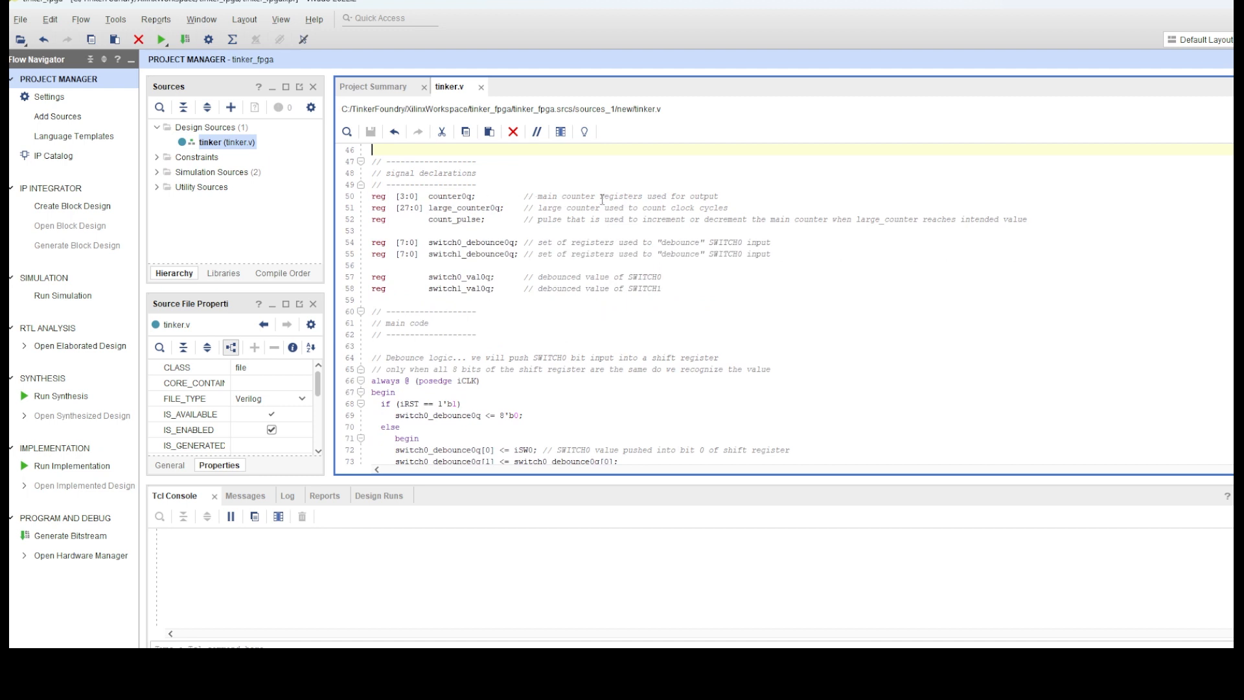
{"action": "double_click", "coordinate": [405, 195]}
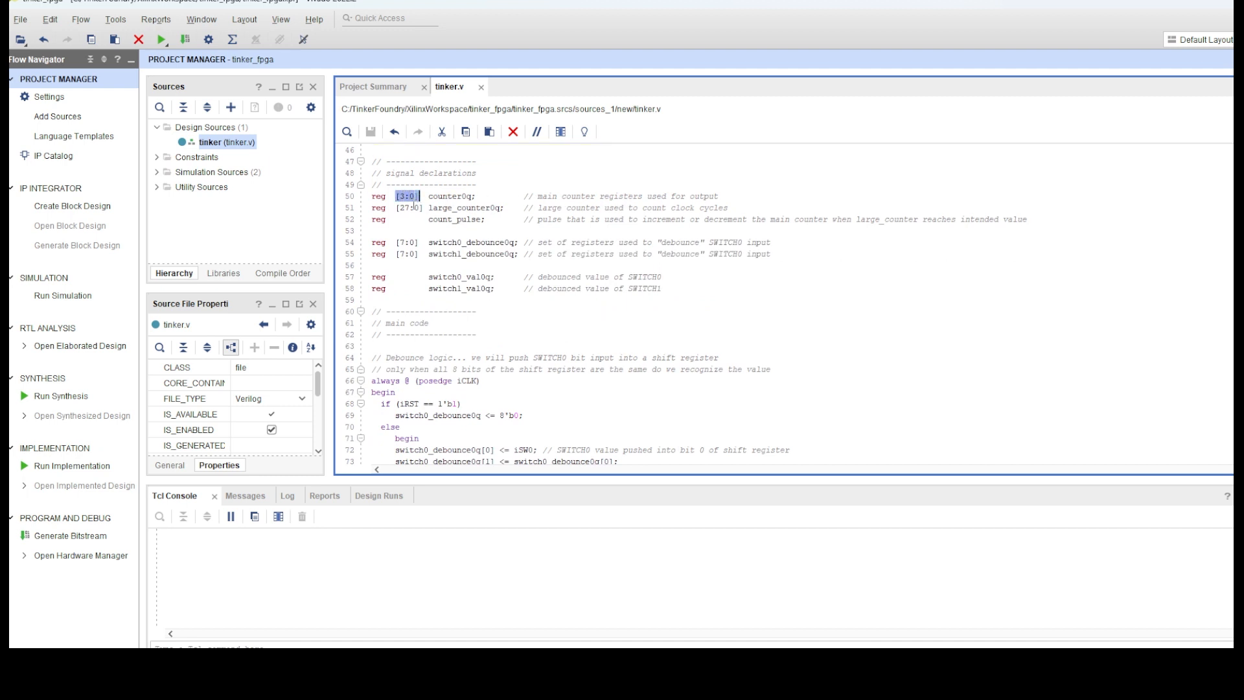
{"action": "left_click", "coordinate": [429, 208]}
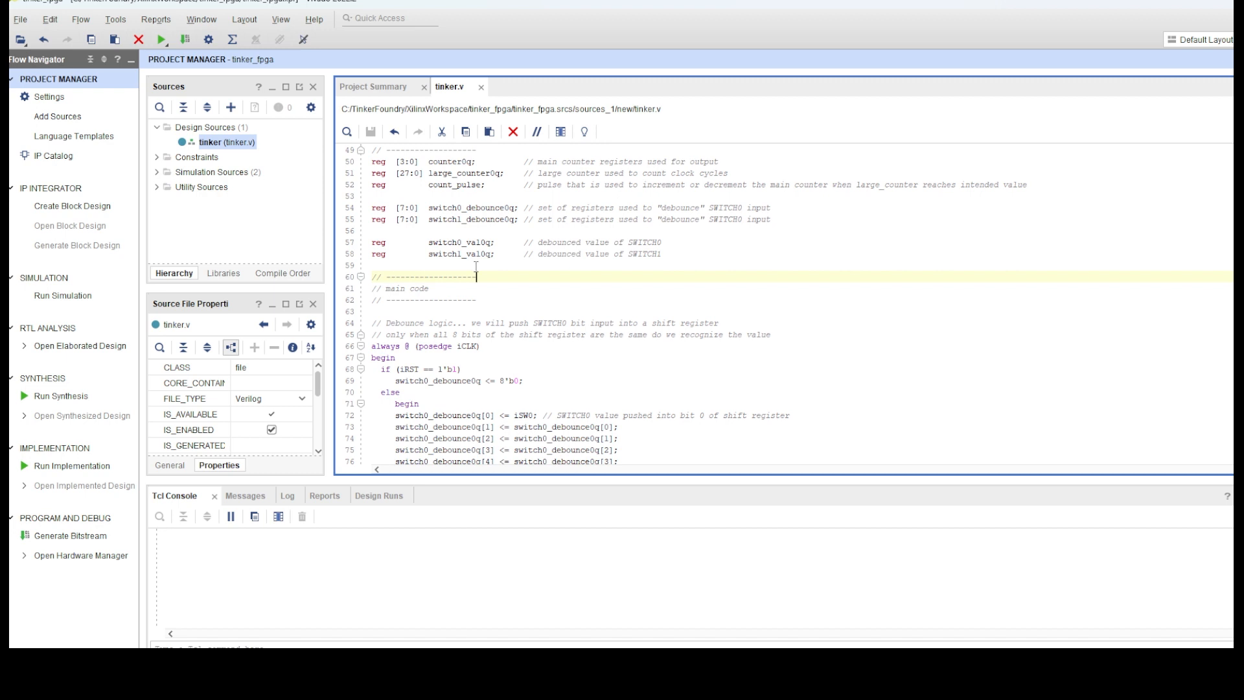
{"action": "scroll", "scroll_direction": "down", "scroll_amount": 3}
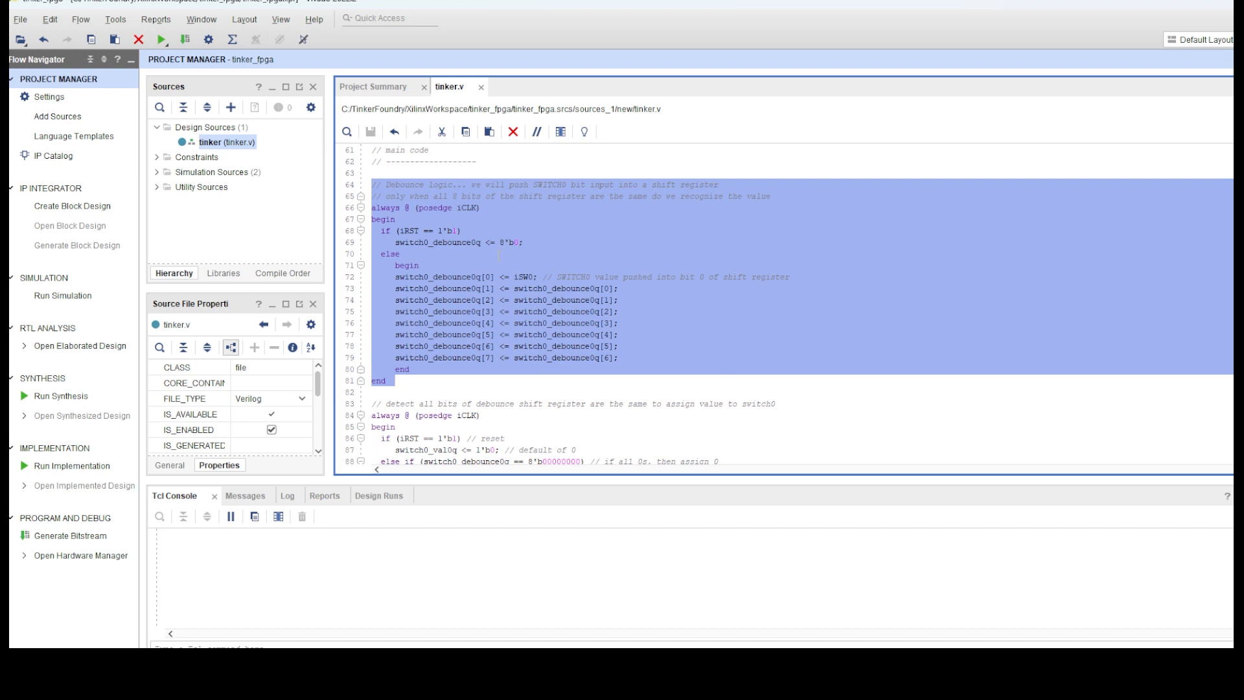
{"action": "left_click", "coordinate": [402, 253]}
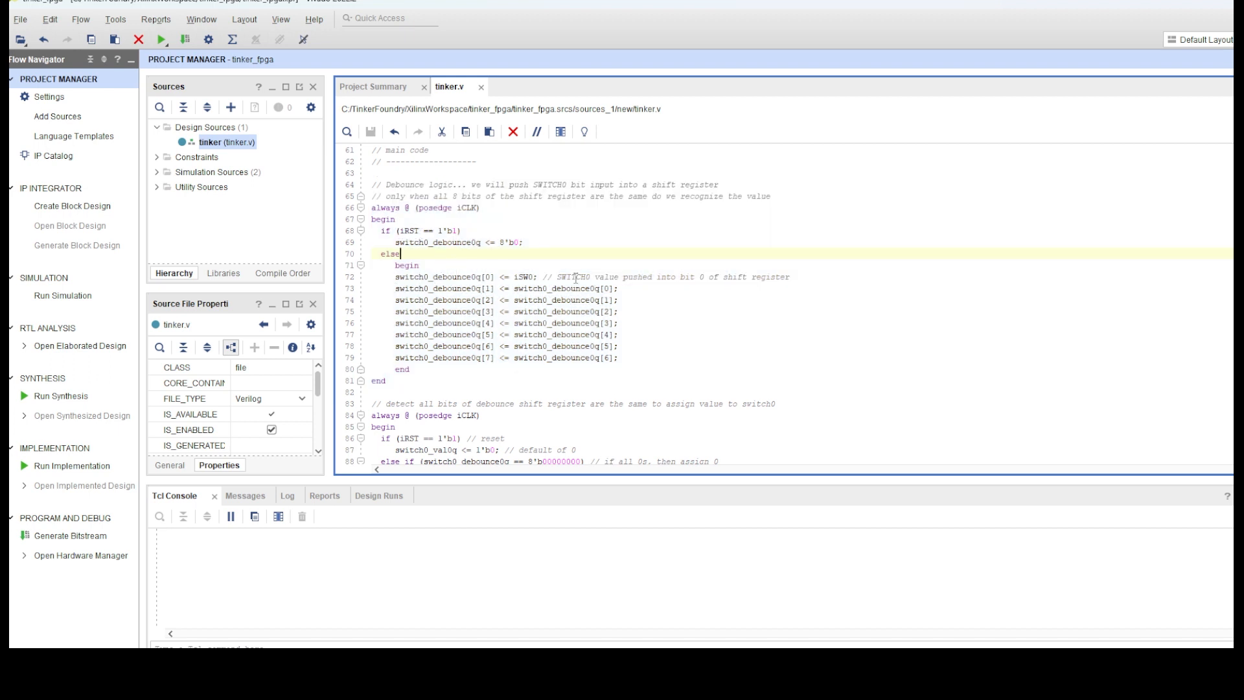
{"action": "mouse_move", "coordinate": [748, 276]}
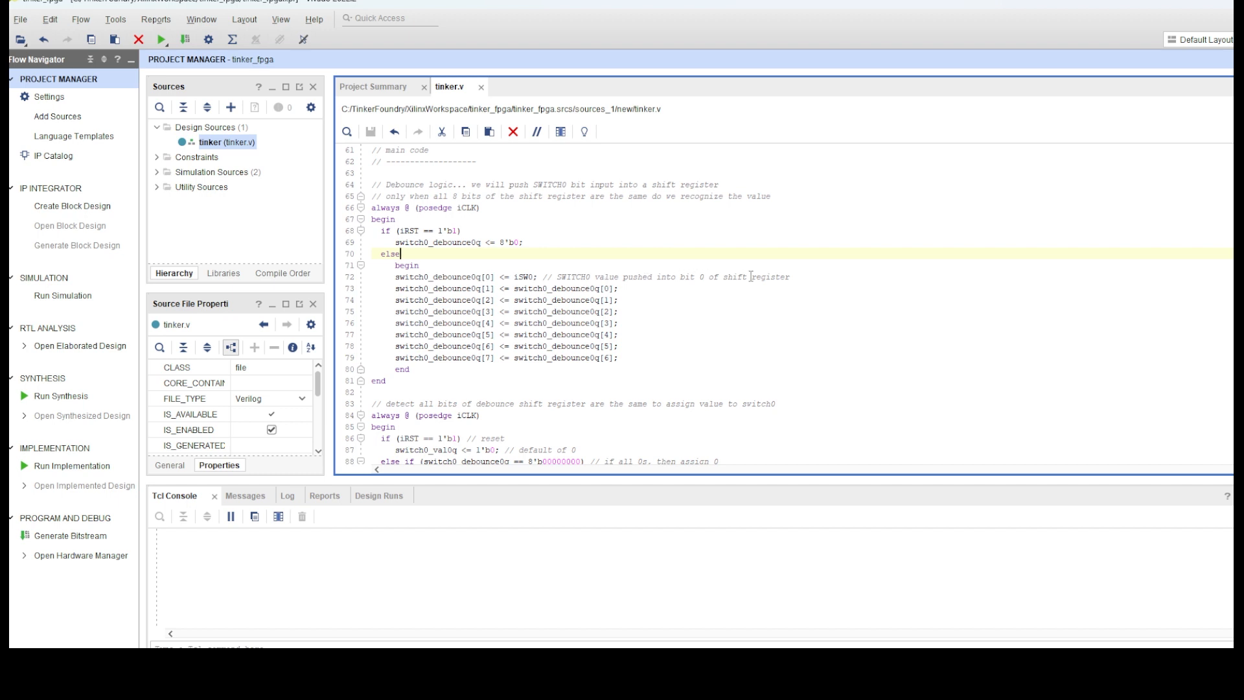
{"action": "scroll", "scroll_direction": "down", "scroll_amount": 3}
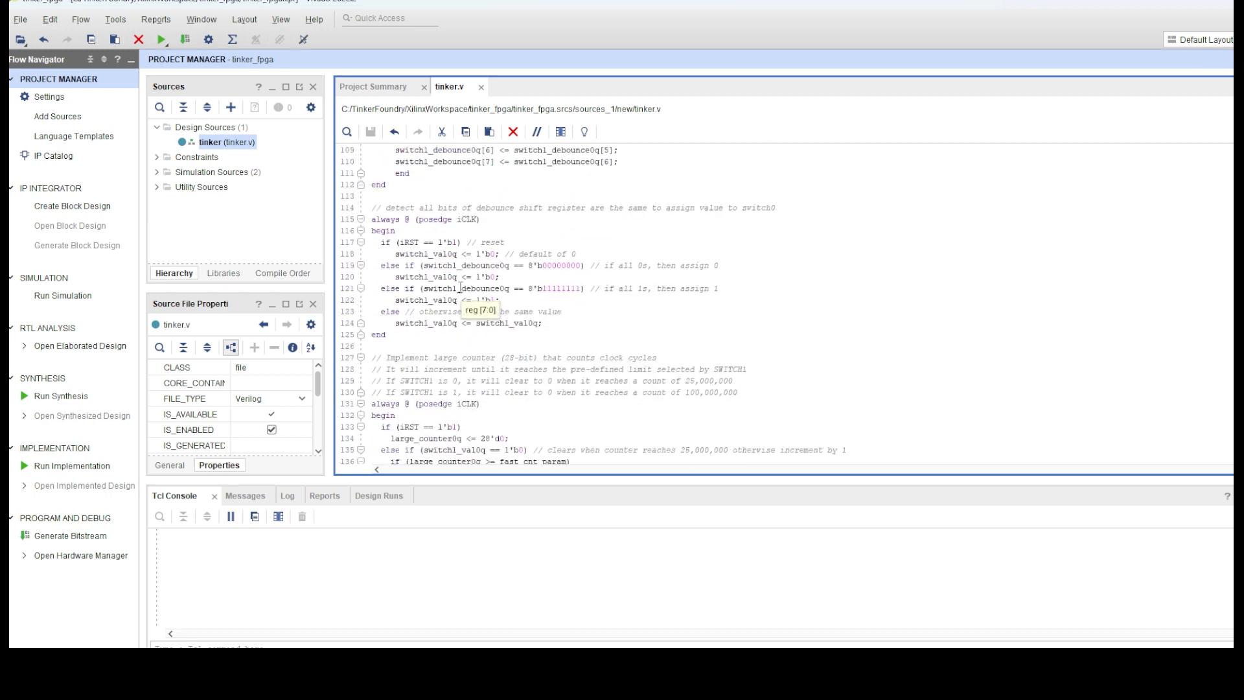
{"action": "scroll", "scroll_direction": "down", "scroll_amount": 3}
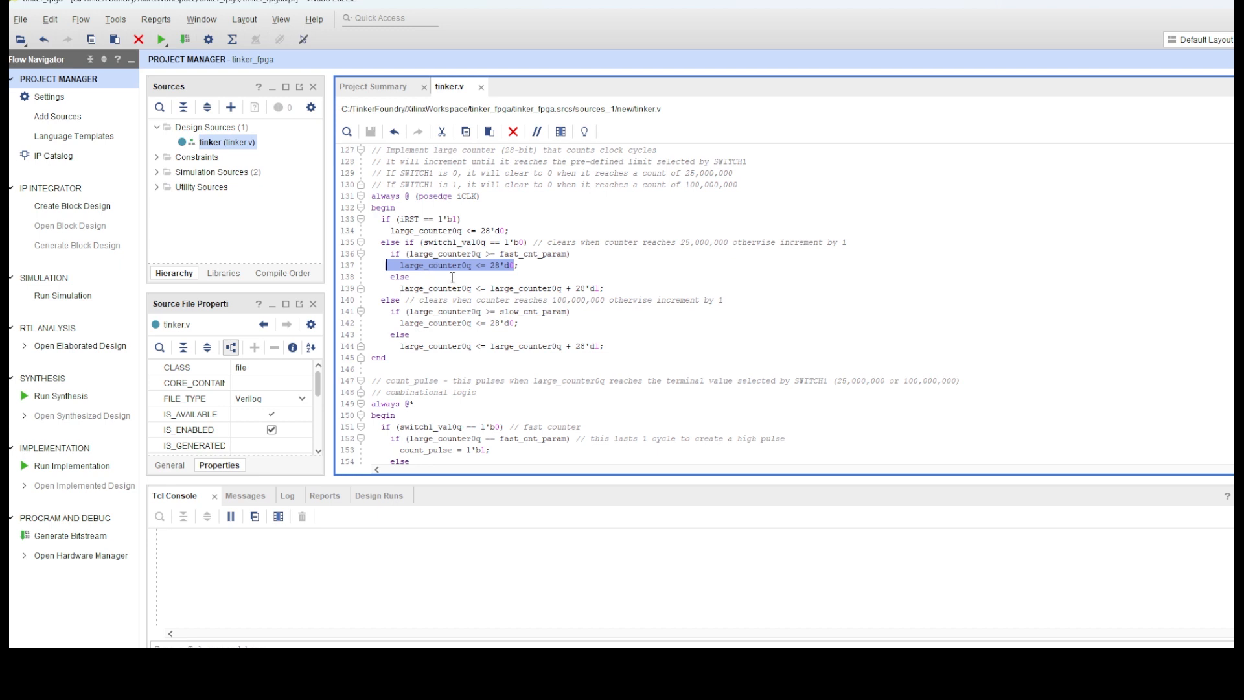
{"action": "left_click", "coordinate": [642, 287]}
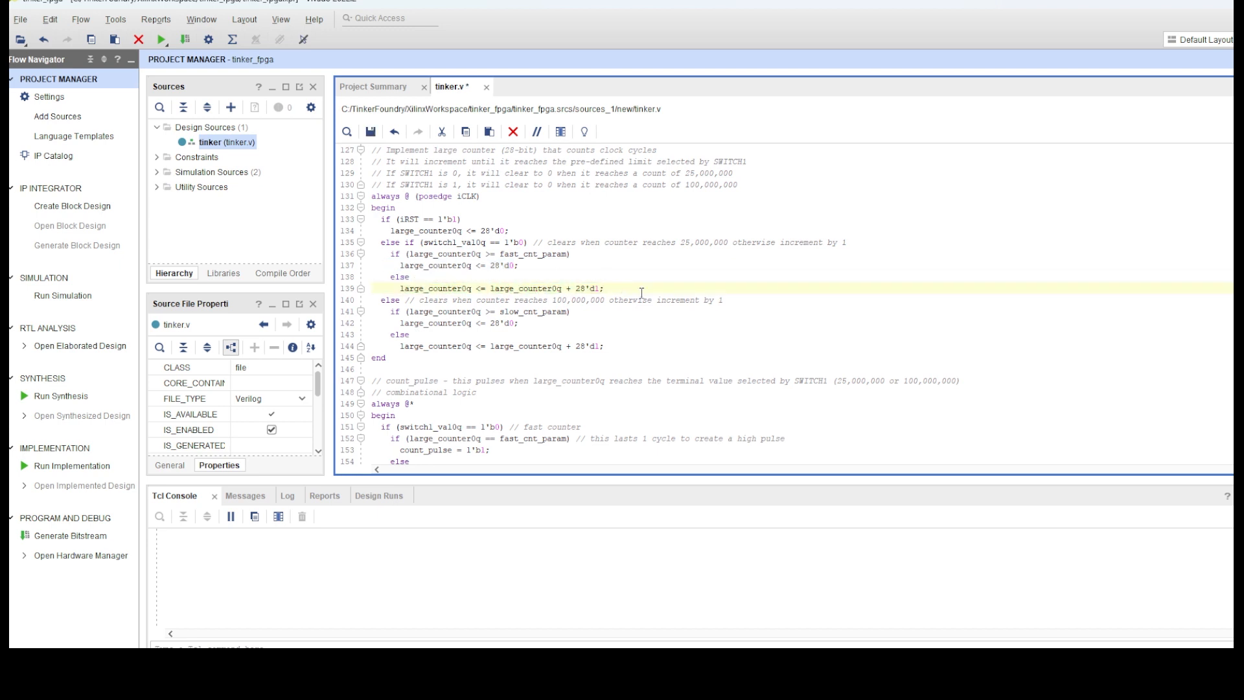
{"action": "type", "text": "// increment by 1"}
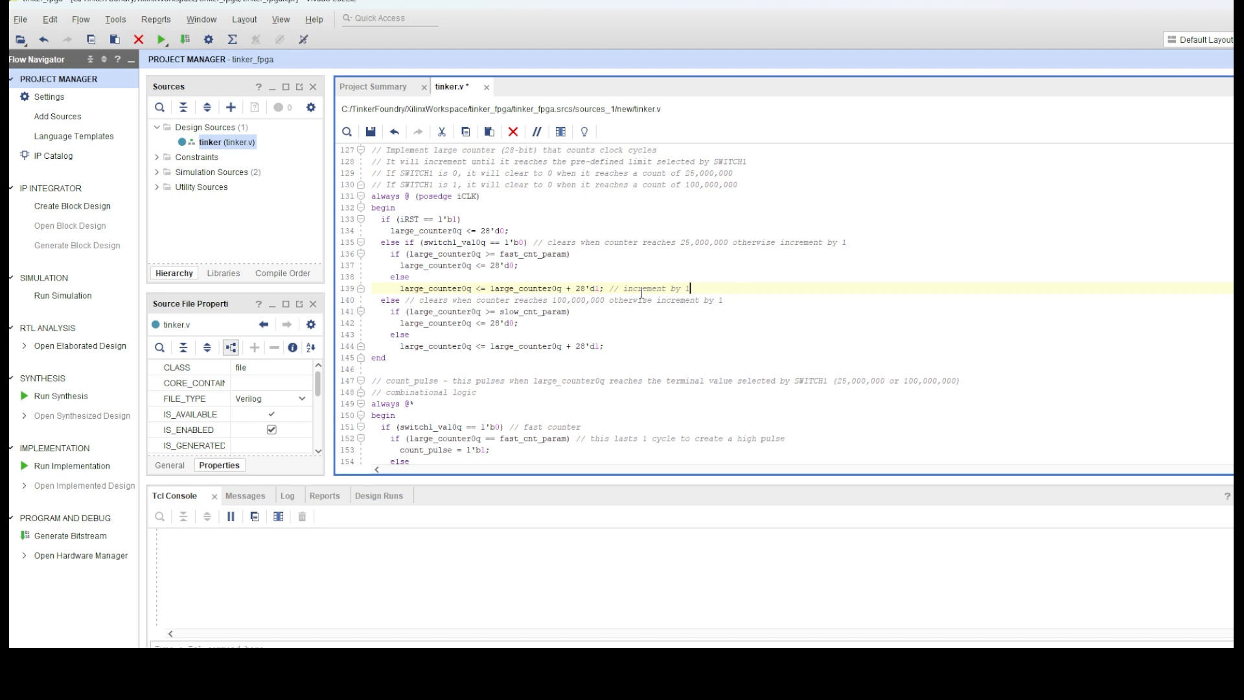
{"action": "left_click", "coordinate": [441, 303]}
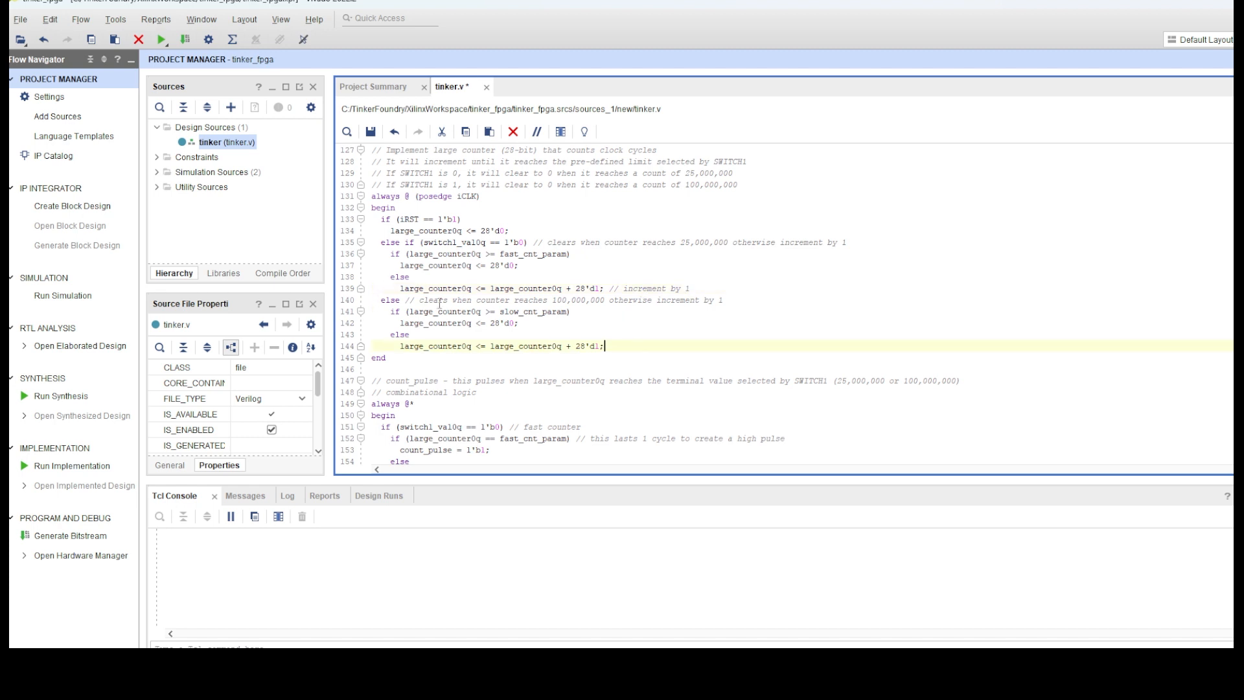
{"action": "scroll", "scroll_direction": "down", "scroll_amount": 3}
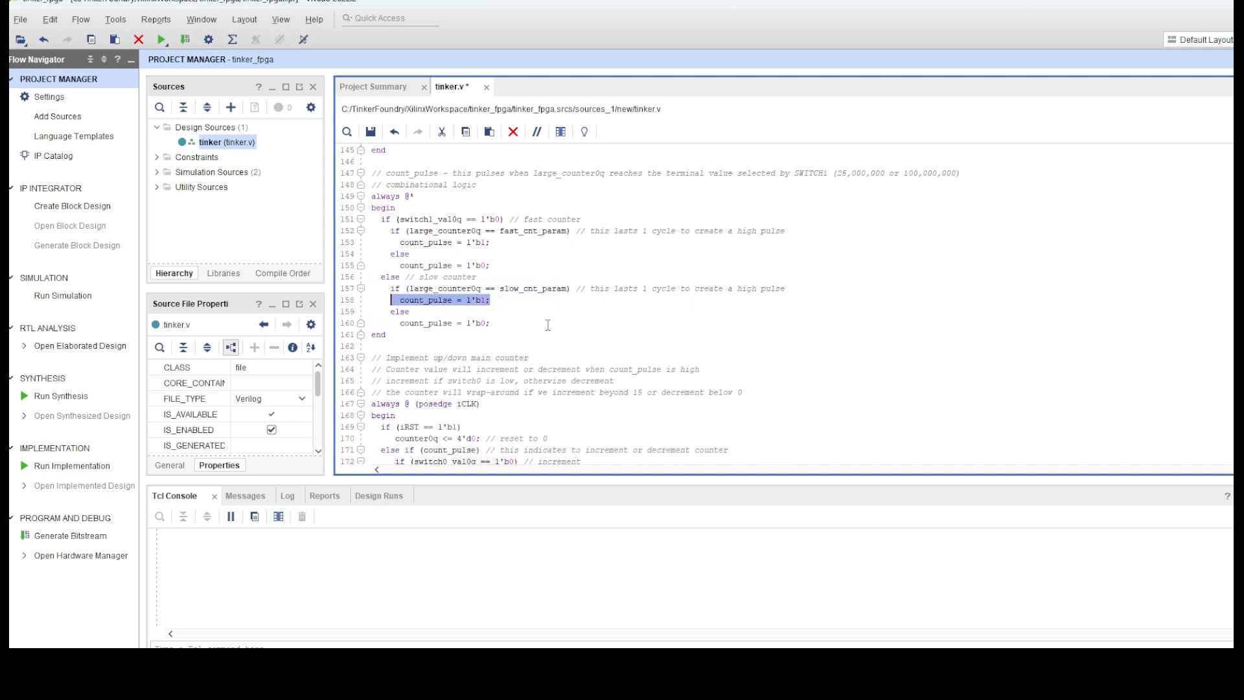
{"action": "scroll", "scroll_direction": "down", "scroll_amount": 3}
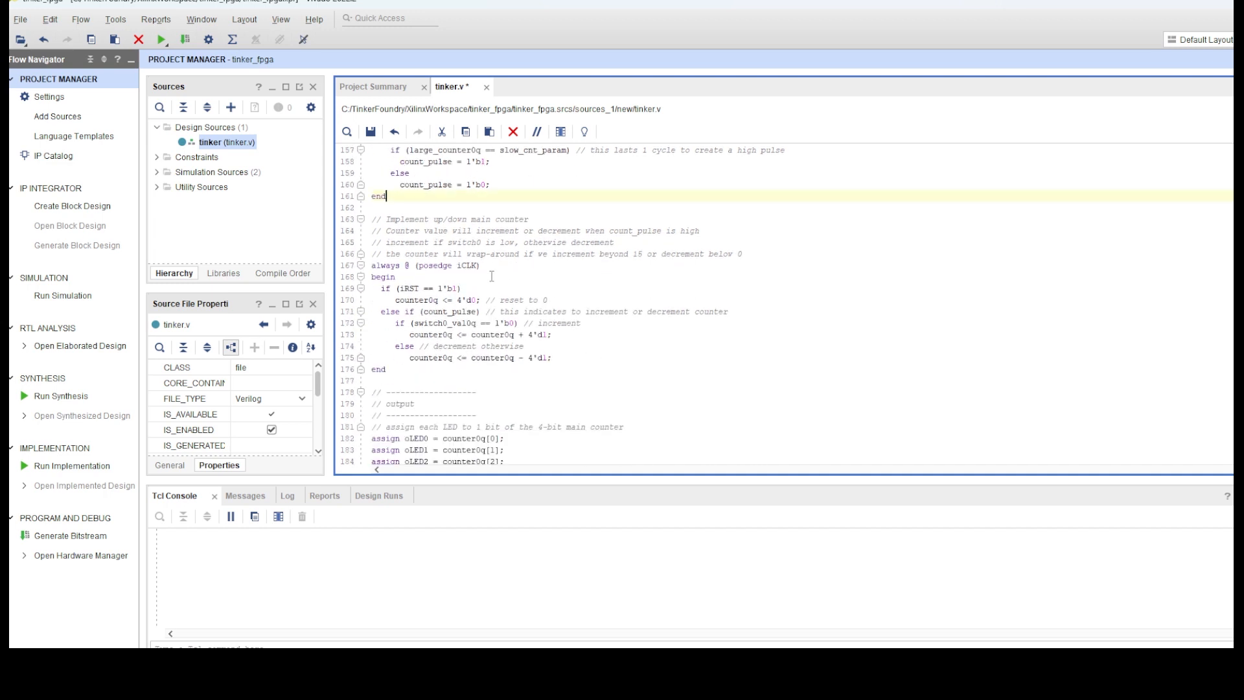
{"action": "double_click", "coordinate": [452, 219]}
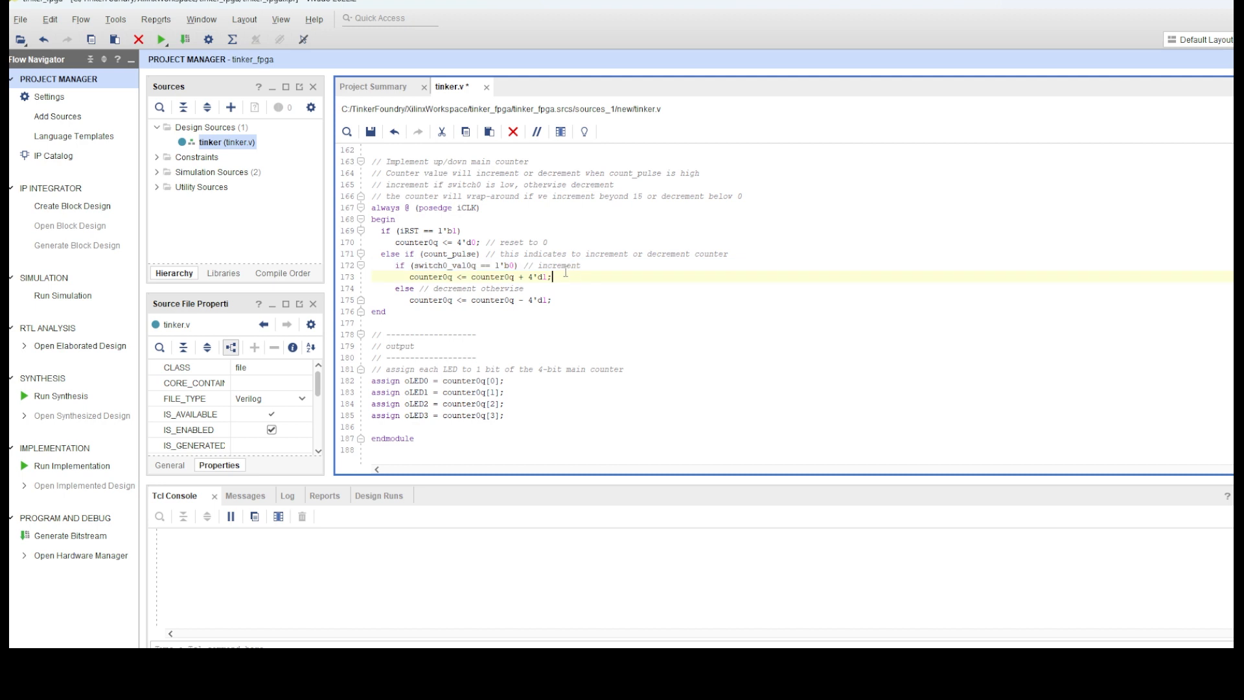
Step: Open tinker_testbench from Simulation Sources
{"action": "left_click", "coordinate": [552, 299]}
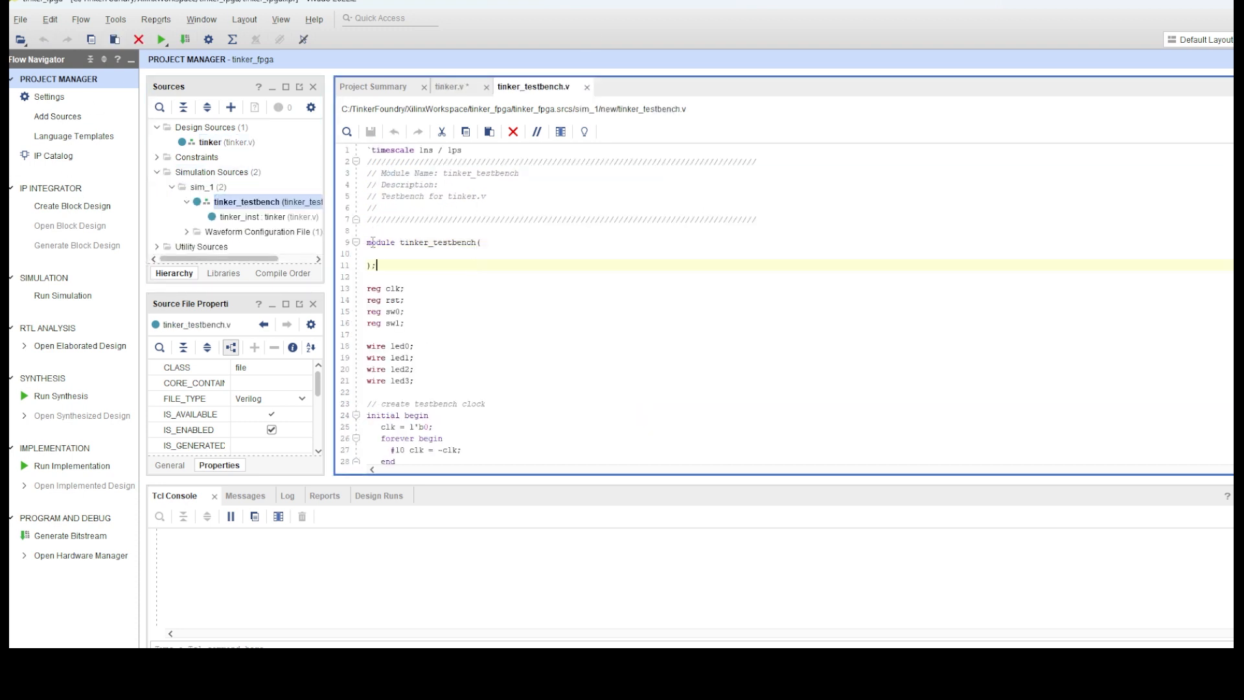
Step: Comment the clock toggle as '// flip clock every 10ns' and bring up the Run Simulation choices
{"action": "scroll", "scroll_direction": "down", "scroll_amount": 3}
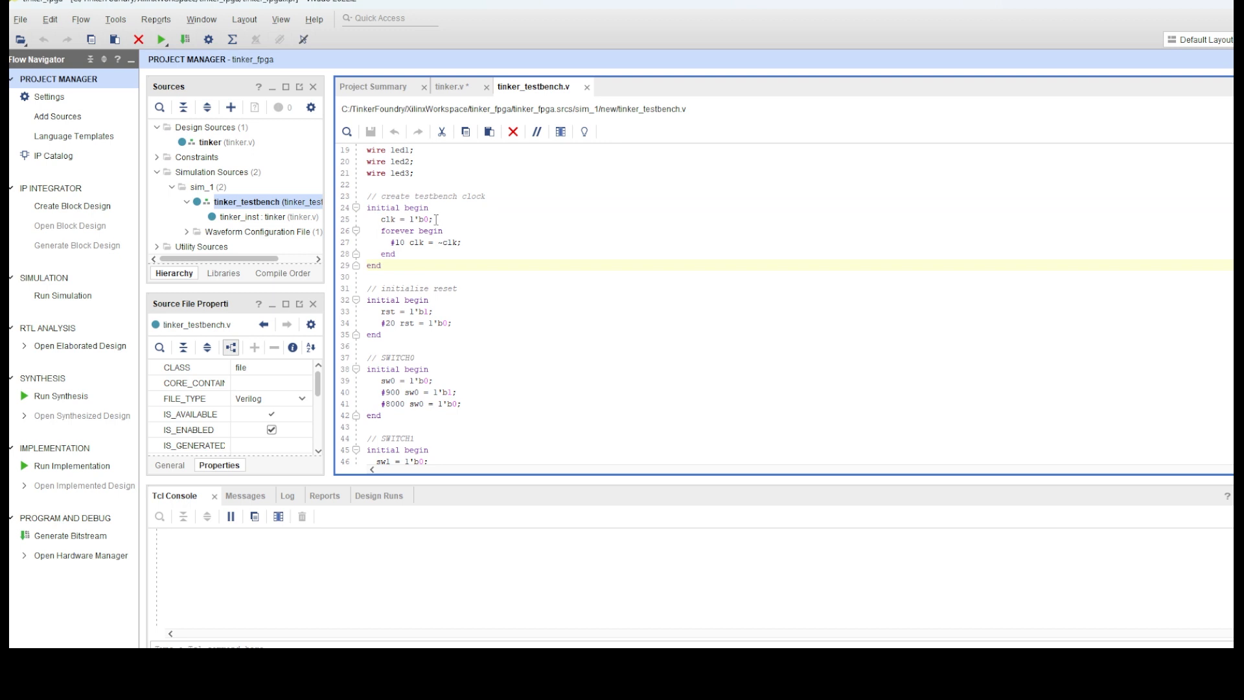
{"action": "type", "text": "// flip clock every 10ns"}
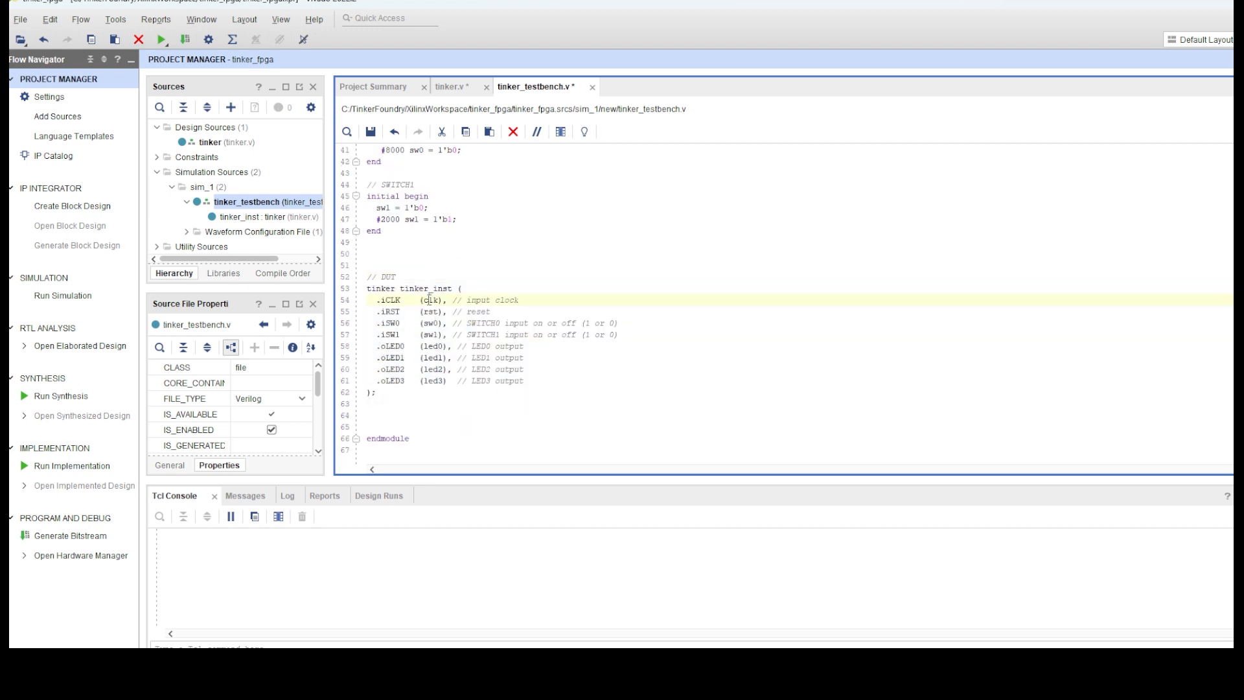
{"action": "left_click", "coordinate": [62, 296]}
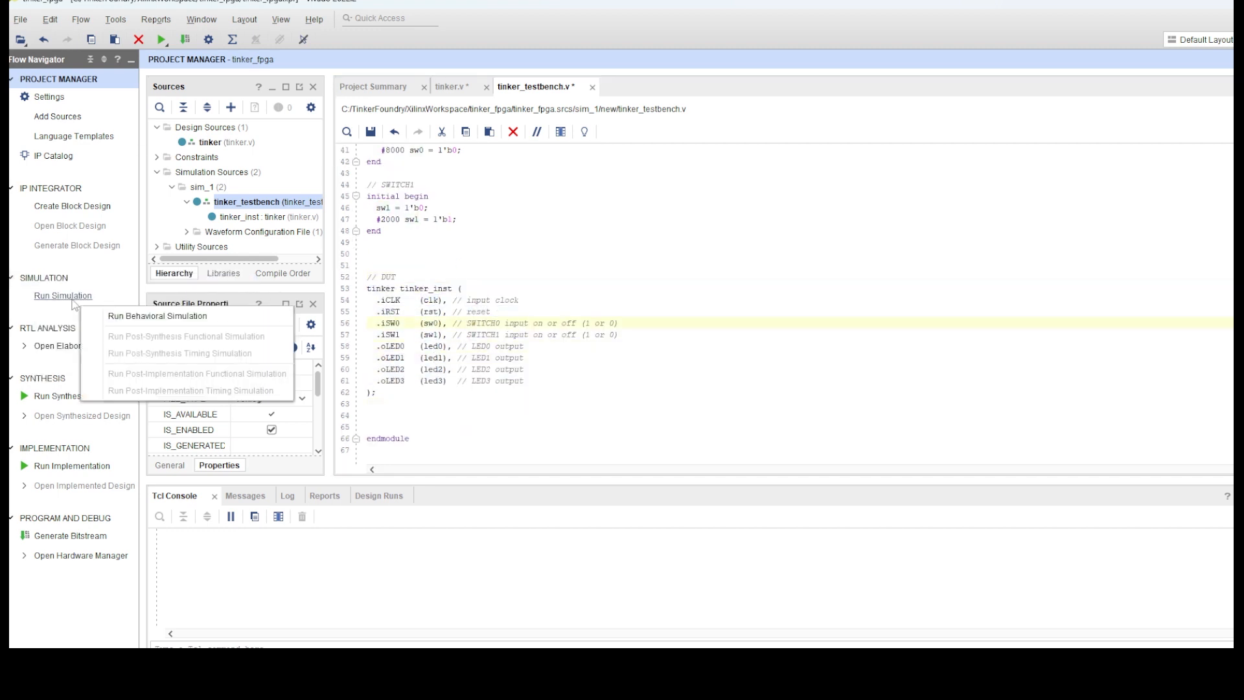
{"action": "left_click", "coordinate": [157, 316]}
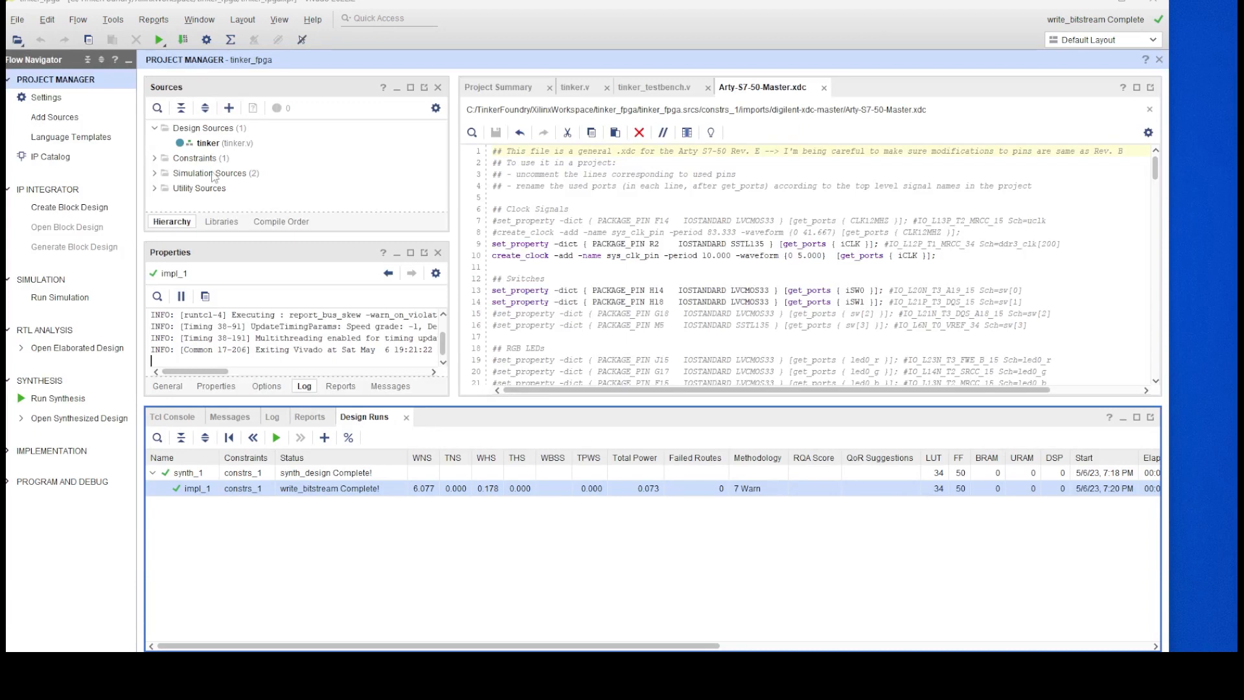
Step: Expand Constraints, dismiss the Add Sources wizard, and select Arty-S7-50-Master.xdc
{"action": "left_click", "coordinate": [154, 156]}
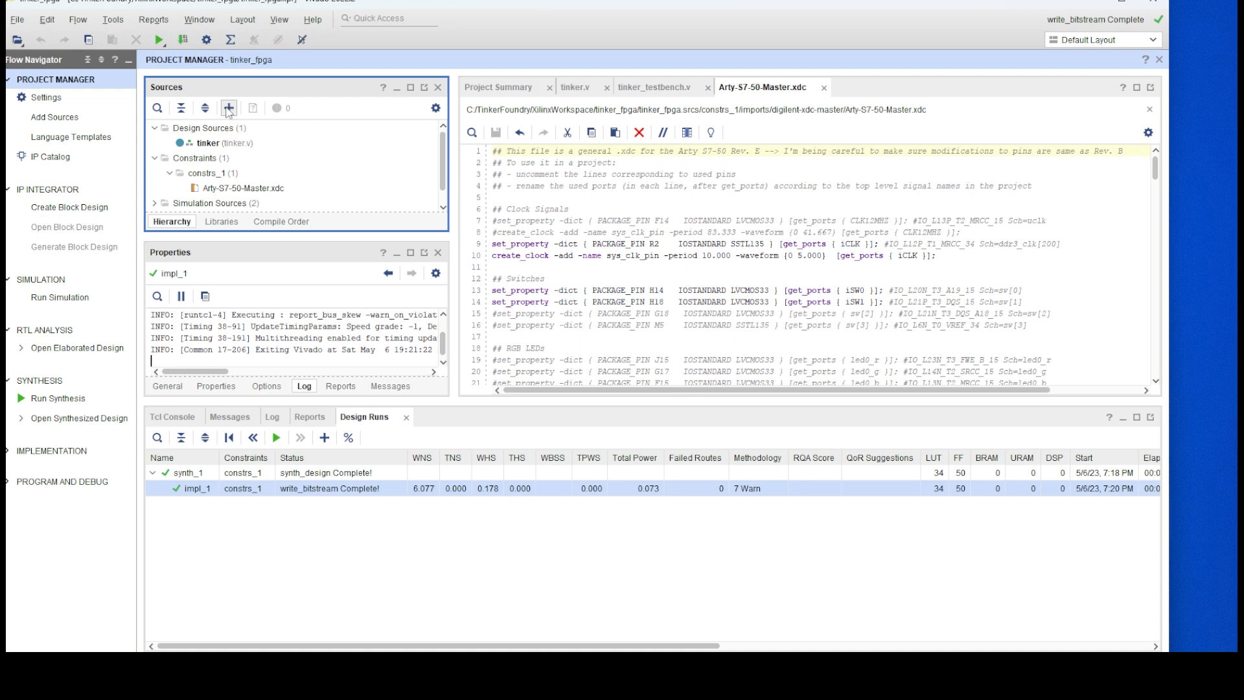
{"action": "left_click", "coordinate": [228, 107]}
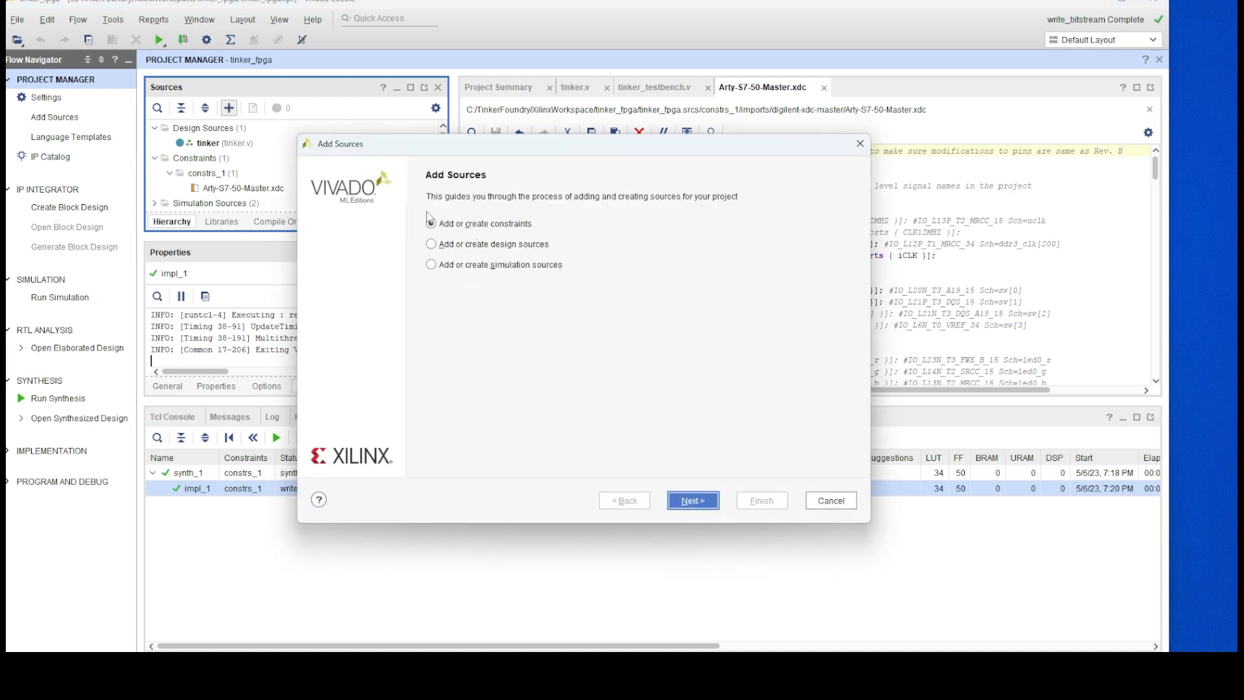
{"action": "left_click", "coordinate": [829, 500]}
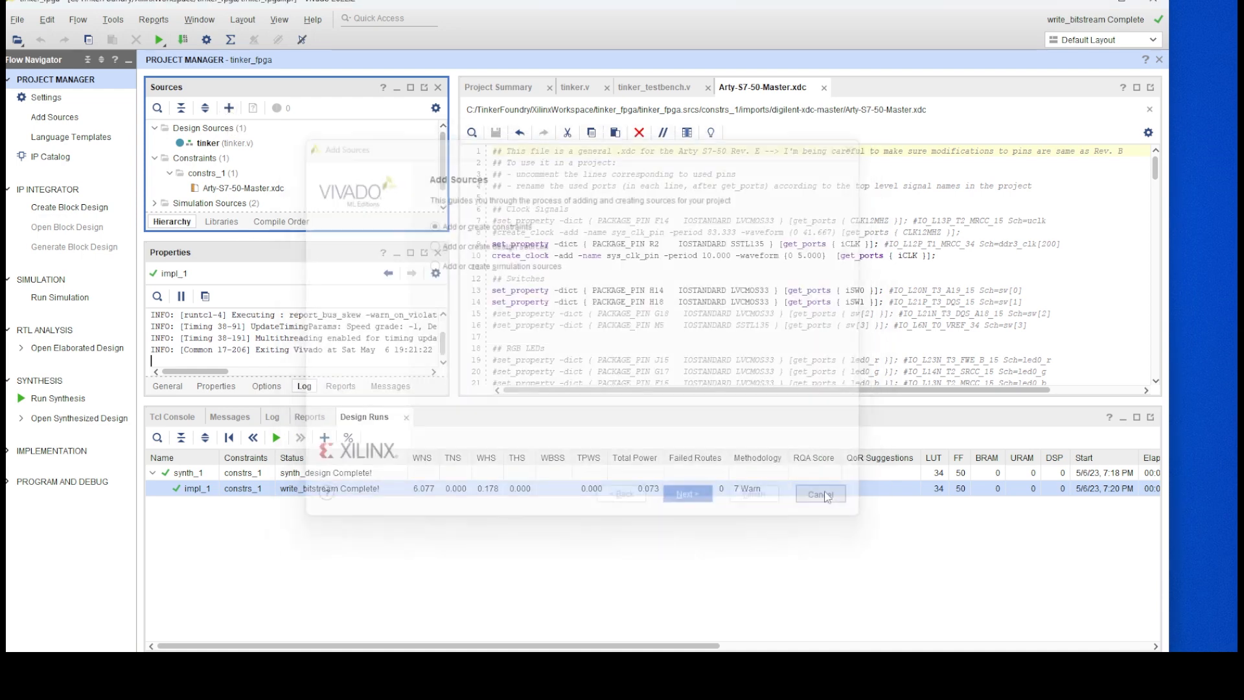
{"action": "left_click", "coordinate": [820, 493]}
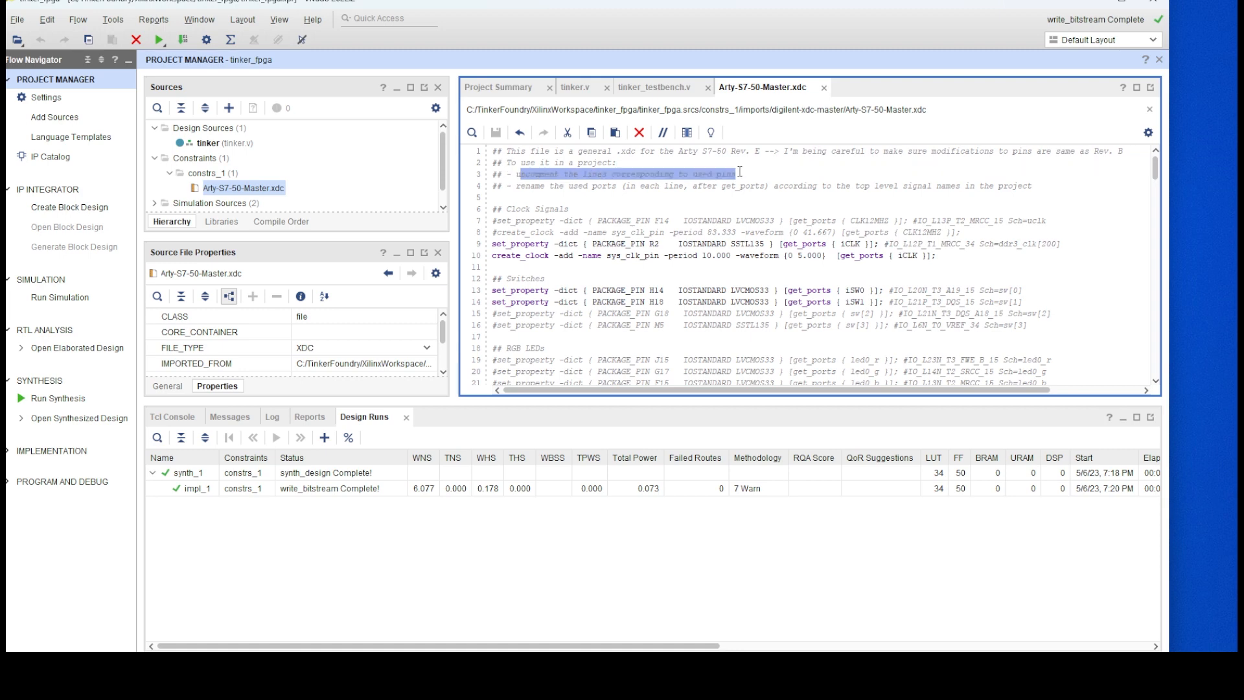
{"action": "mouse_move", "coordinate": [655, 207]}
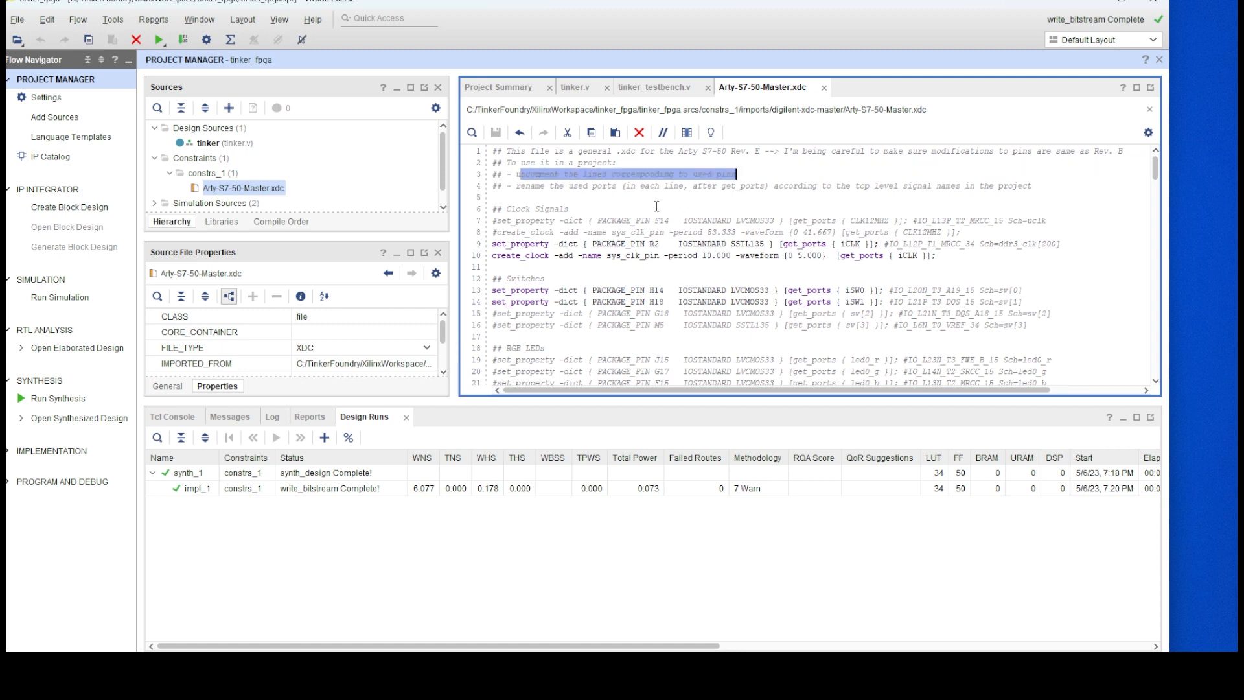
{"action": "left_click", "coordinate": [566, 208]}
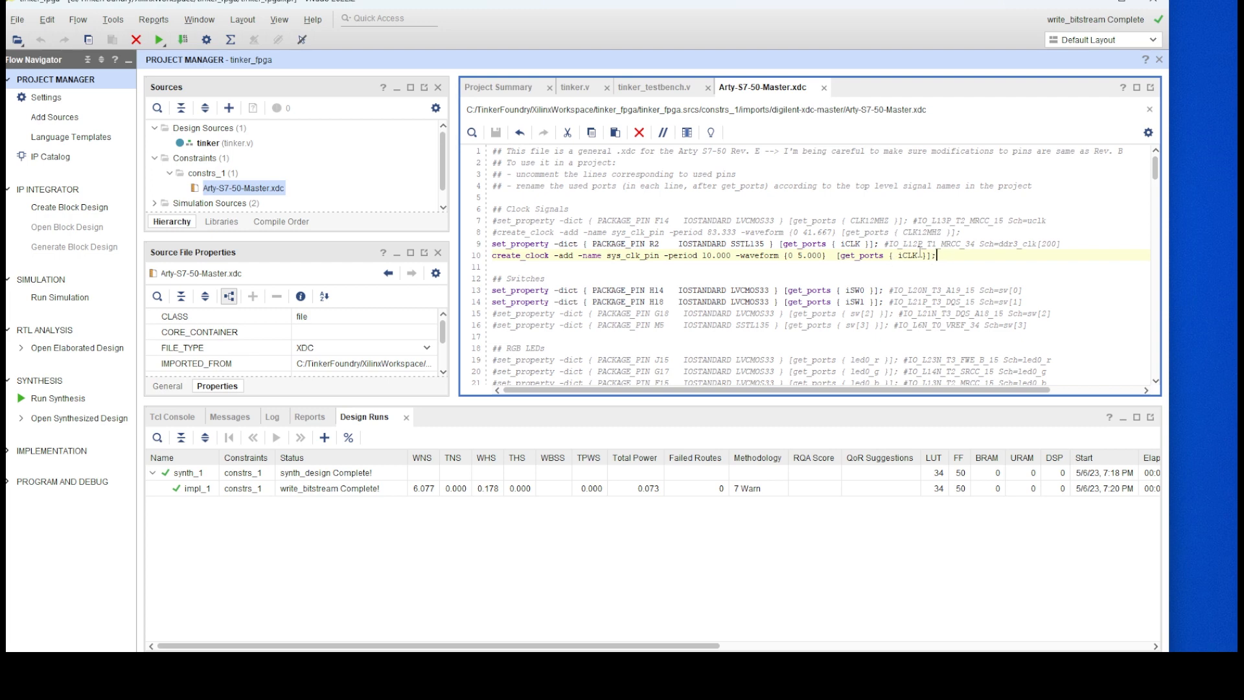
{"action": "left_click_drag", "start_coordinate": [493, 244], "coordinate": [935, 255]}
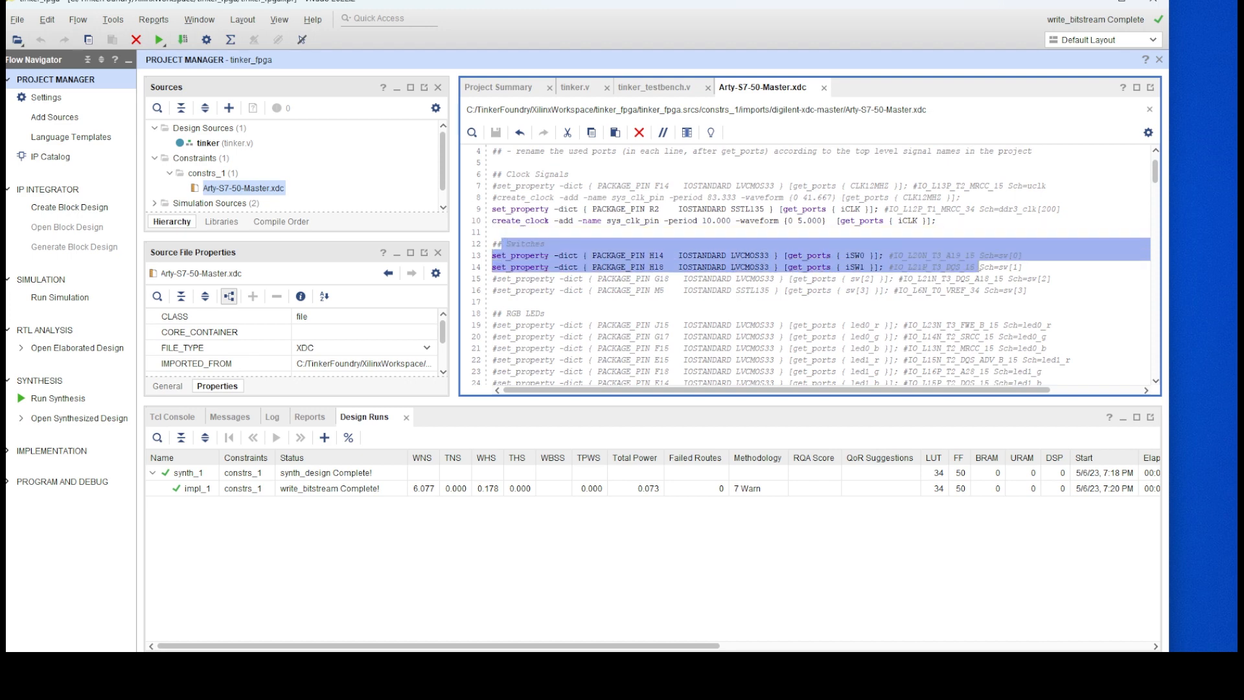
{"action": "left_click", "coordinate": [853, 267]}
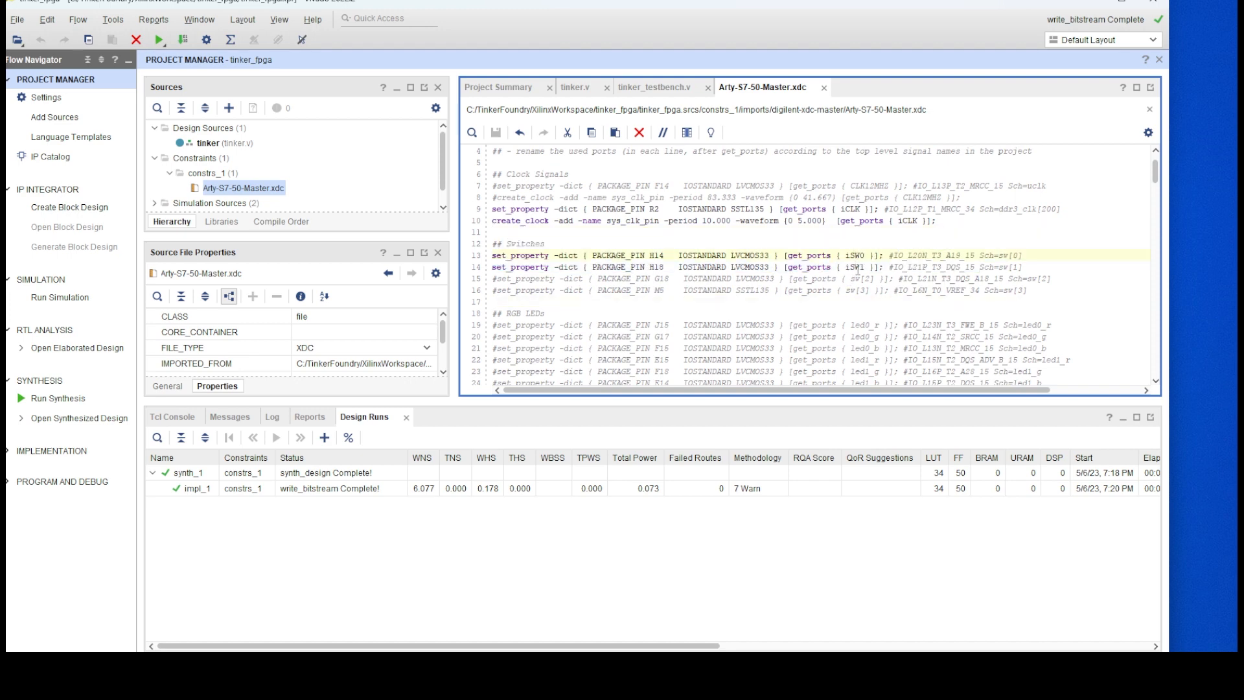
{"action": "double_click", "coordinate": [850, 255]}
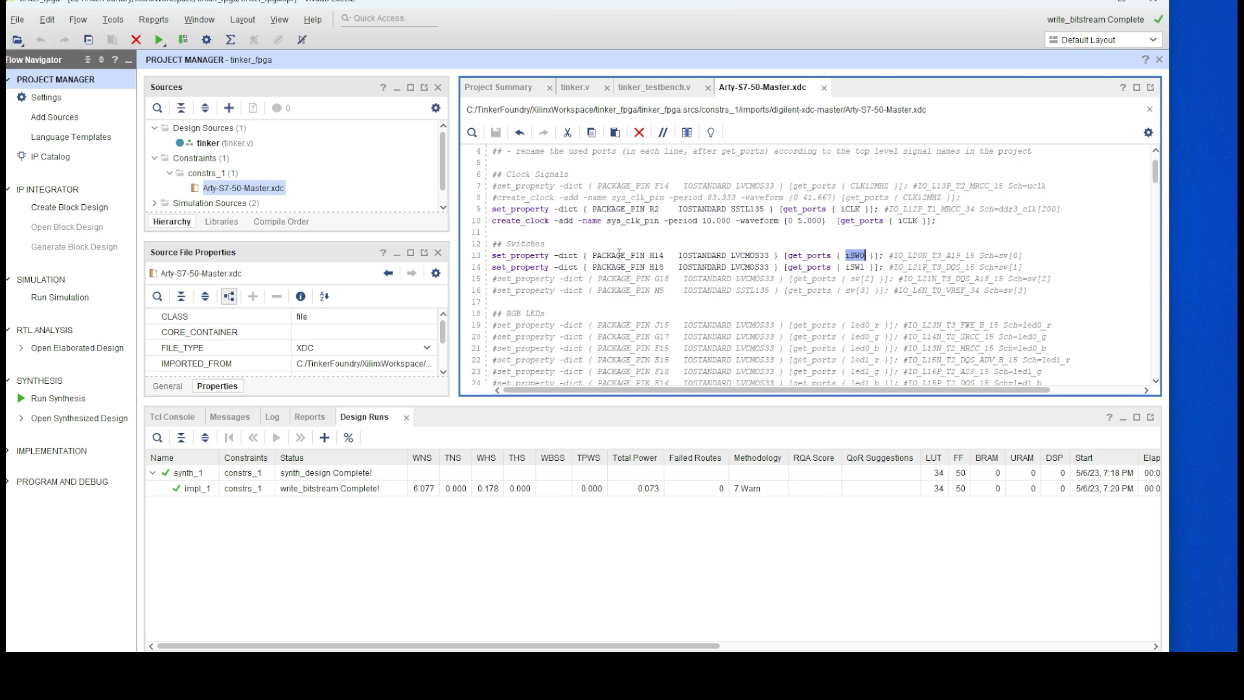
{"action": "mouse_move", "coordinate": [936, 266]}
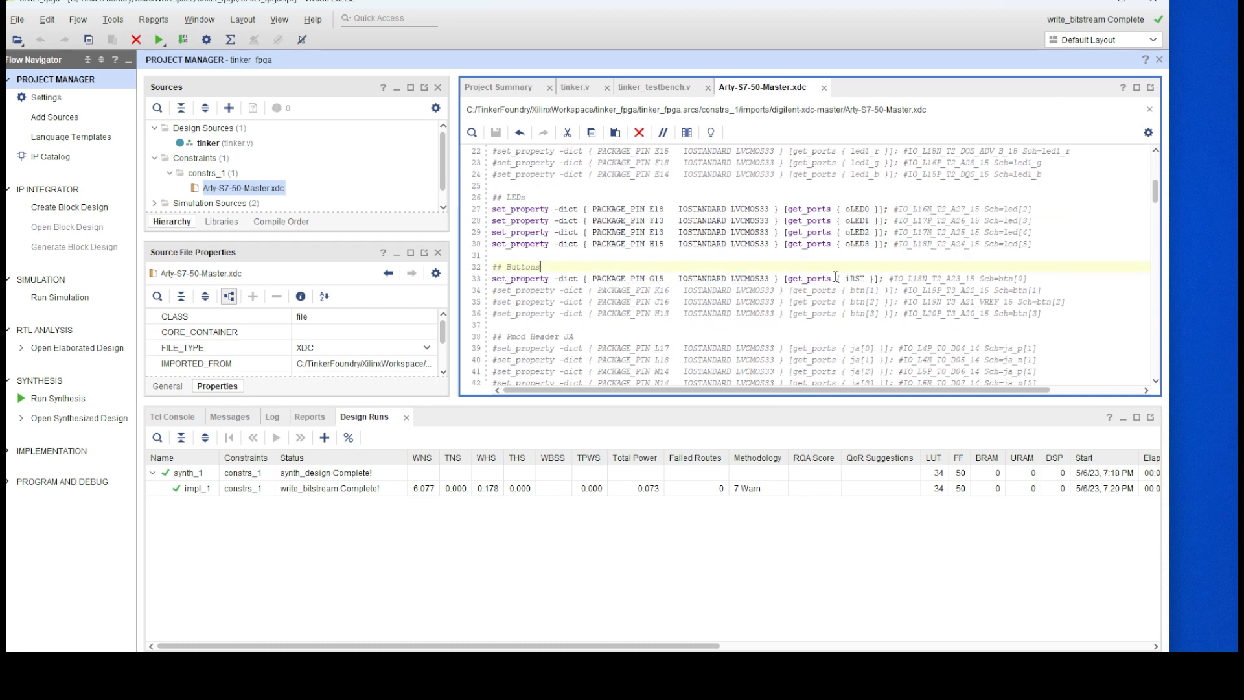
{"action": "double_click", "coordinate": [850, 279]}
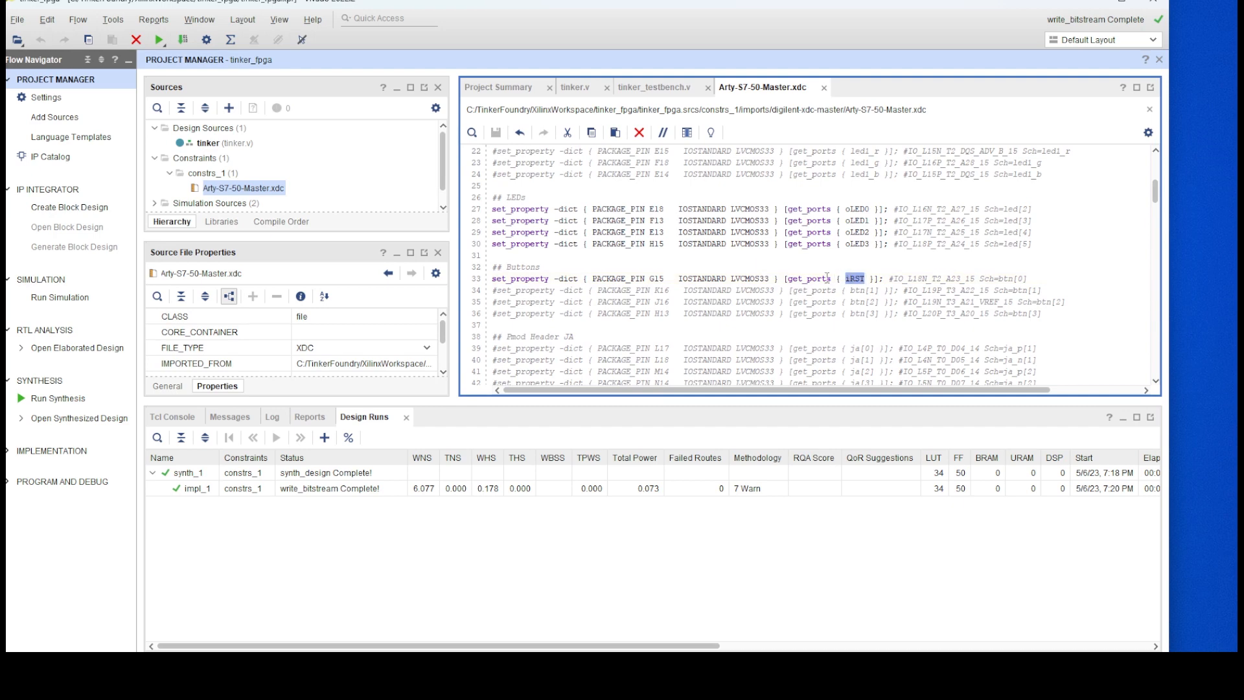
Step: Re-run synthesis, resetting previous implementation results, and launch the run
{"action": "left_click", "coordinate": [157, 41]}
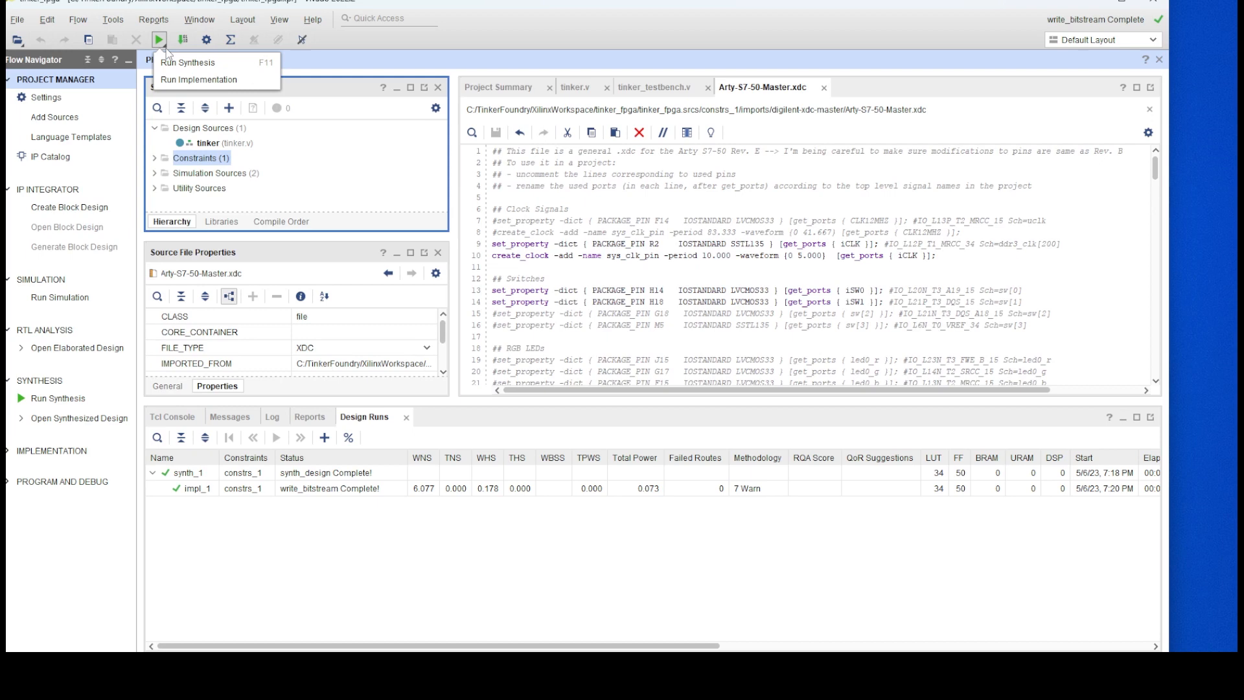
{"action": "left_click", "coordinate": [187, 62]}
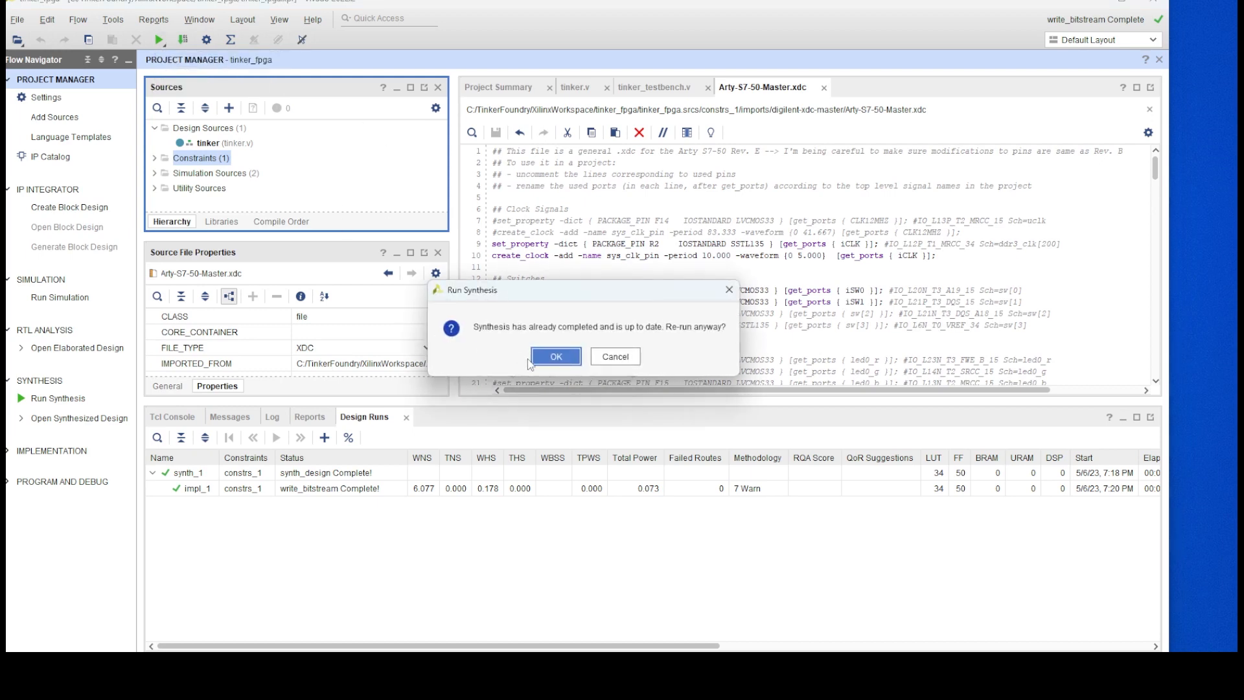
{"action": "left_click", "coordinate": [556, 355]}
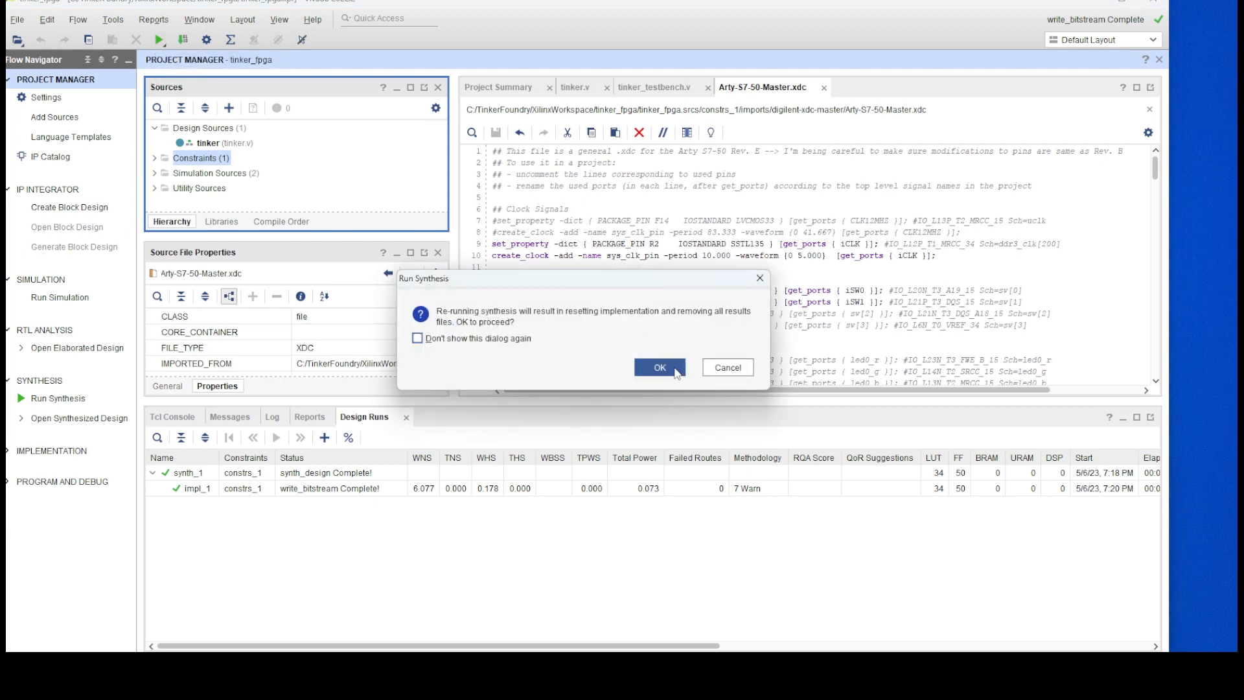
{"action": "left_click", "coordinate": [660, 367]}
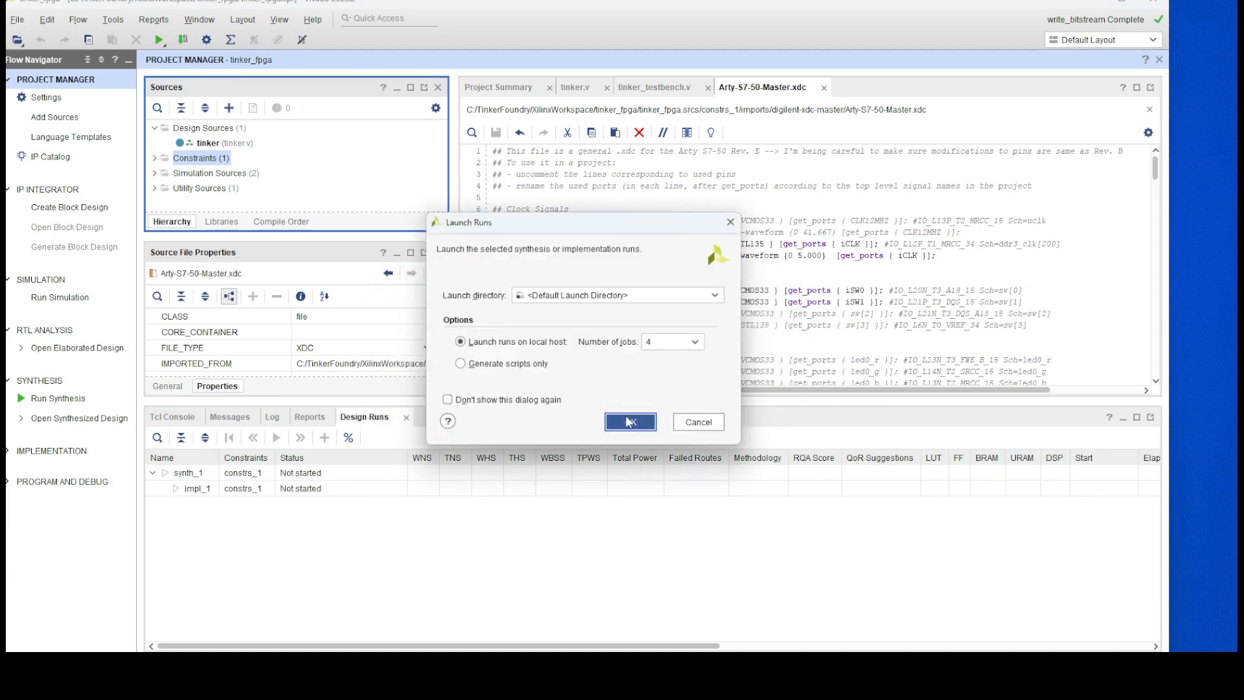
{"action": "left_click", "coordinate": [630, 421]}
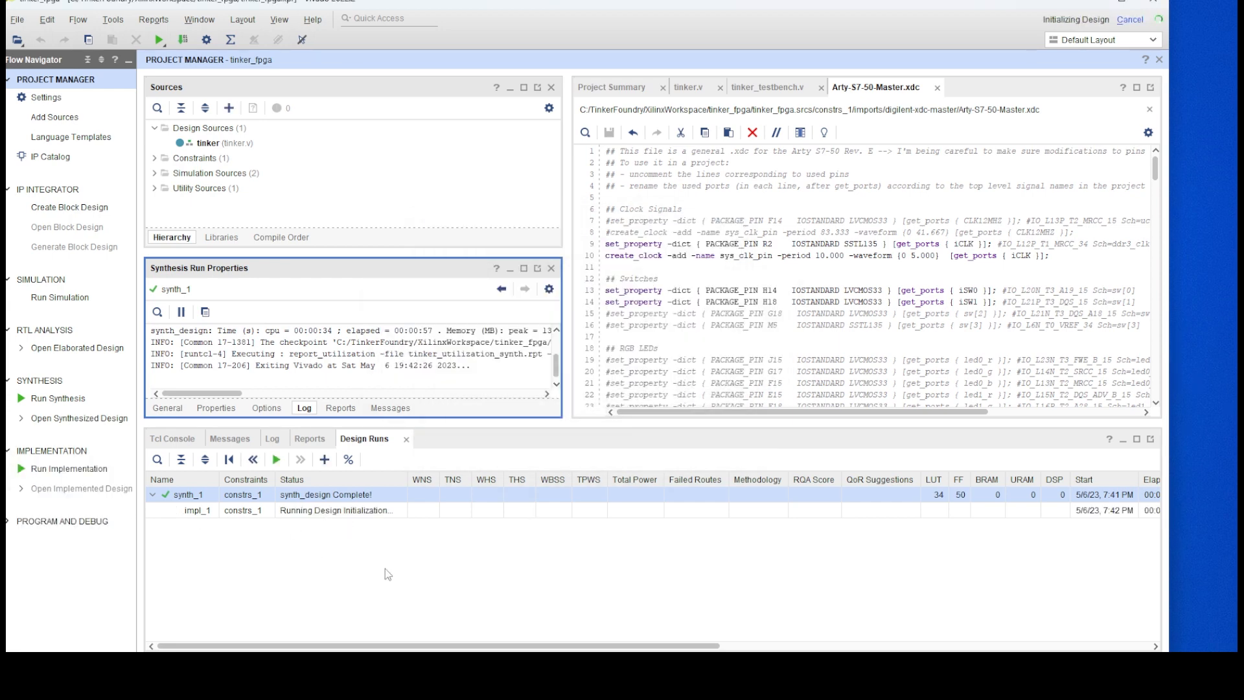
{"action": "left_click", "coordinate": [197, 510]}
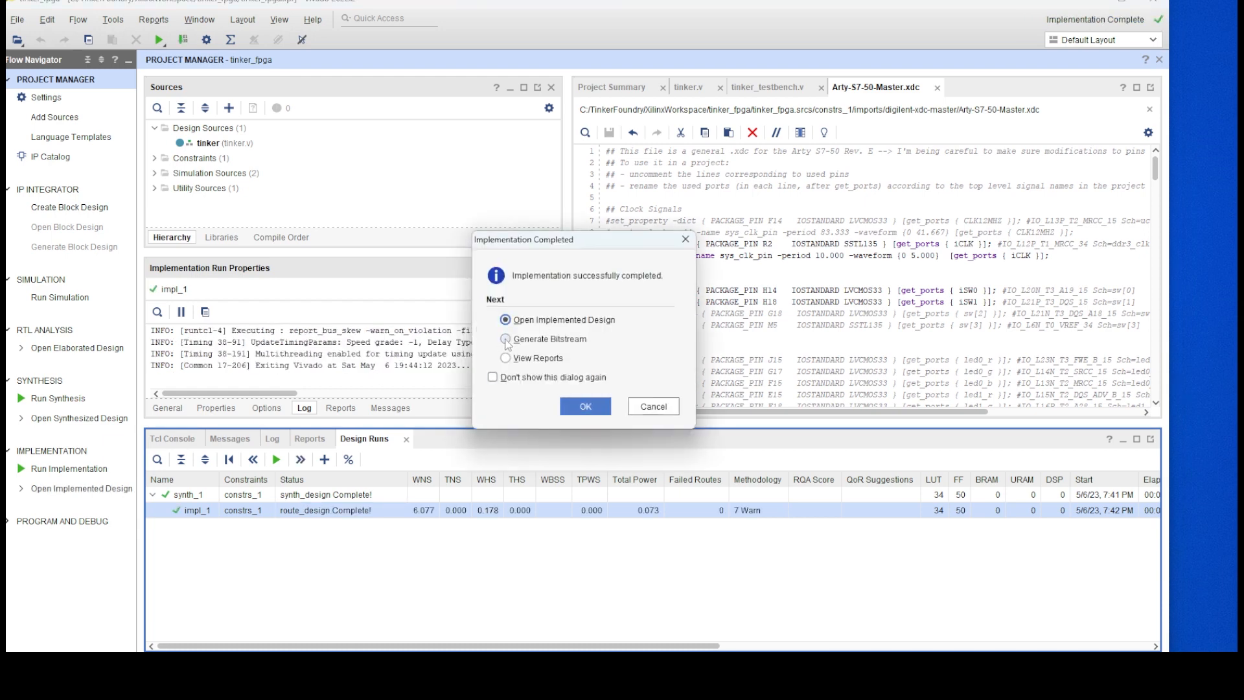
Step: Generate the bitstream after implementation and open the Hardware Manager
{"action": "left_click", "coordinate": [585, 406]}
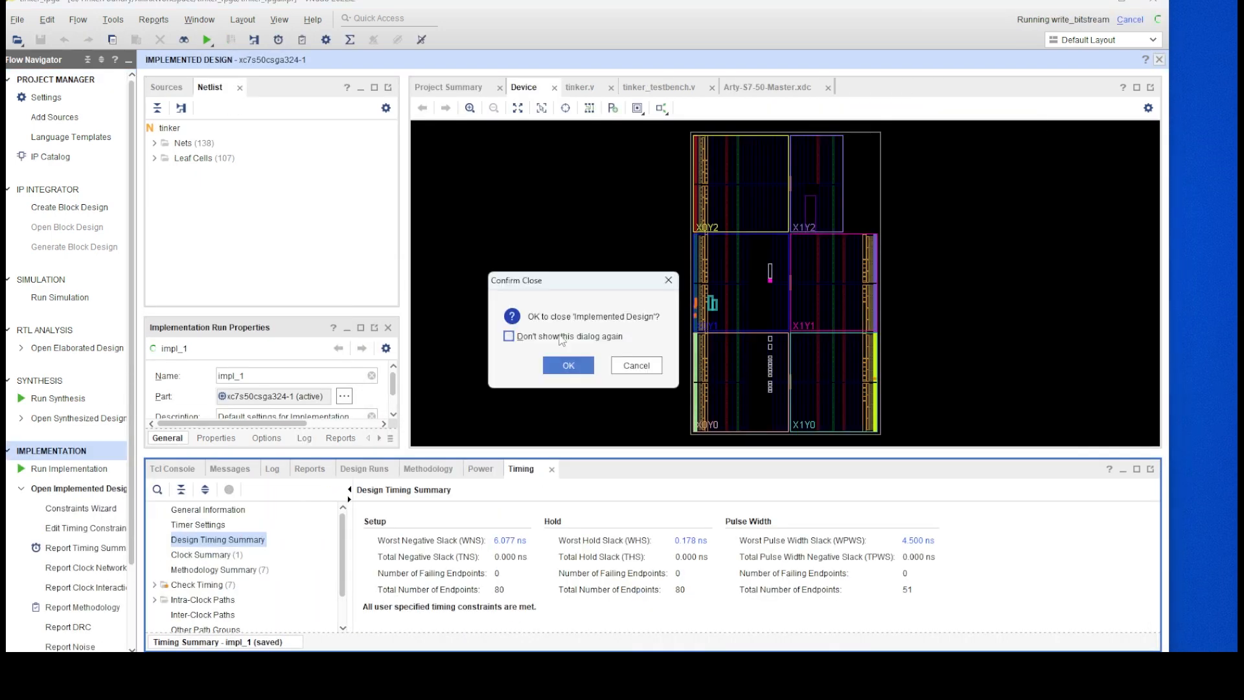
{"action": "left_click", "coordinate": [566, 365]}
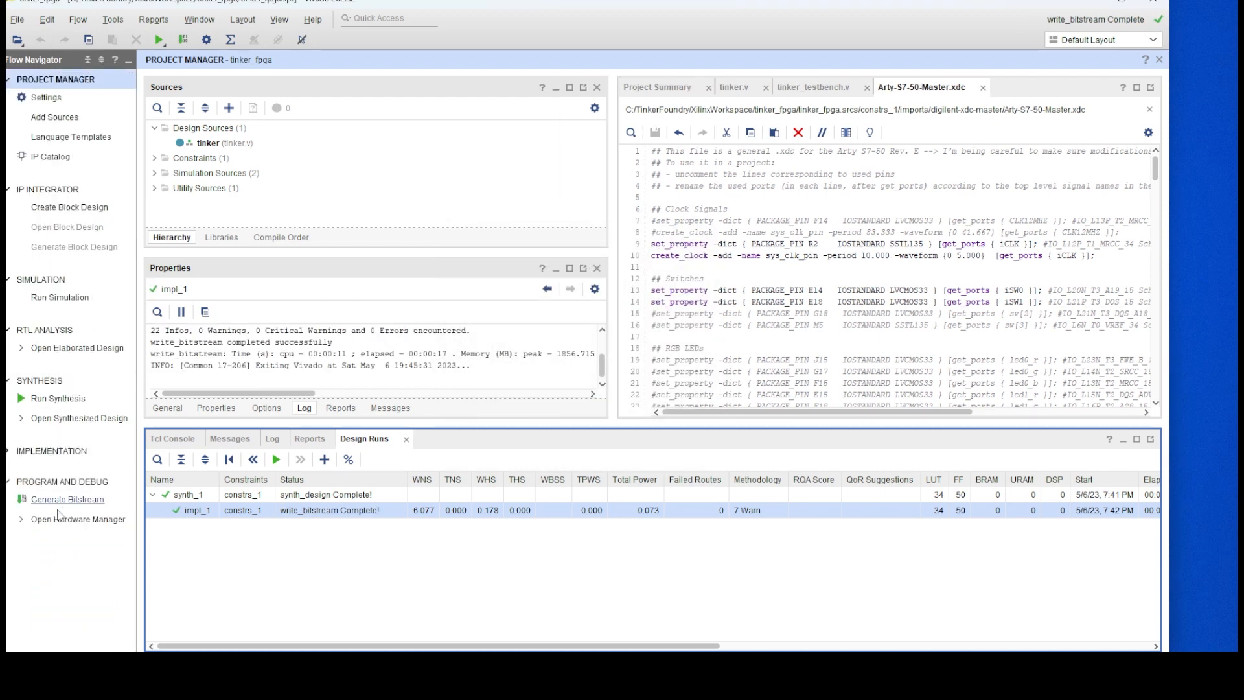
{"action": "left_click", "coordinate": [79, 520]}
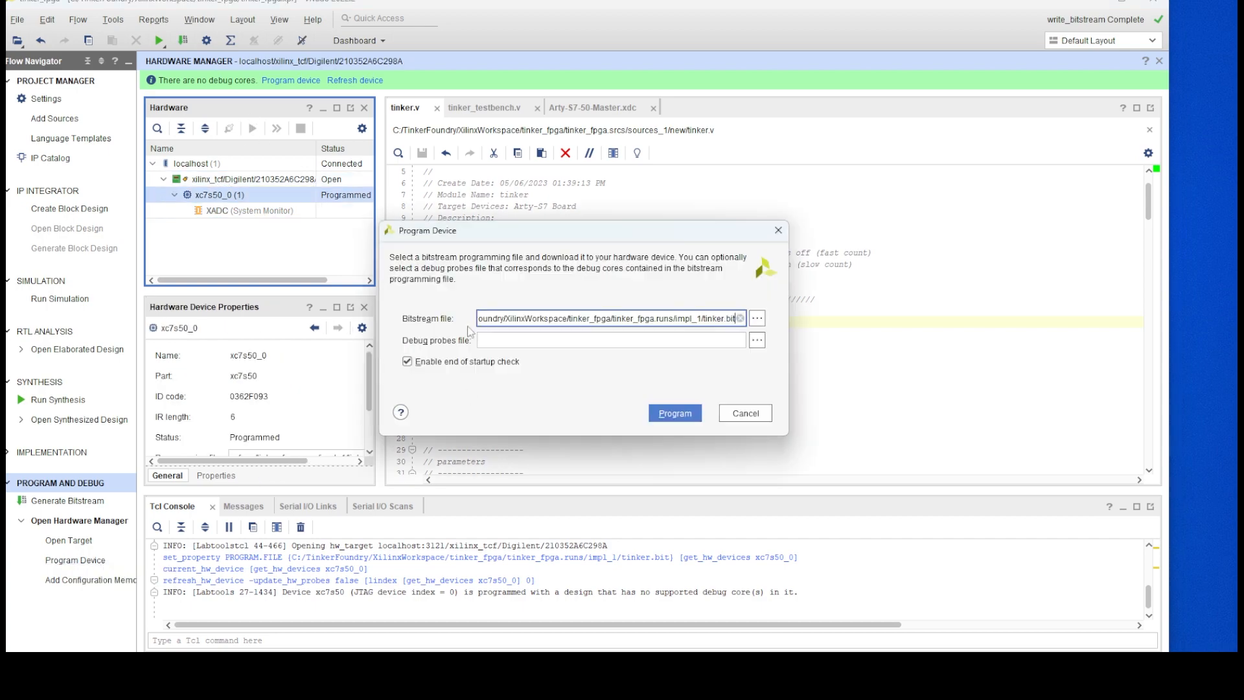
Step: Program the Arty S7 xc7s50 device with the tinker.bit bitstream
{"action": "left_click", "coordinate": [674, 412]}
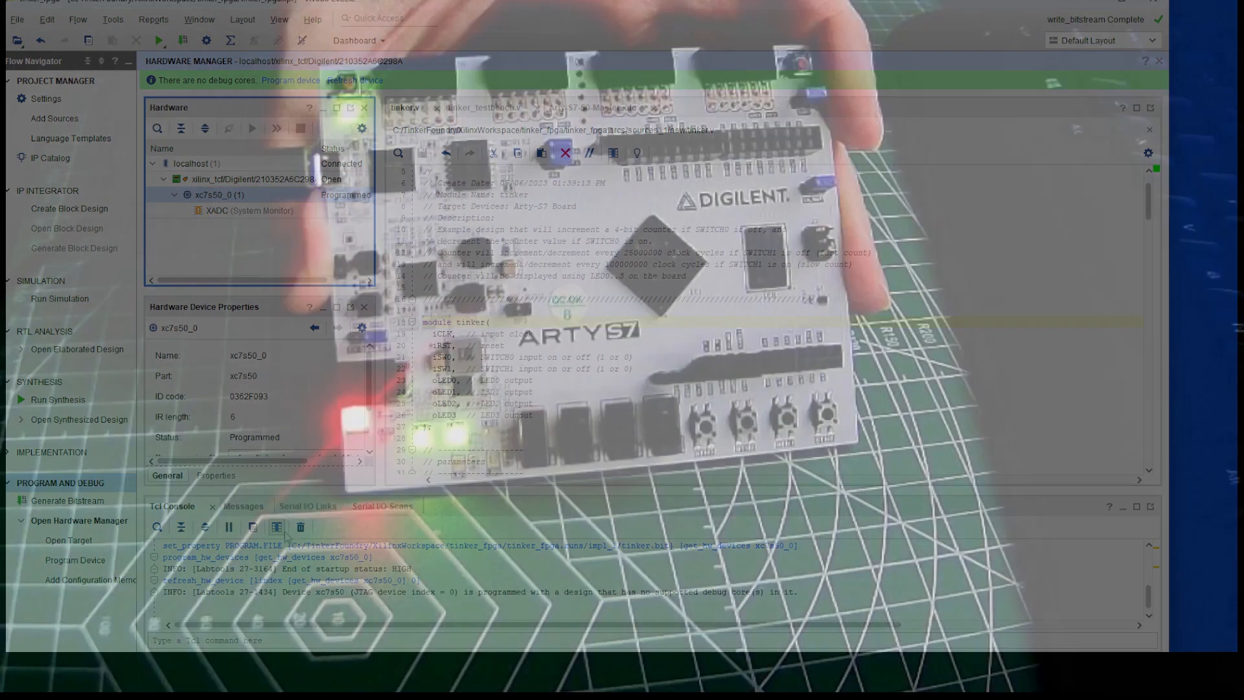